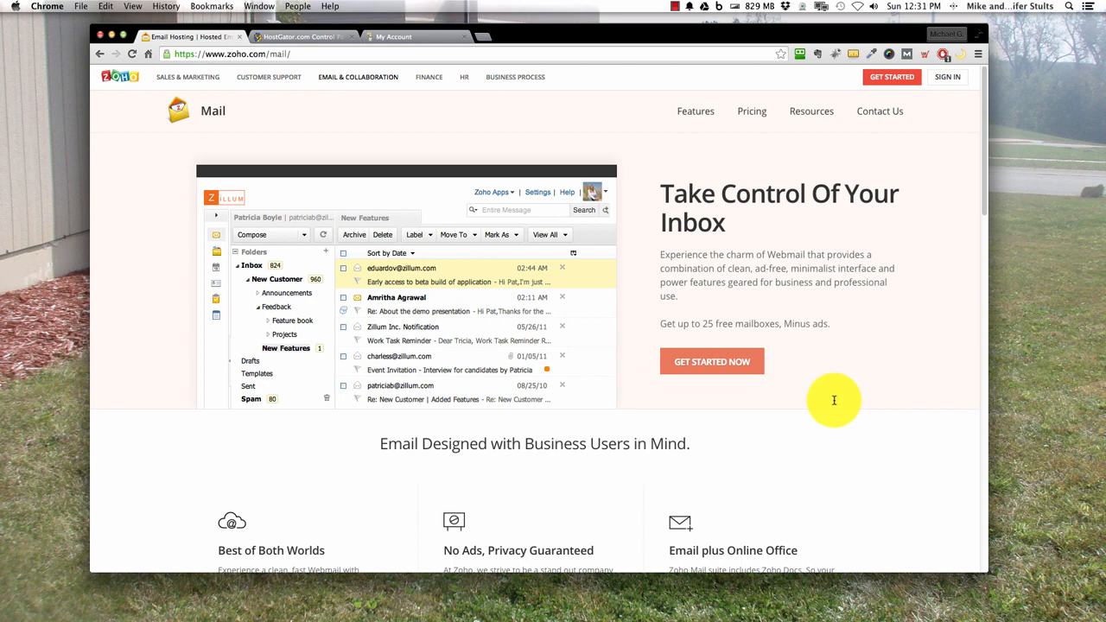
Step: Go to Zoho Mail's Pricing & Sign Up page and review the Premium, Standard and Free plans
click(269, 76)
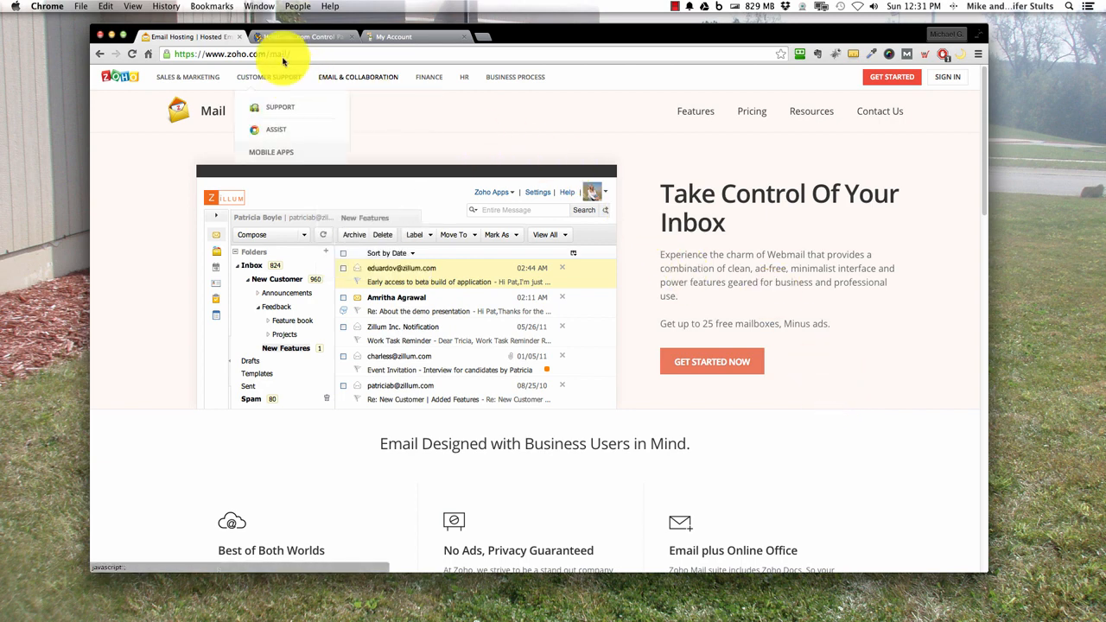
mouse_move(532, 140)
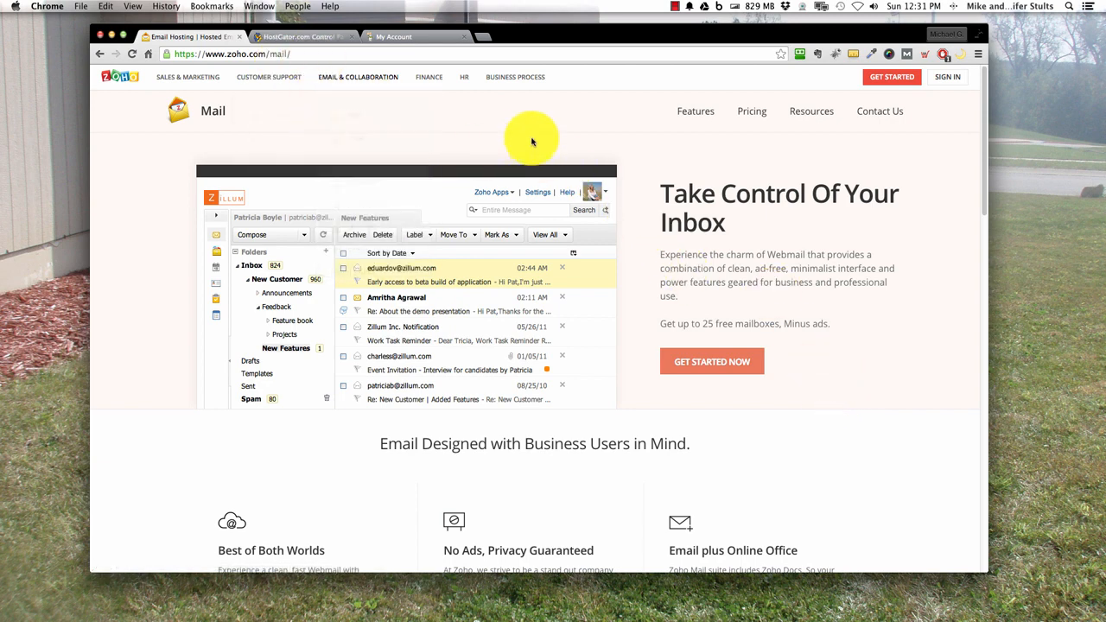
click(712, 361)
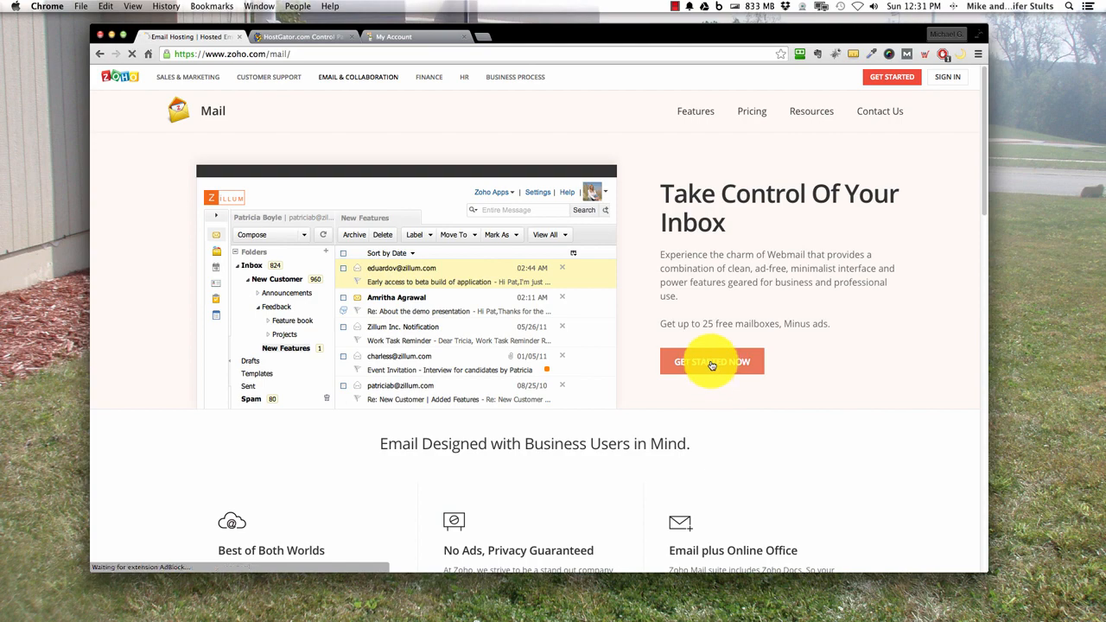
click(750, 110)
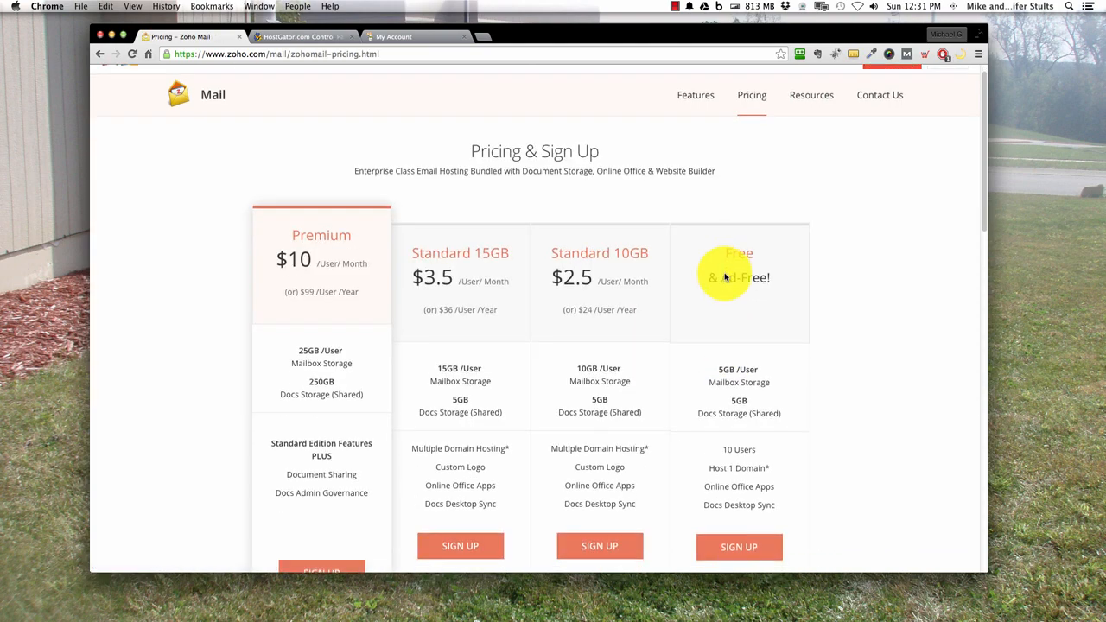
scroll(down, 3)
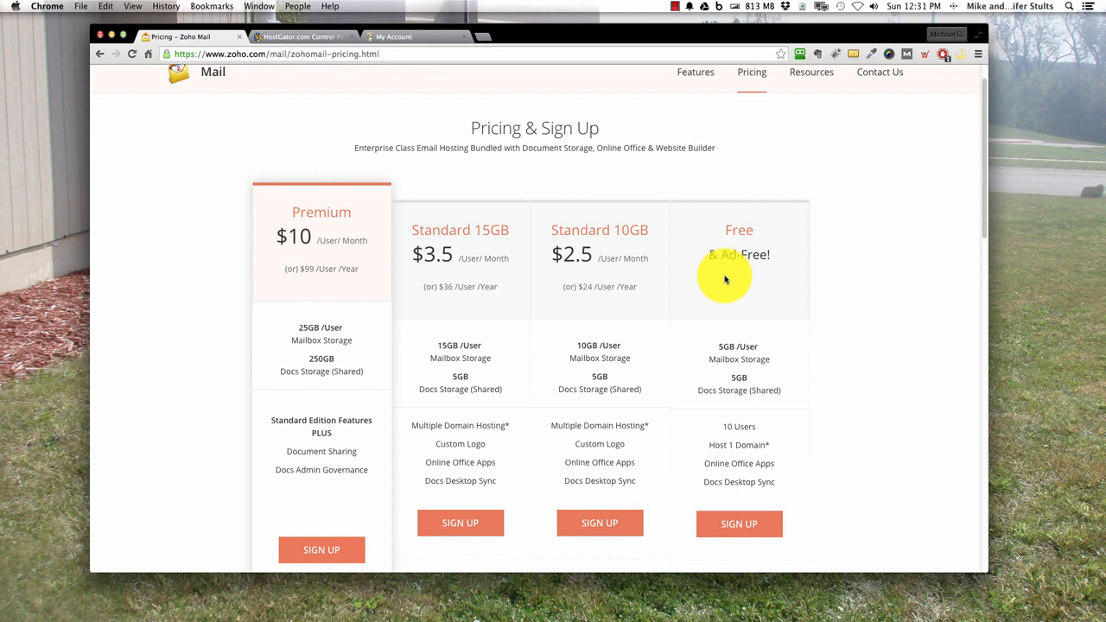
scroll(down, 3)
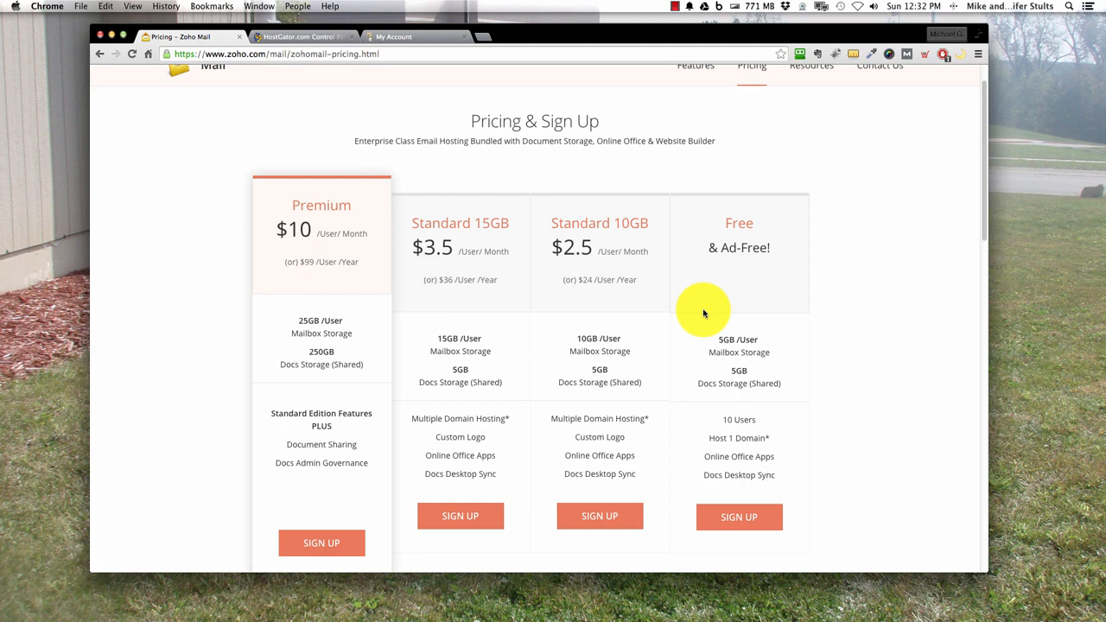
mouse_move(814, 318)
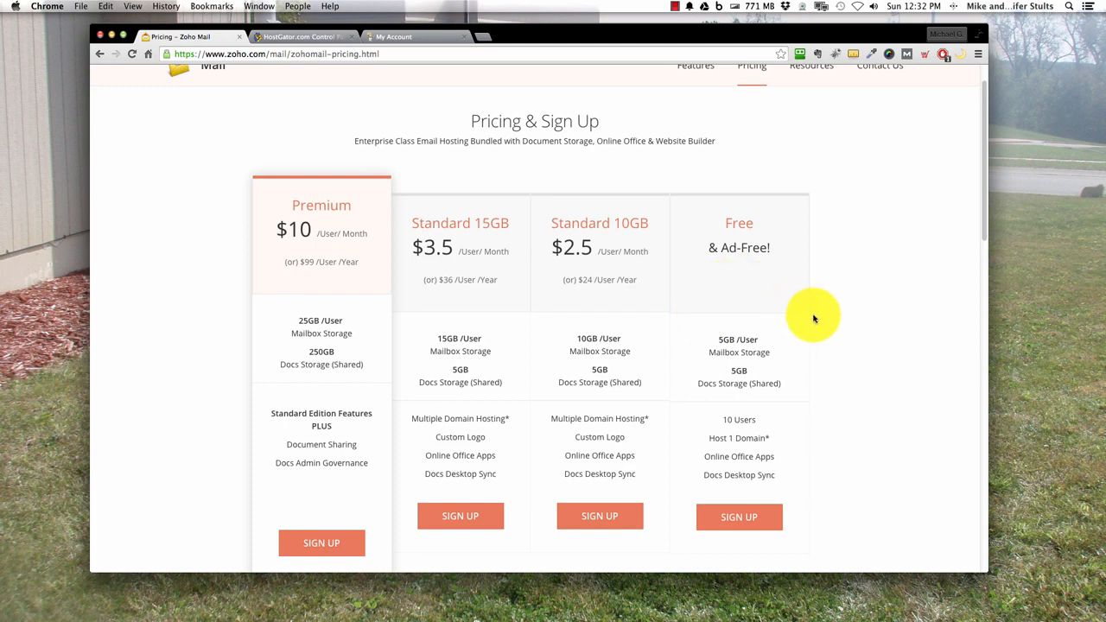
scroll(down, 3)
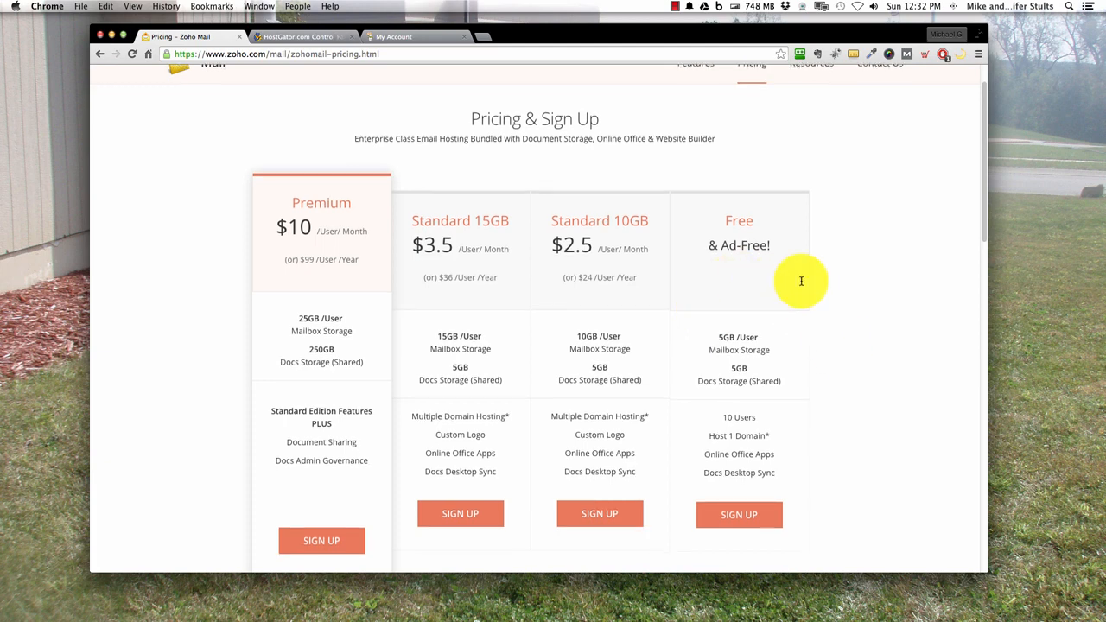
mouse_move(747, 266)
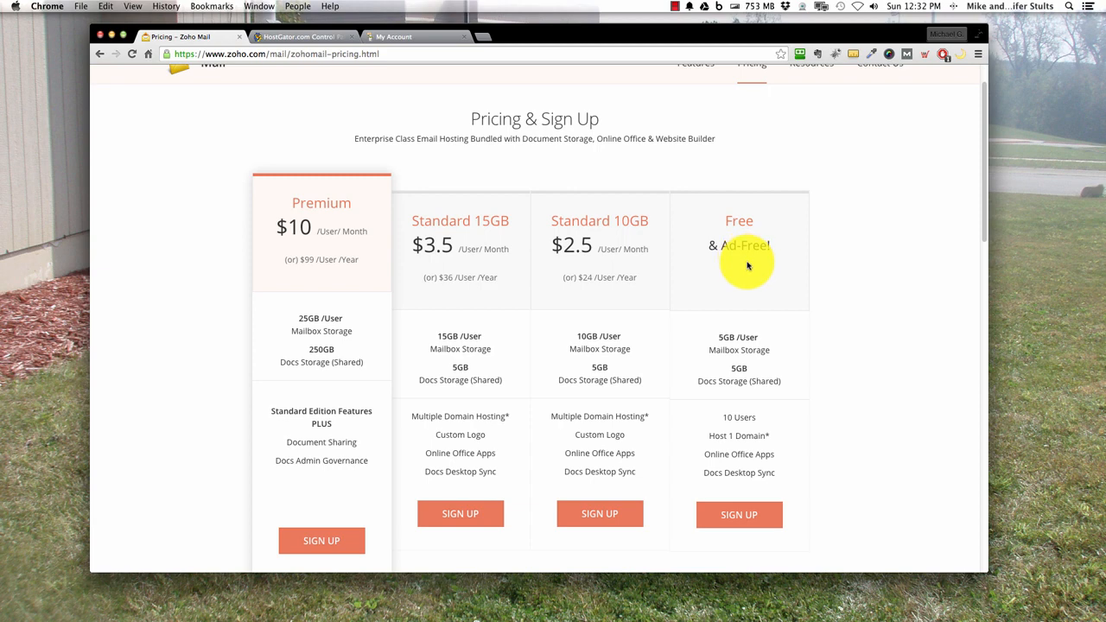
mouse_move(726, 339)
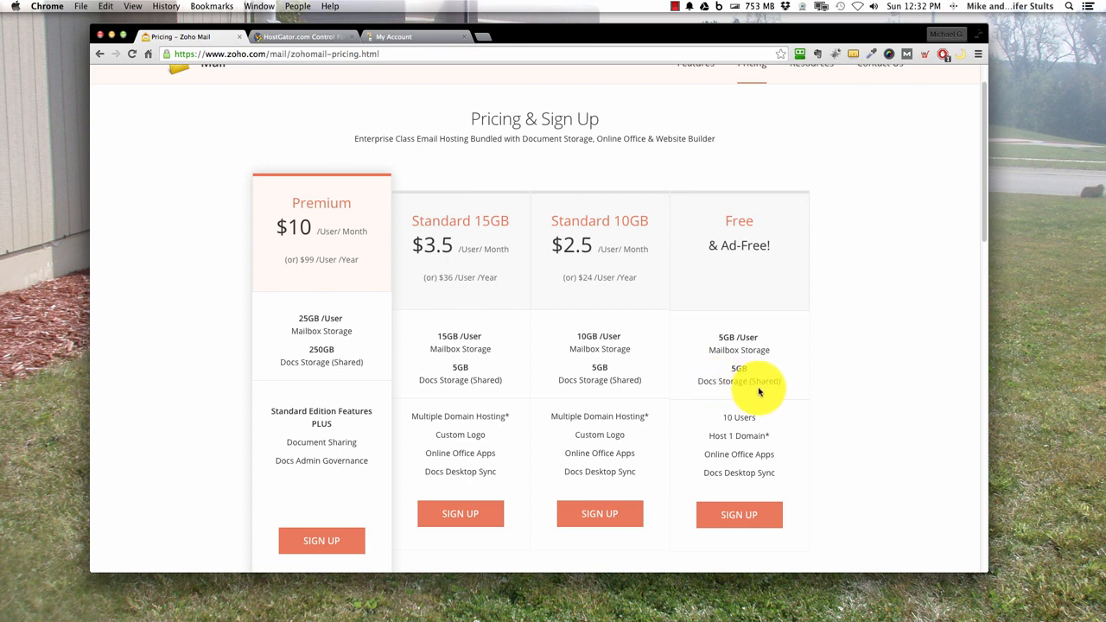
scroll(down, 3)
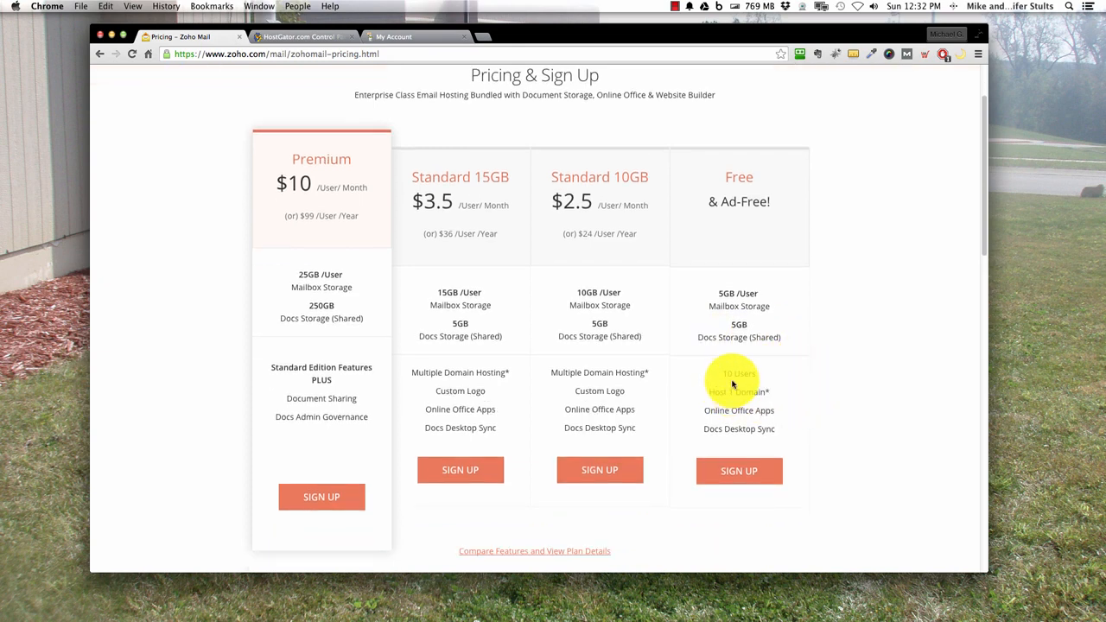
mouse_move(748, 416)
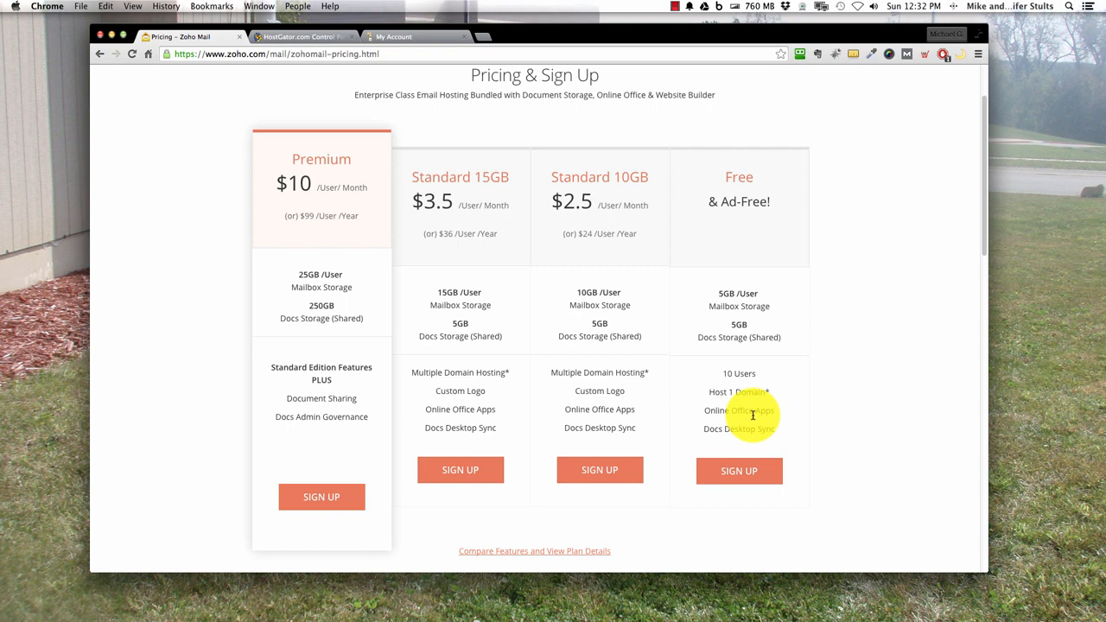
Step: Choose Sign Up under the Free plan
click(739, 470)
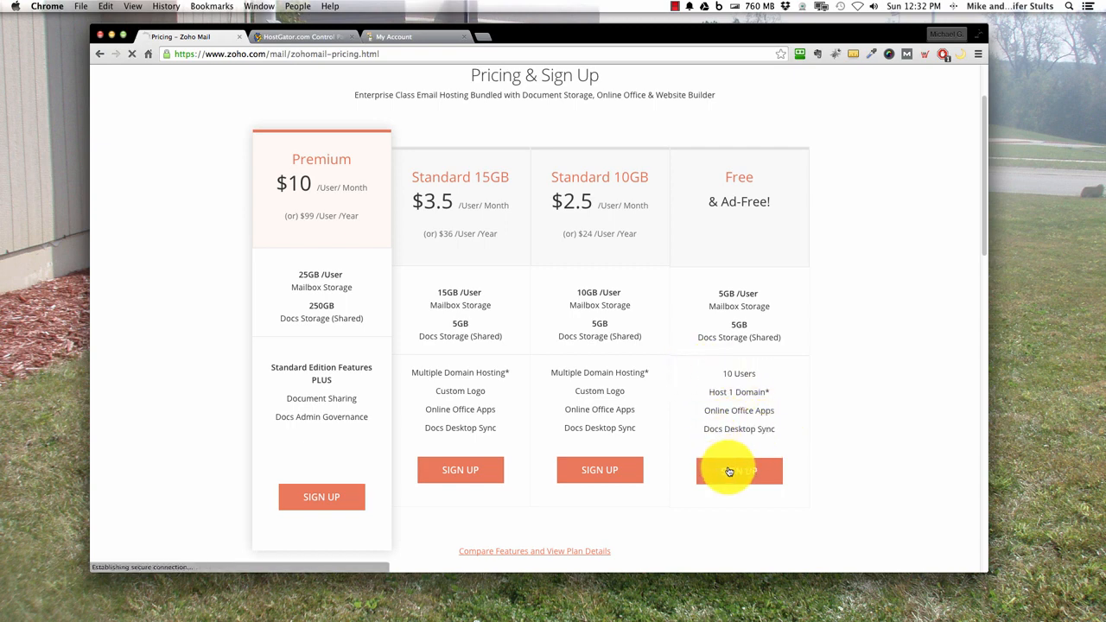
Step: Enter productspecials.info as the existing business domain and add it
click(739, 470)
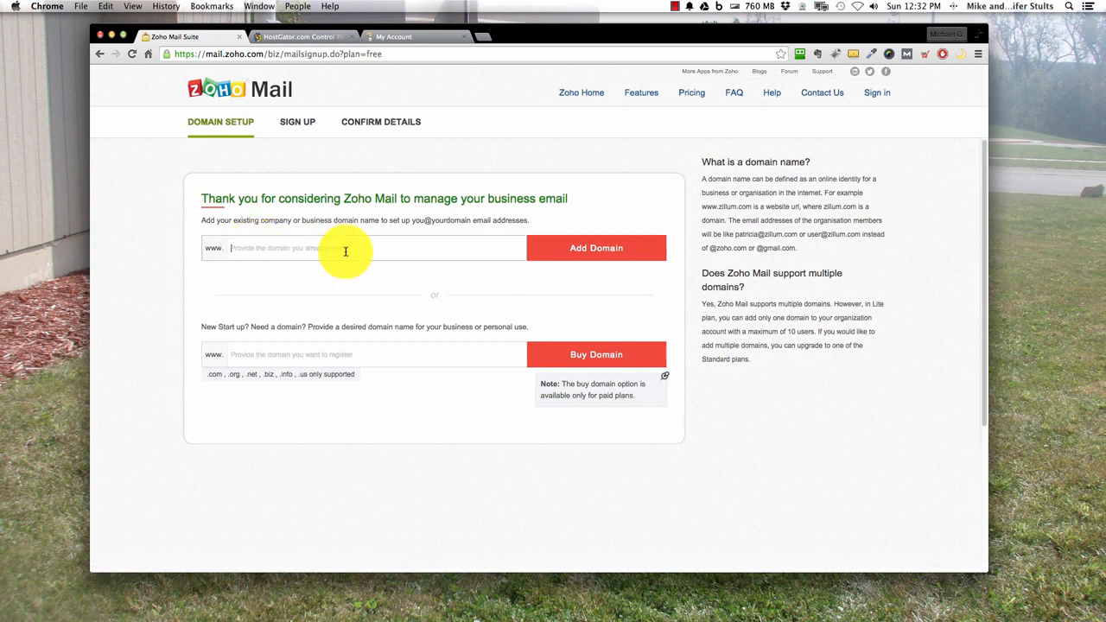
mouse_move(325, 245)
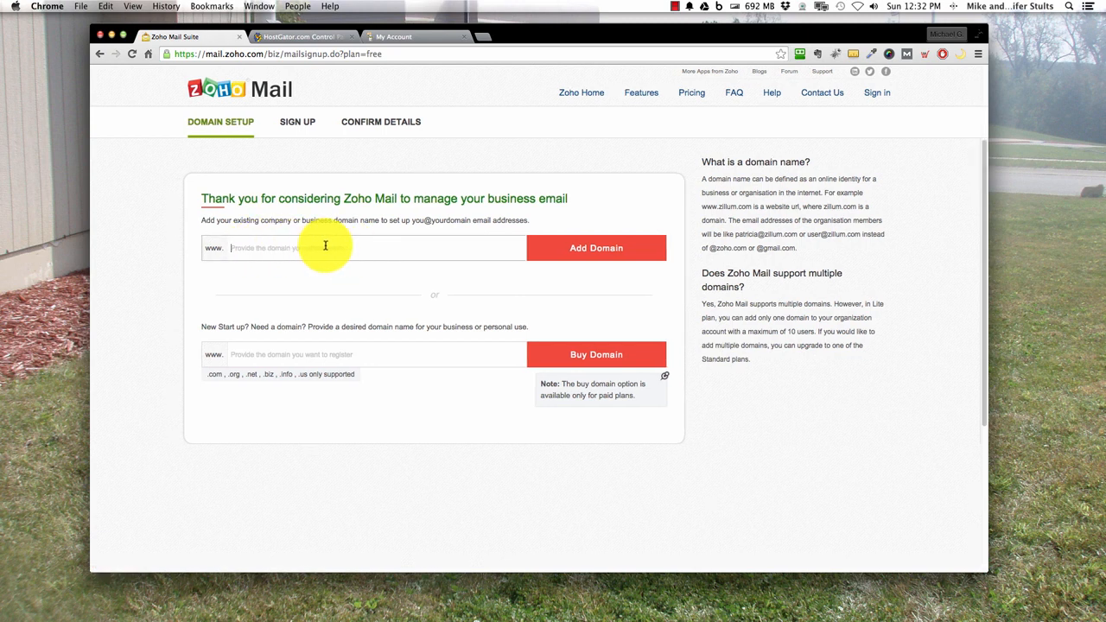
text(prodcu)
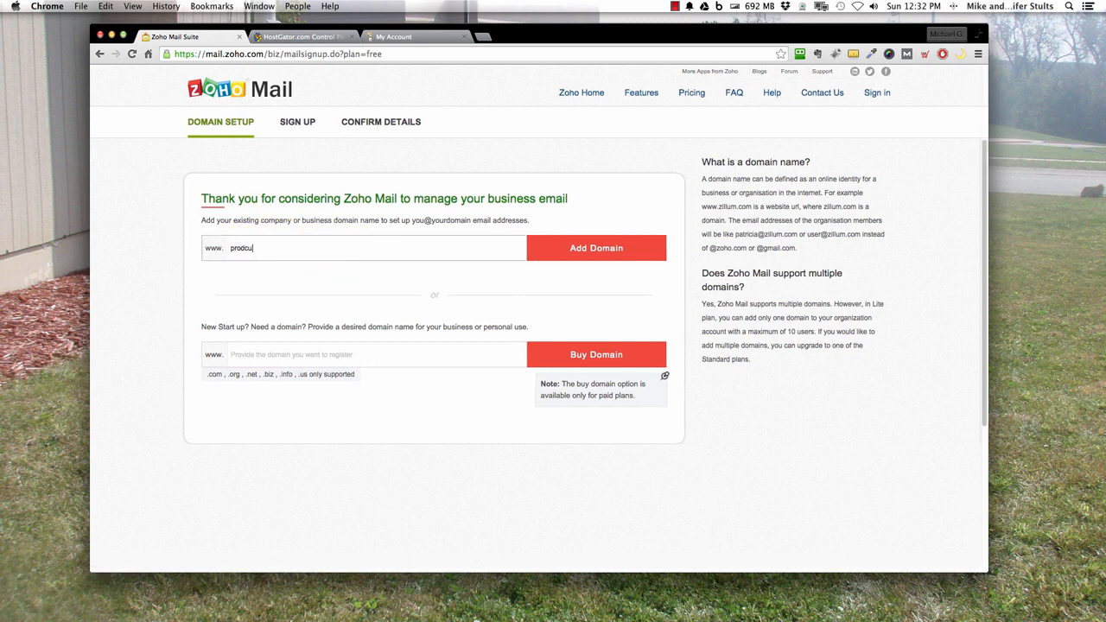
key(Backspace)
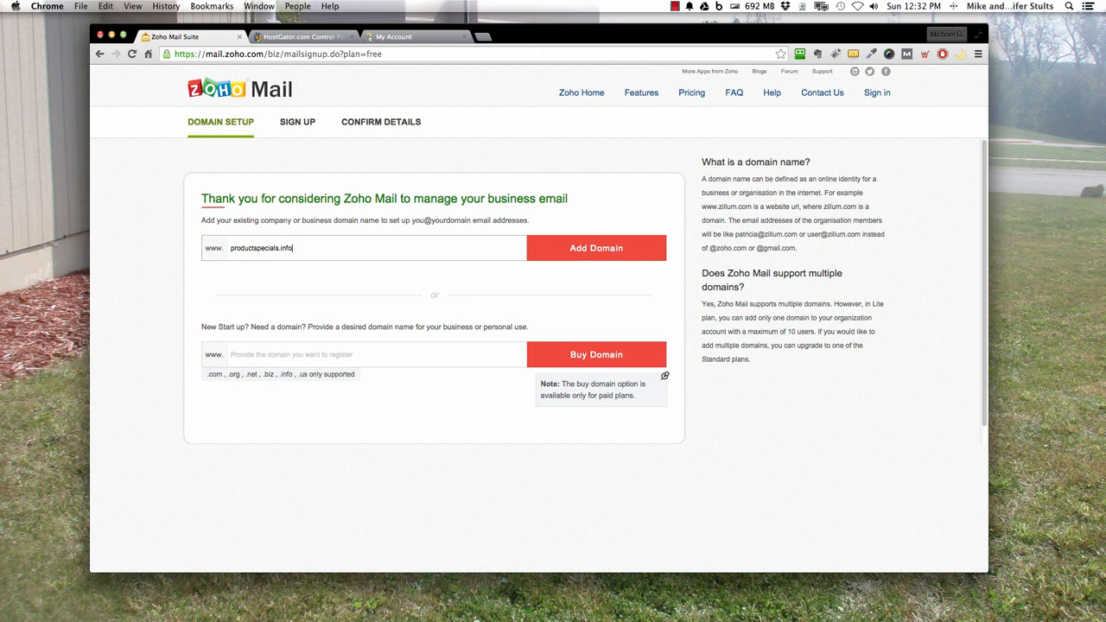
click(582, 256)
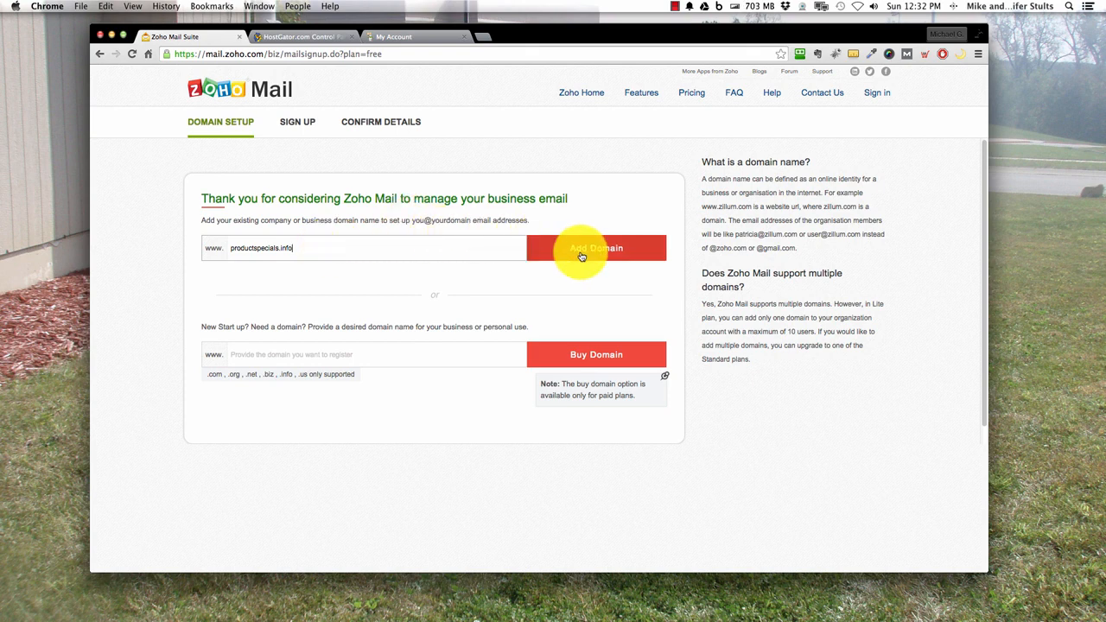
click(596, 249)
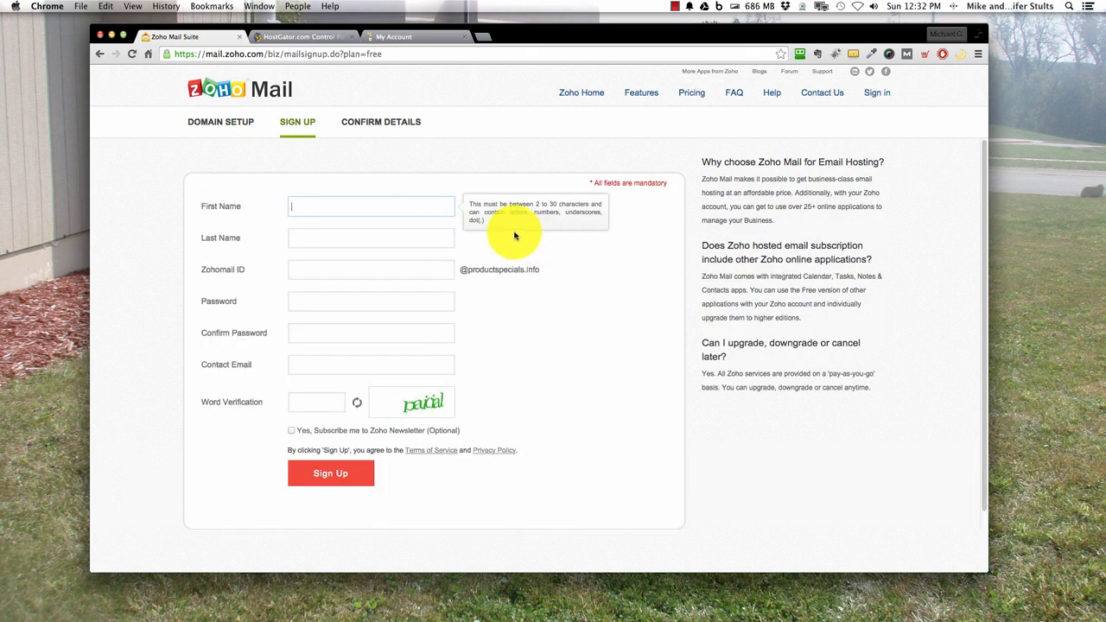
text(Michael)
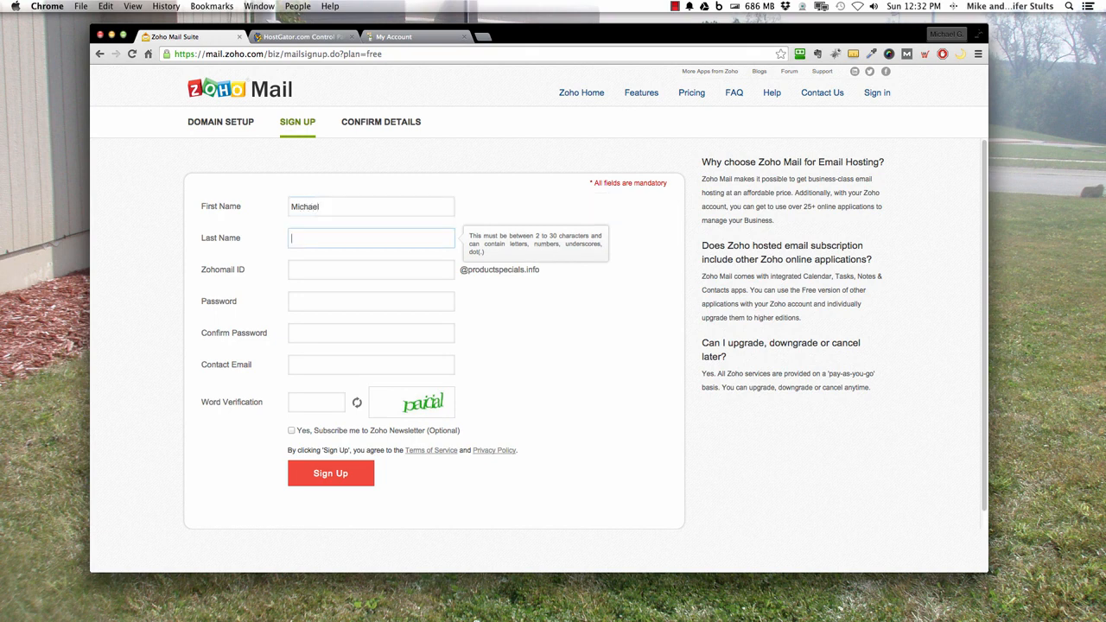
click(370, 269)
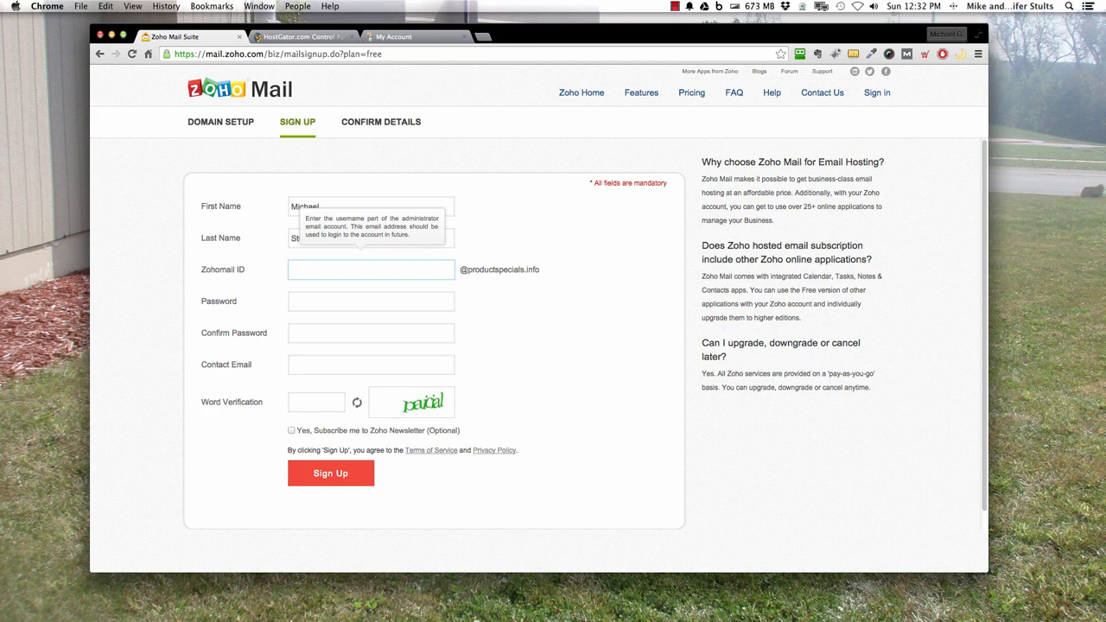
click(370, 269)
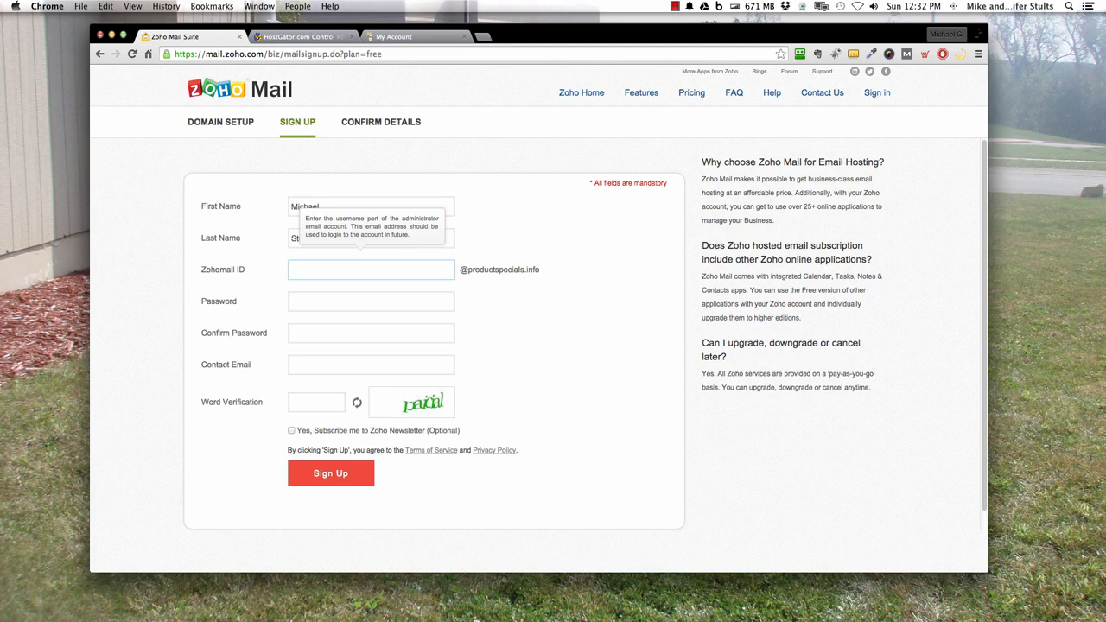
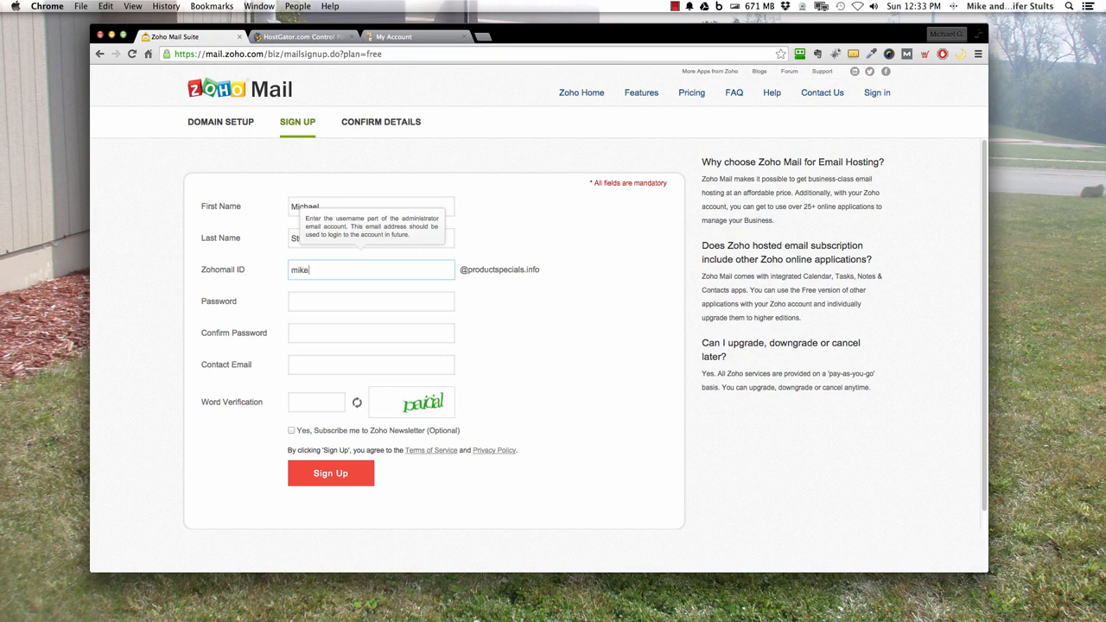
click(370, 300)
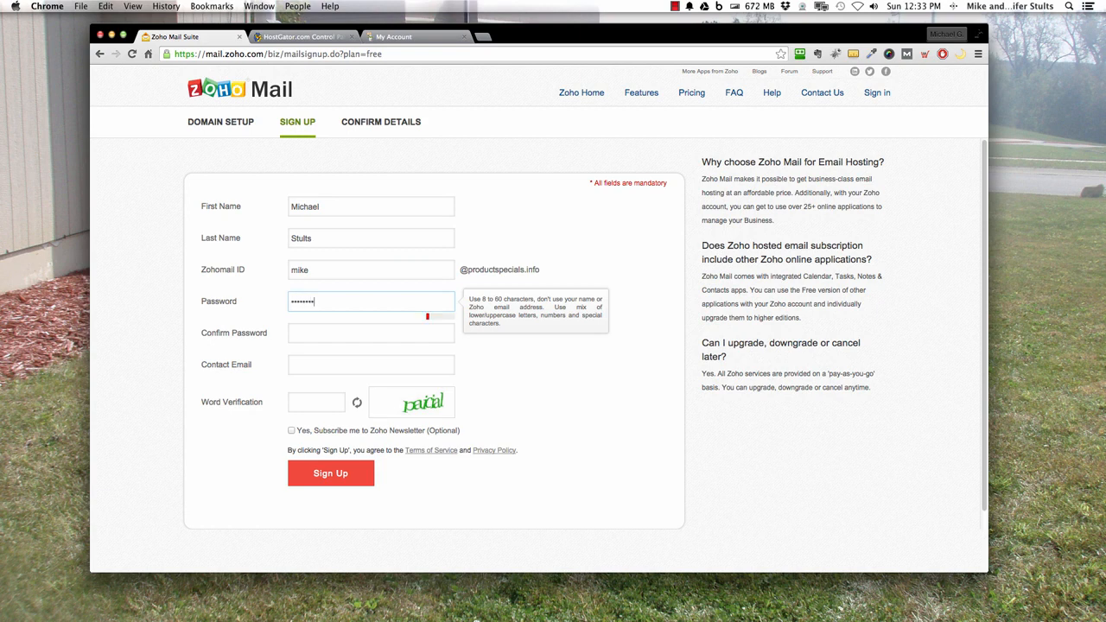
click(370, 331)
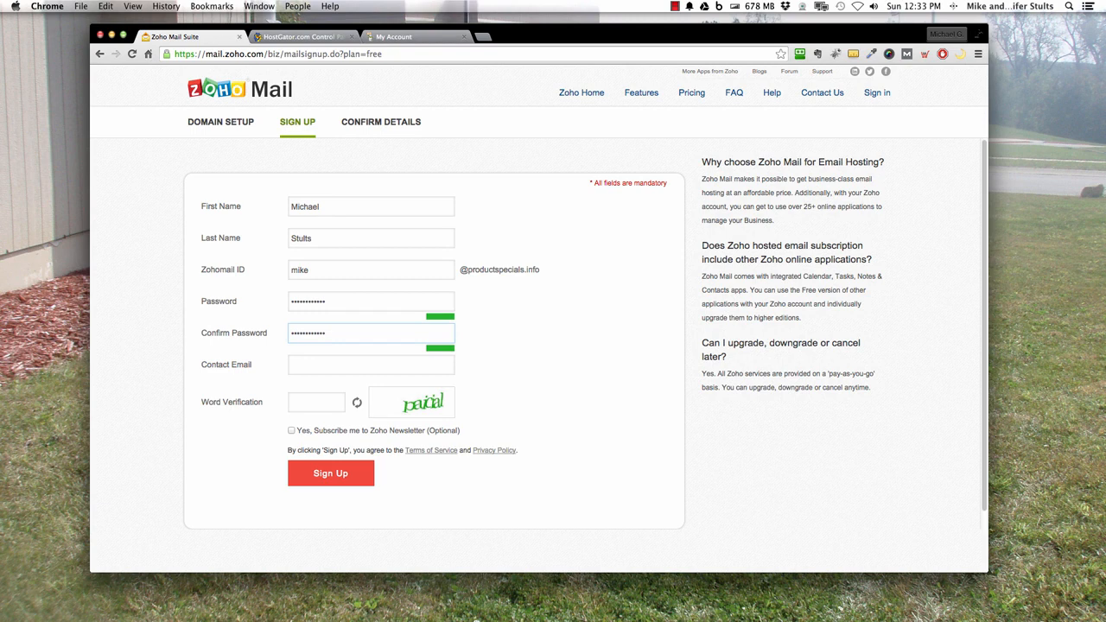
click(369, 365)
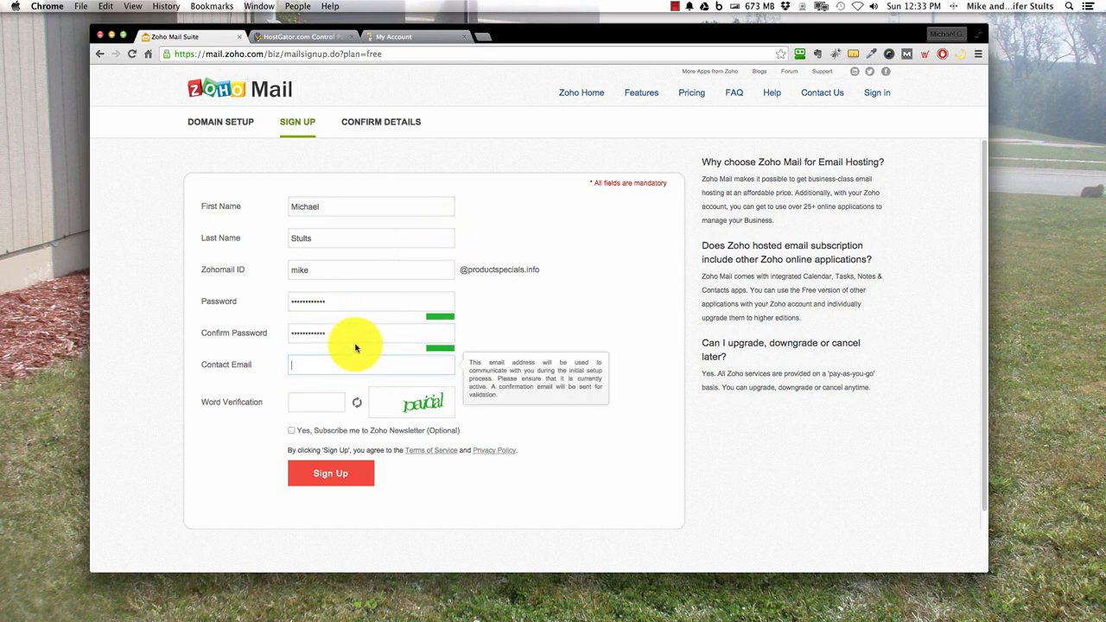
mouse_move(350, 353)
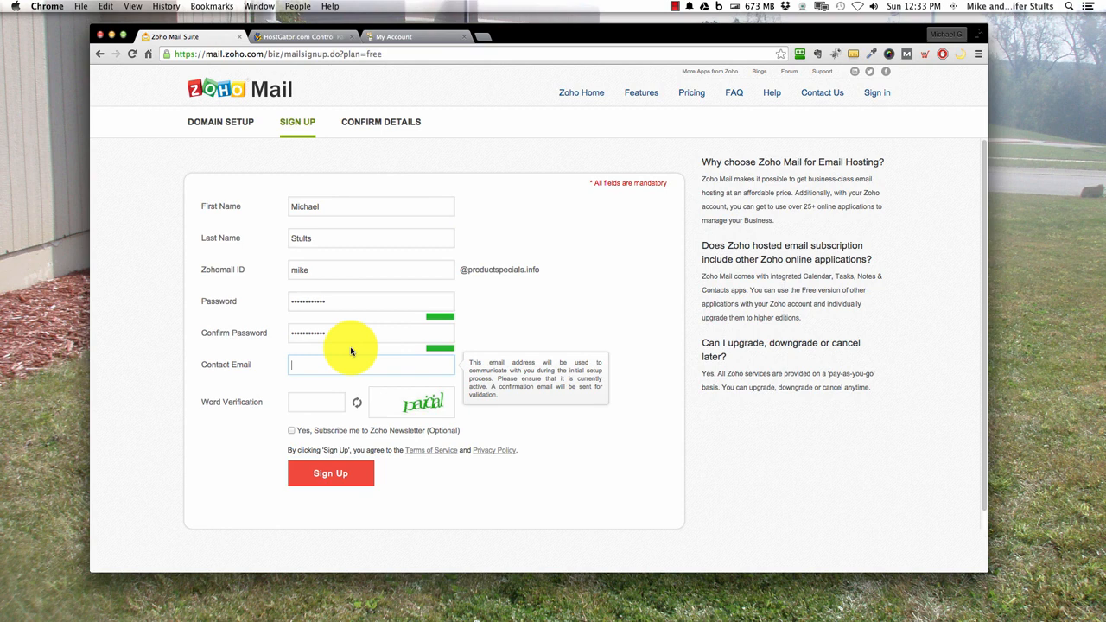
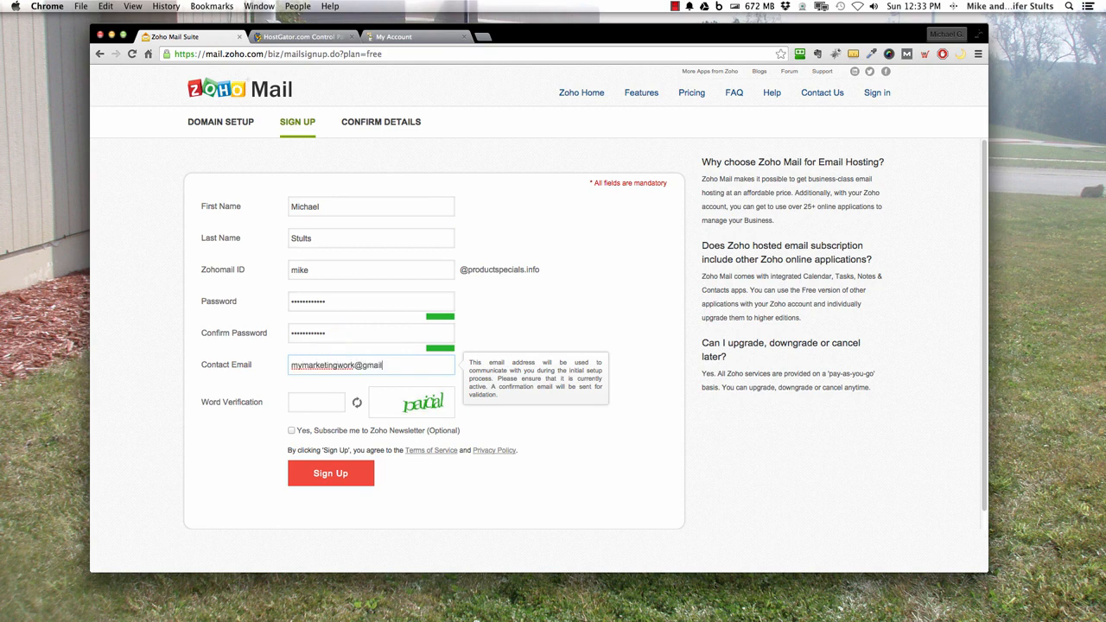
click(318, 400)
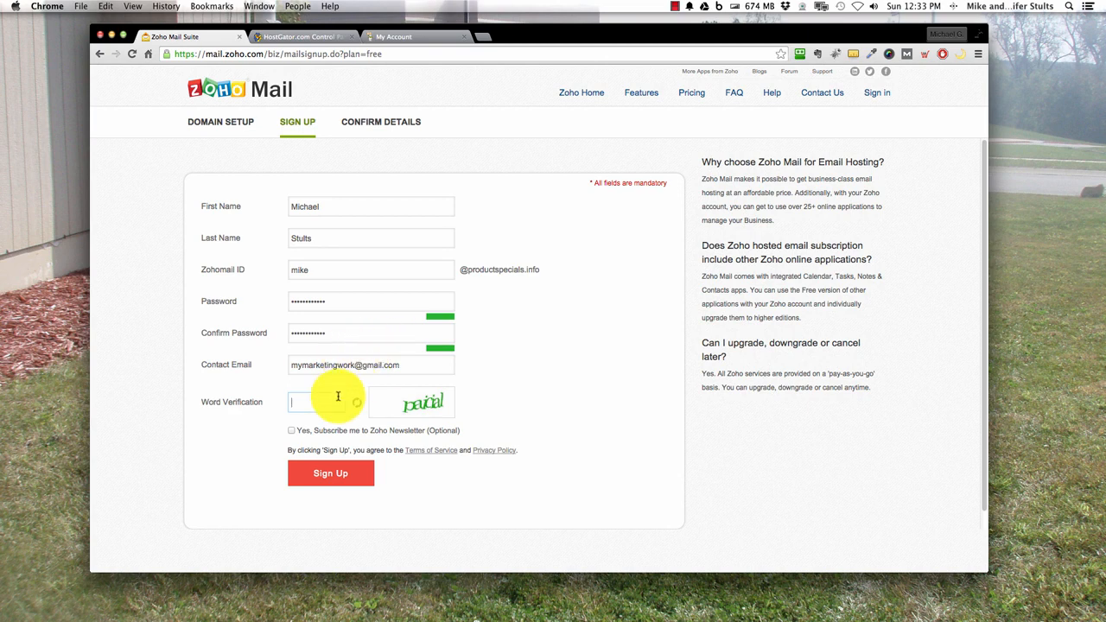
mouse_move(329, 401)
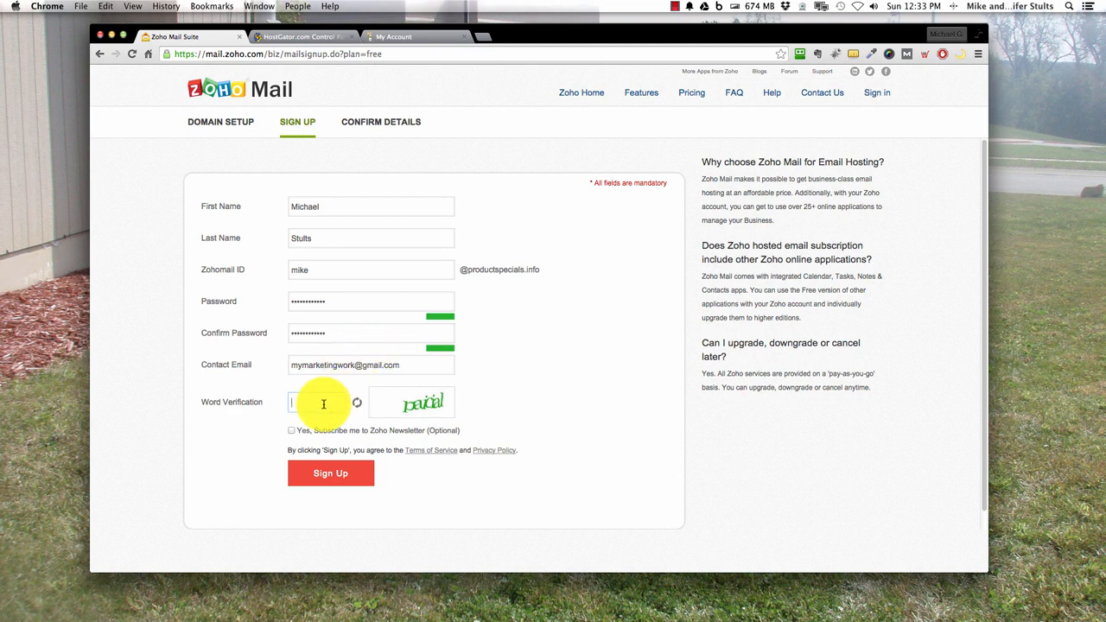
text(pacicial)
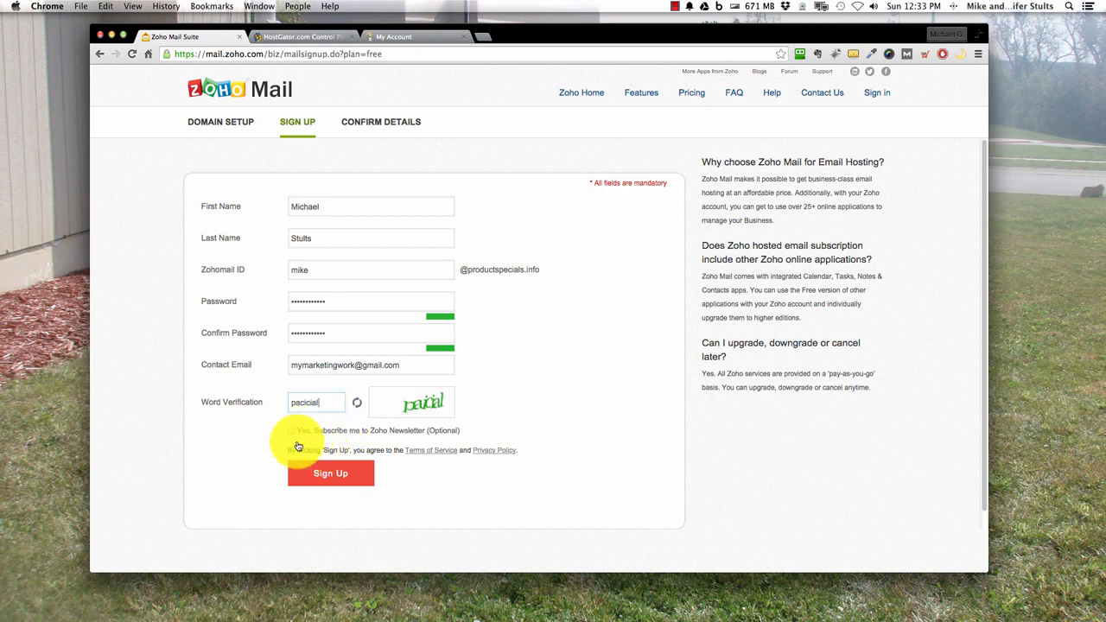
click(330, 474)
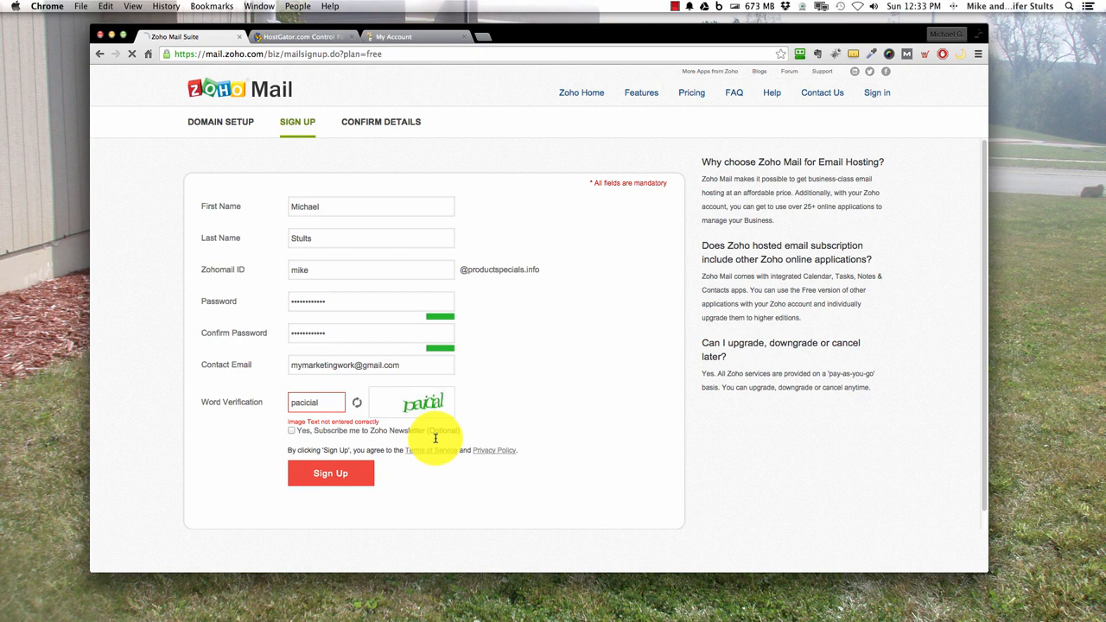
Step: Retry with a fresh verification word 'inlying' and submit the sign-up form again
click(366, 401)
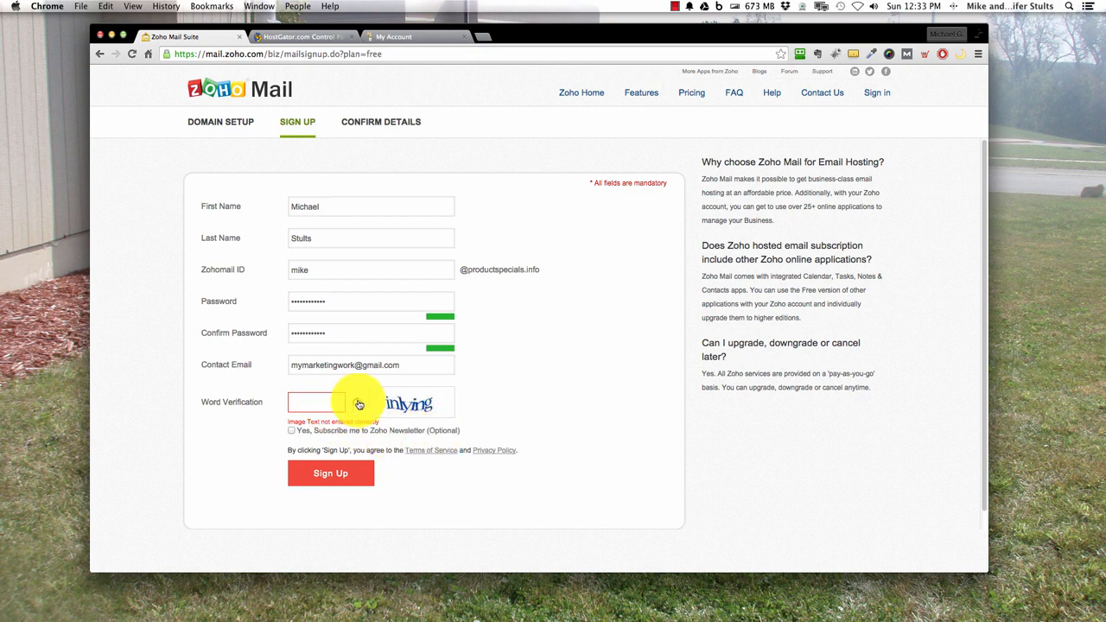
text(inlying)
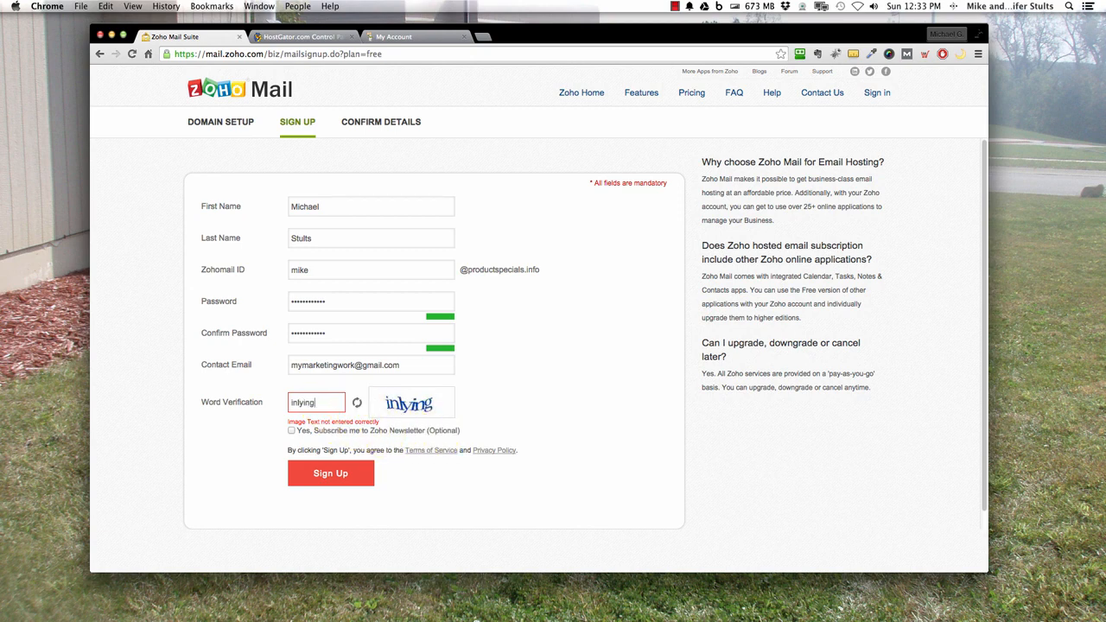
click(330, 473)
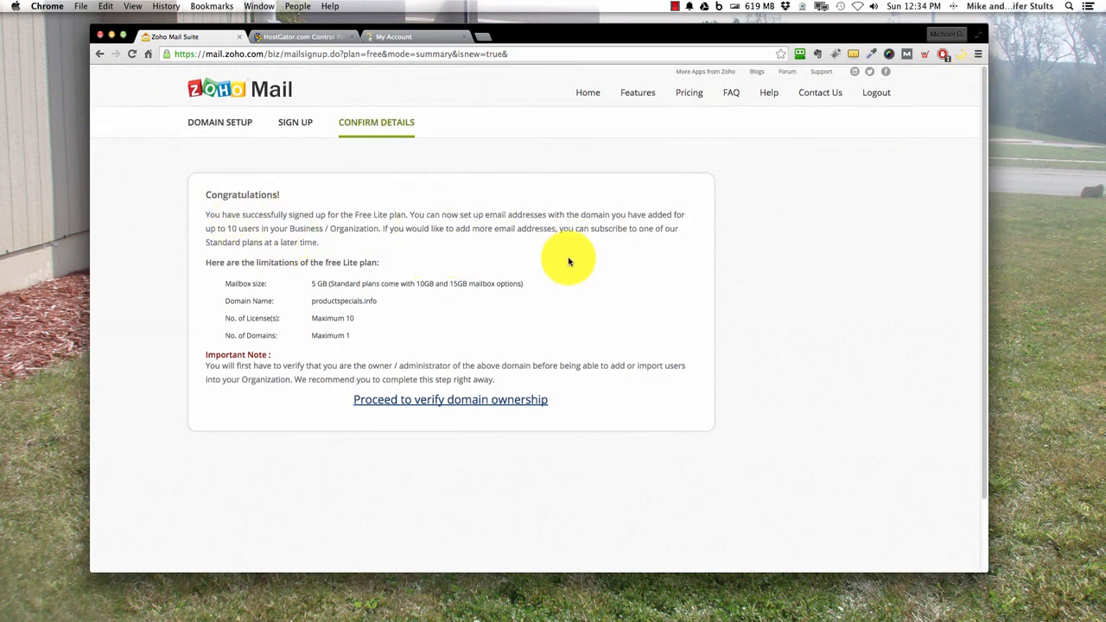
mouse_move(140, 345)
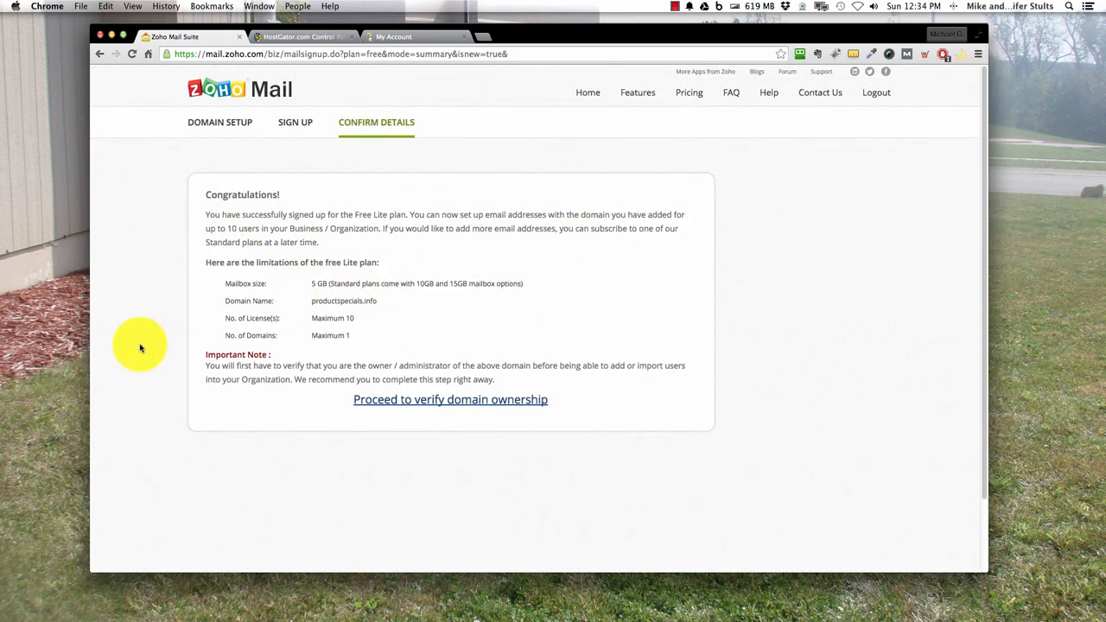
mouse_move(453, 377)
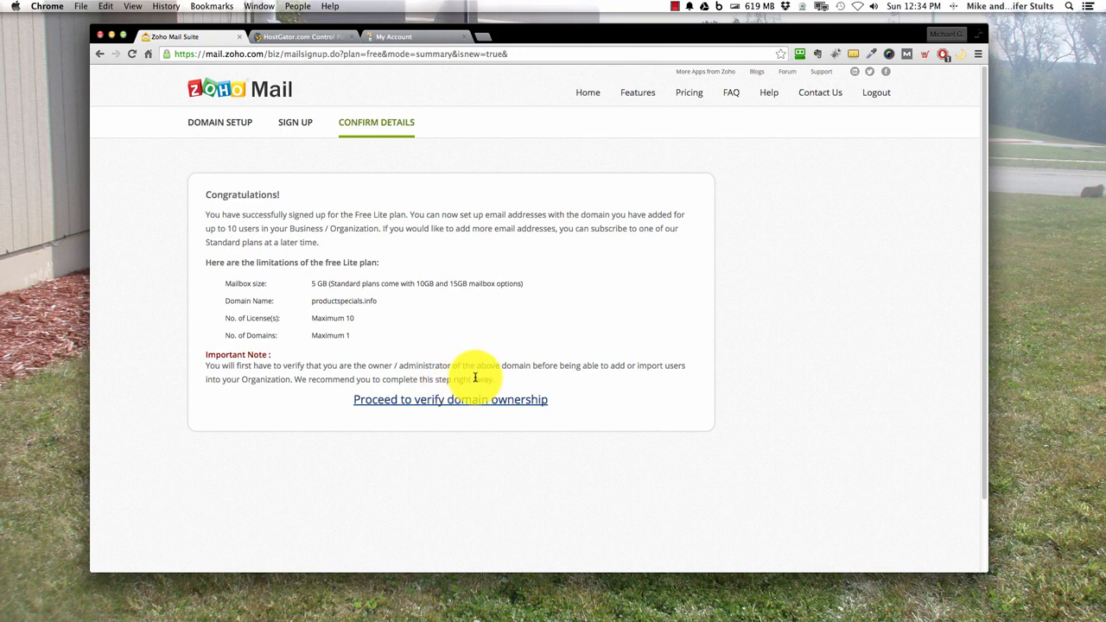
mouse_move(487, 404)
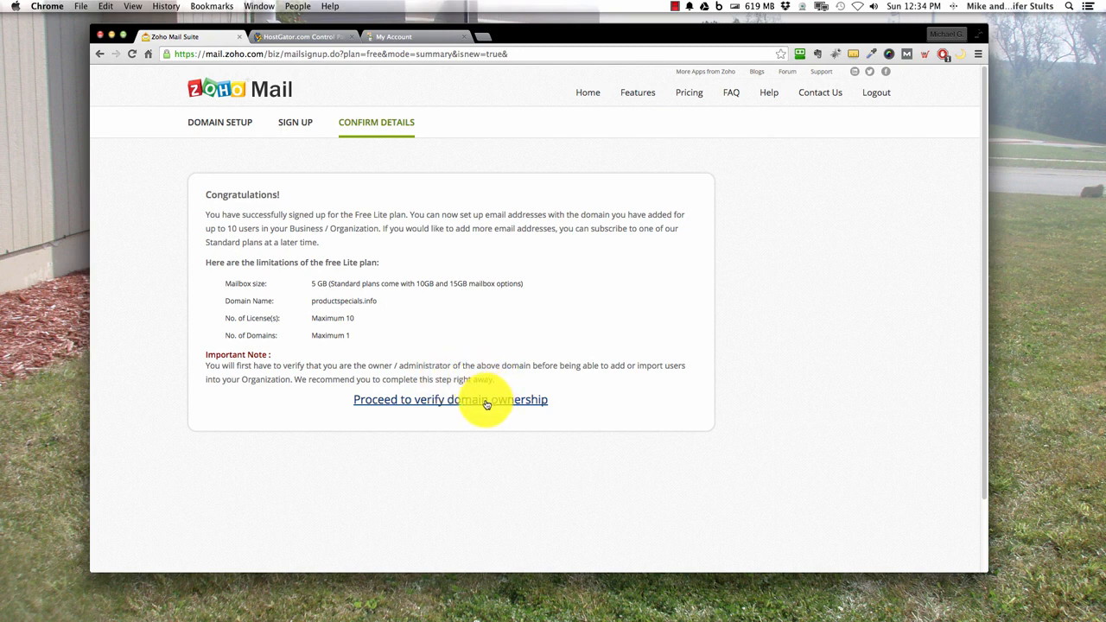
Step: Proceed to the Verify Domain page showing the CNAME record for productspecials.info
click(488, 401)
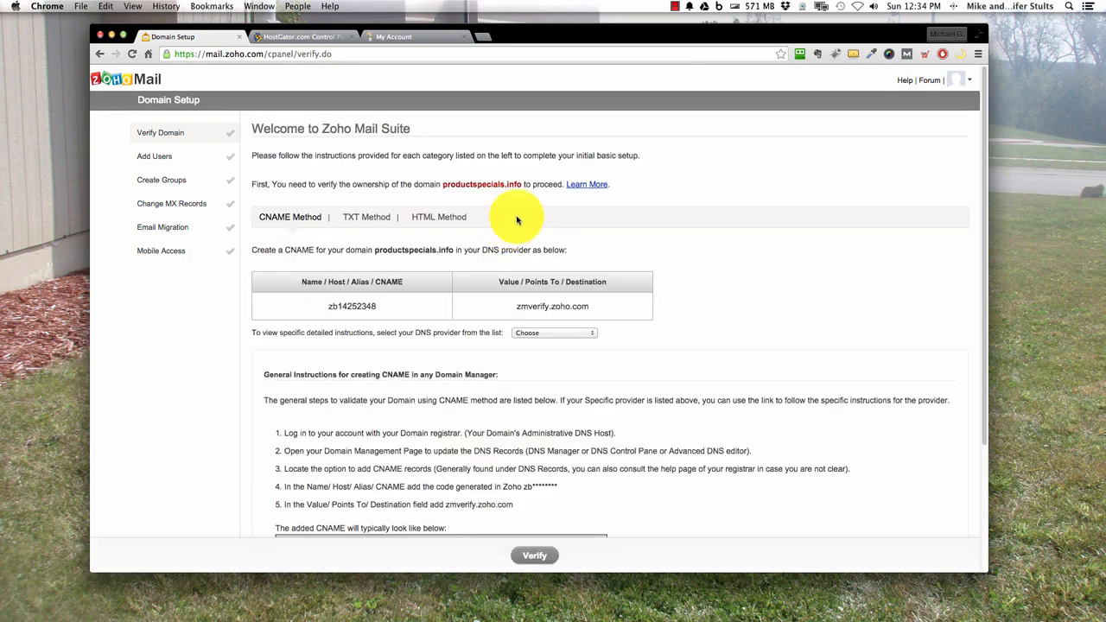
mouse_move(262, 221)
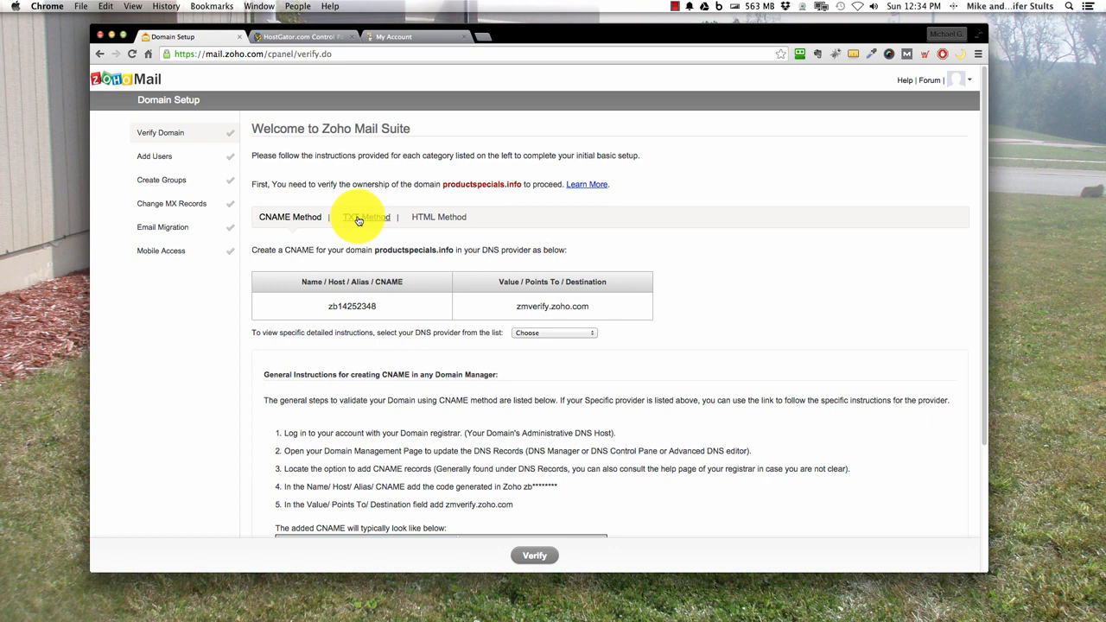
mouse_move(439, 217)
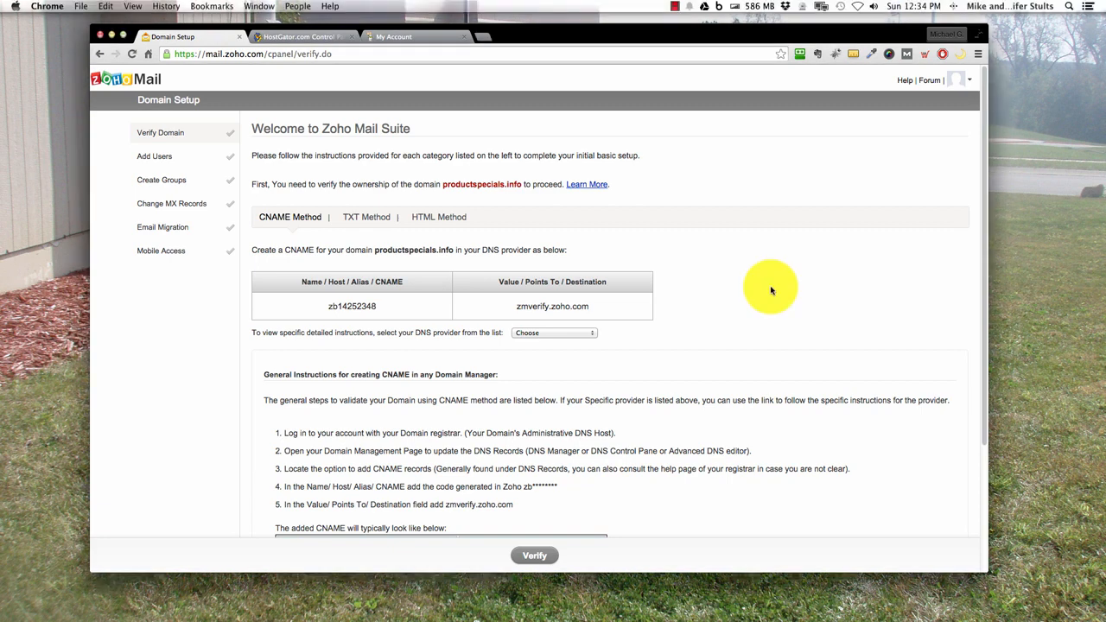
mouse_move(782, 318)
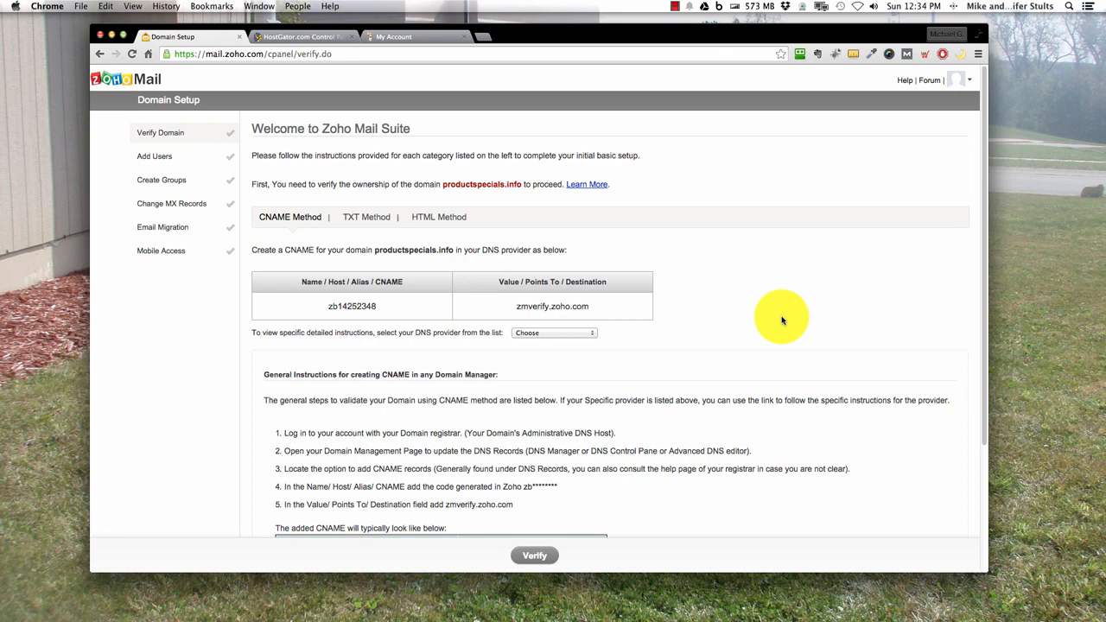
mouse_move(680, 327)
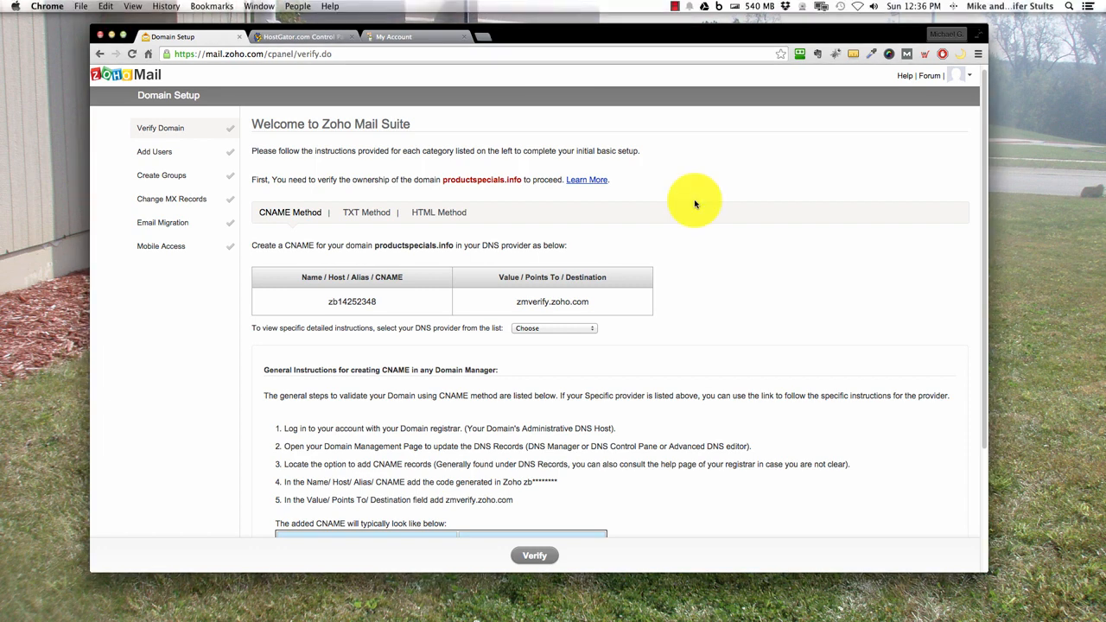
mouse_move(429, 308)
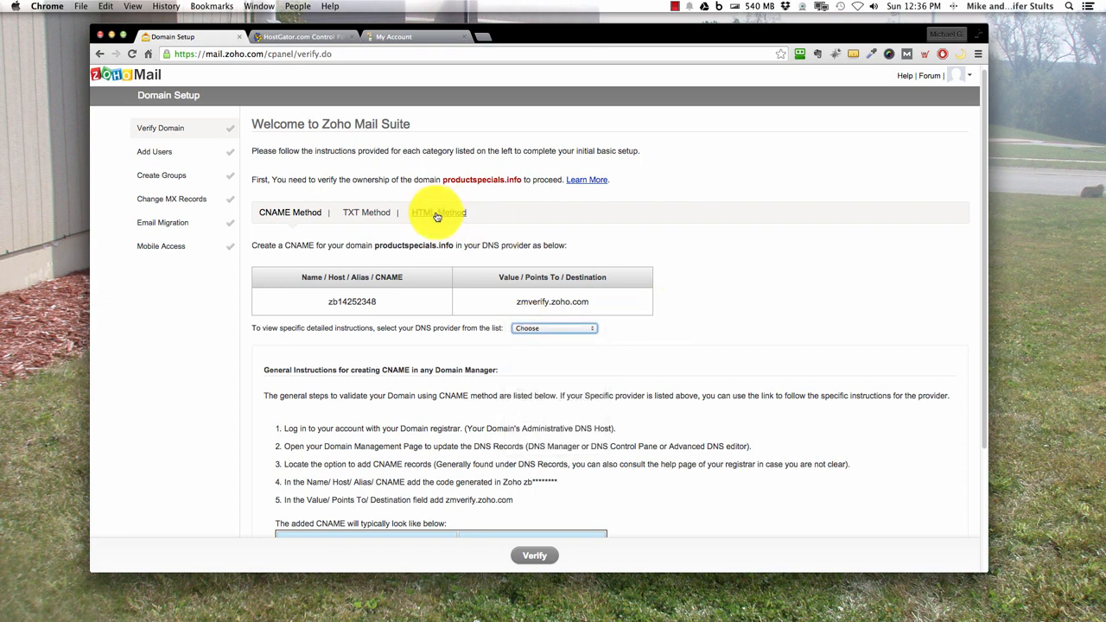
Step: Select the HTML Method and download verifyforzoho.html
click(435, 213)
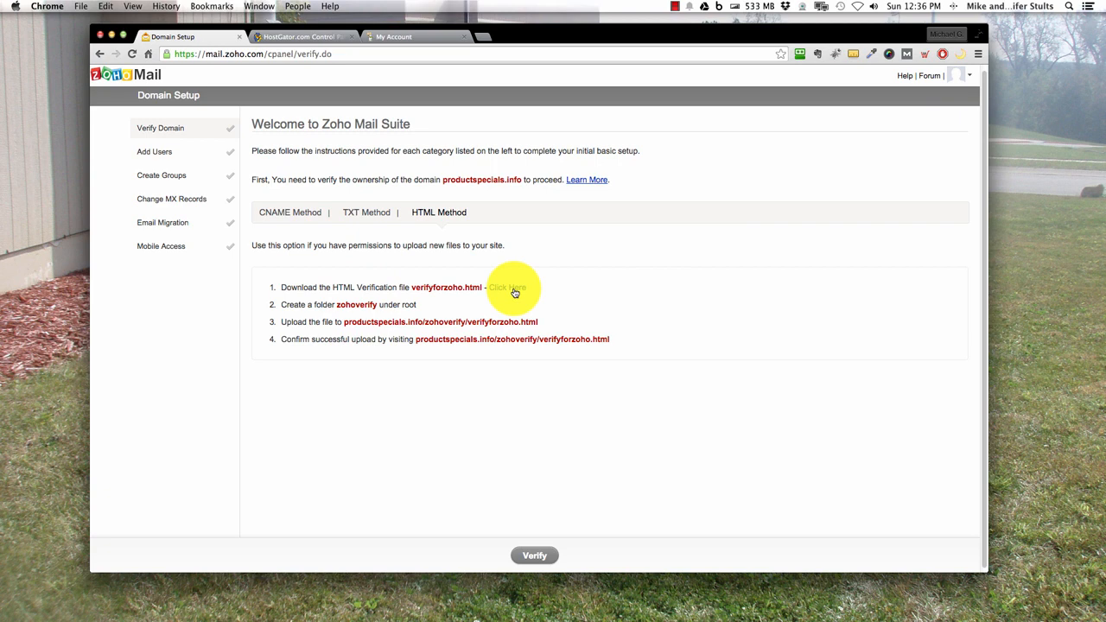
click(511, 287)
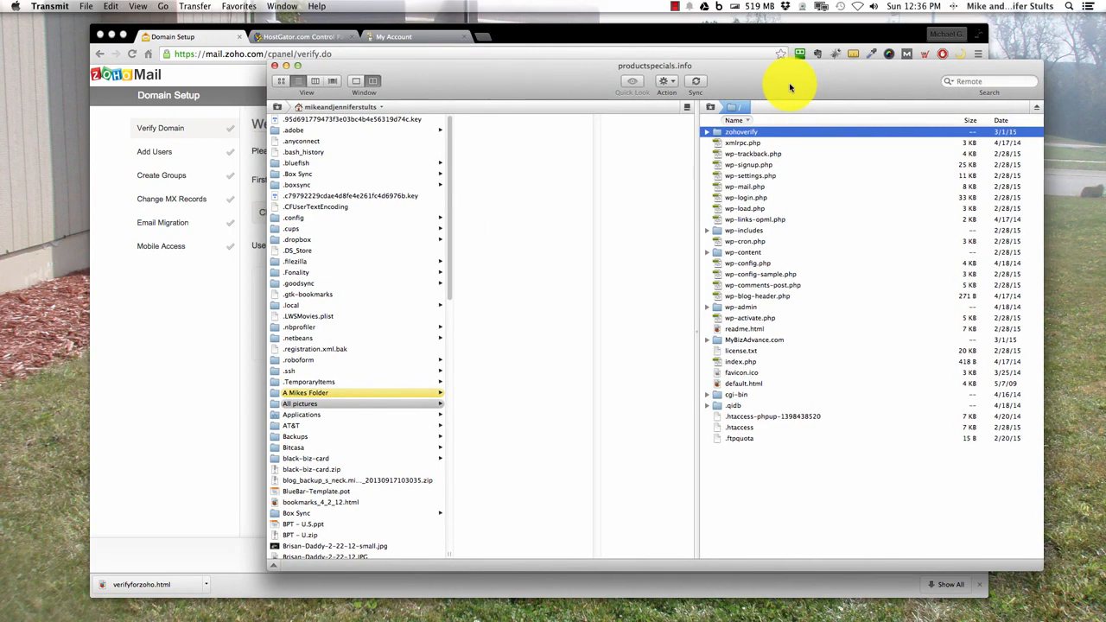
mouse_move(732, 259)
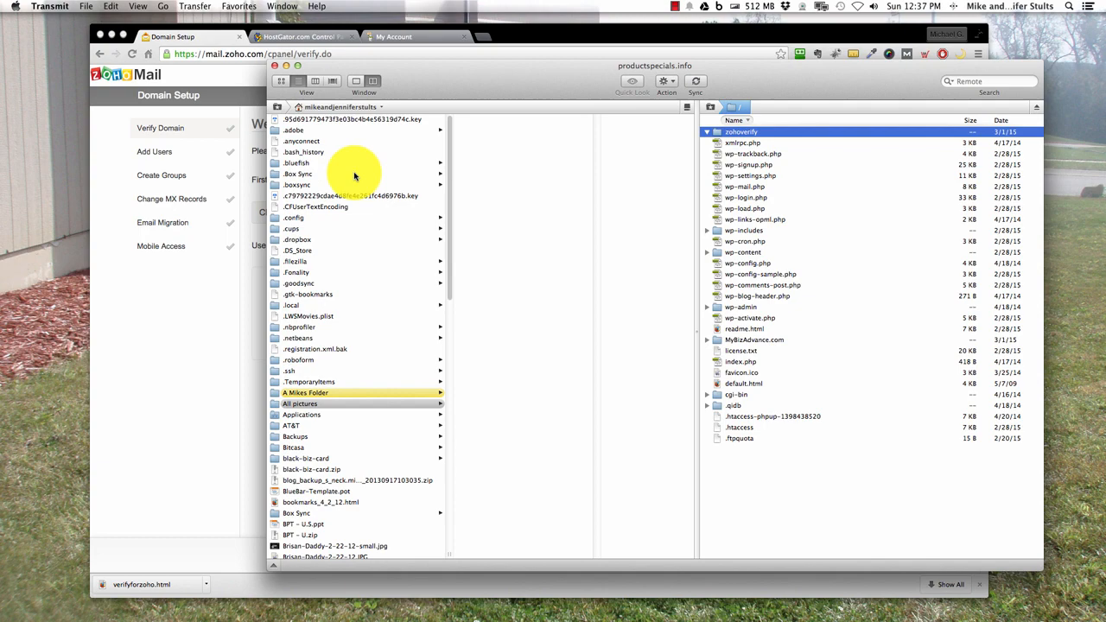
Step: Browse the local folders in Transmit to locate the downloaded verifyforzoho.html
scroll(down, 3)
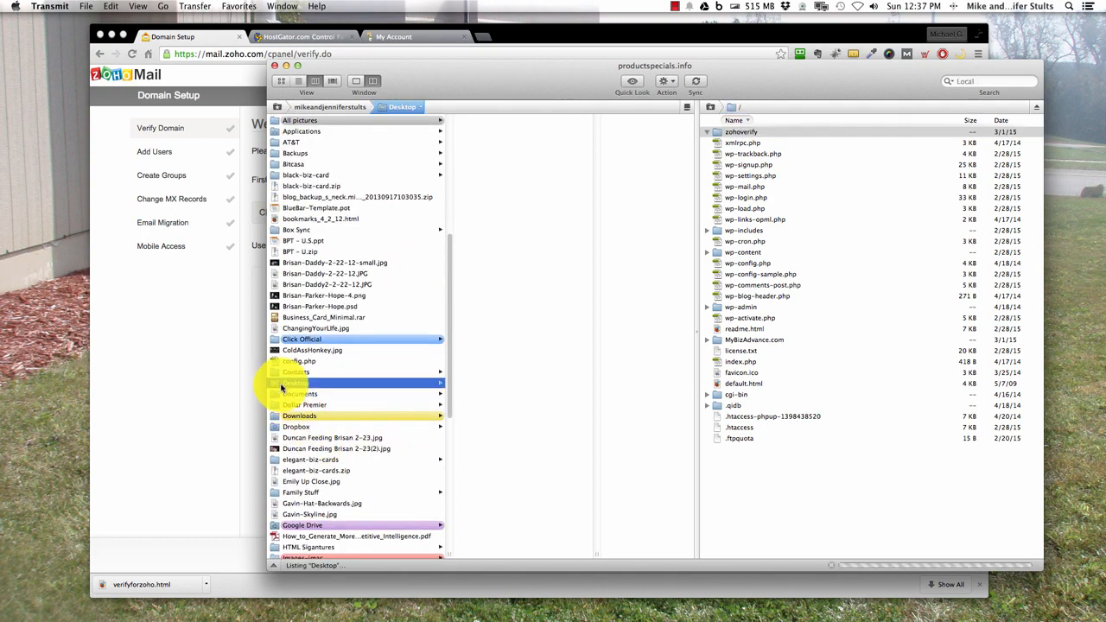
click(294, 383)
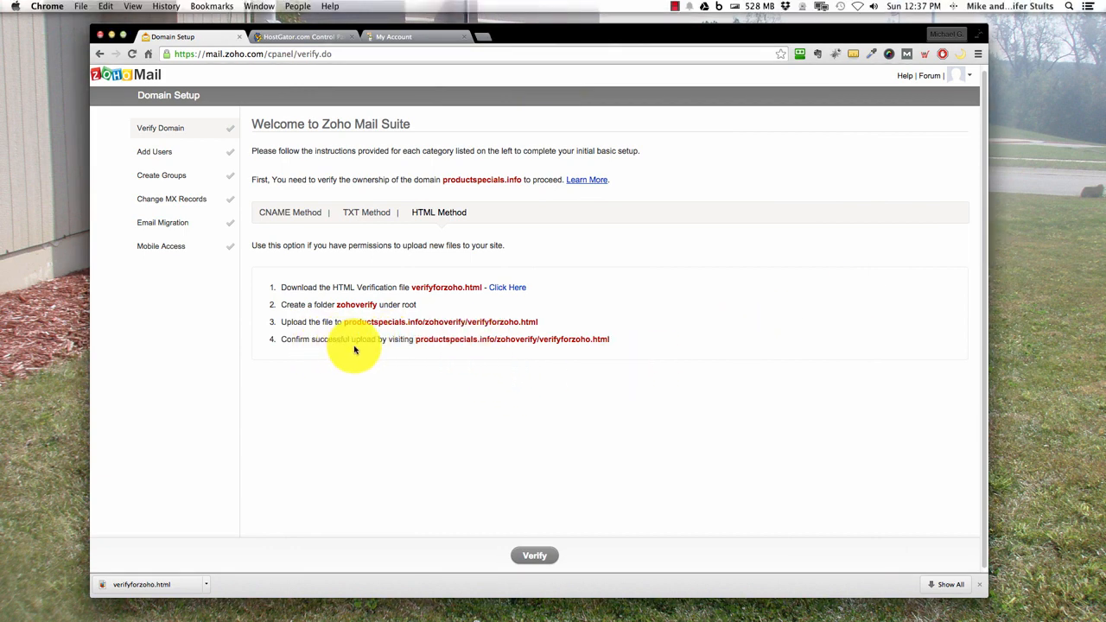
mouse_move(439, 349)
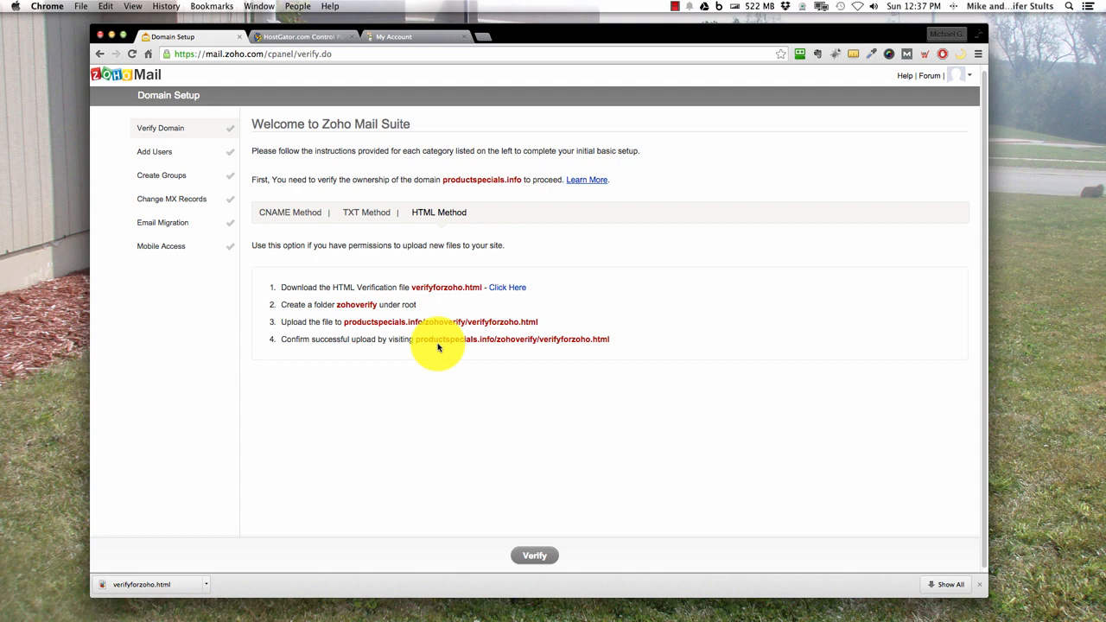
mouse_move(418, 338)
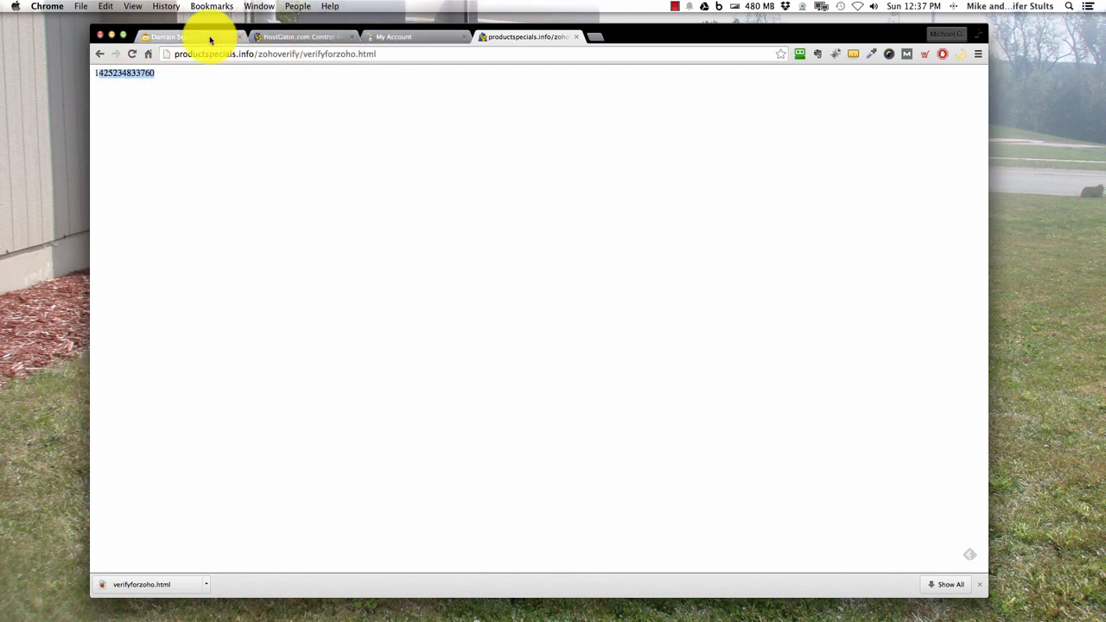
Step: Return to the Zoho domain setup tab and run Verify to confirm ownership of productspecials.info
click(176, 38)
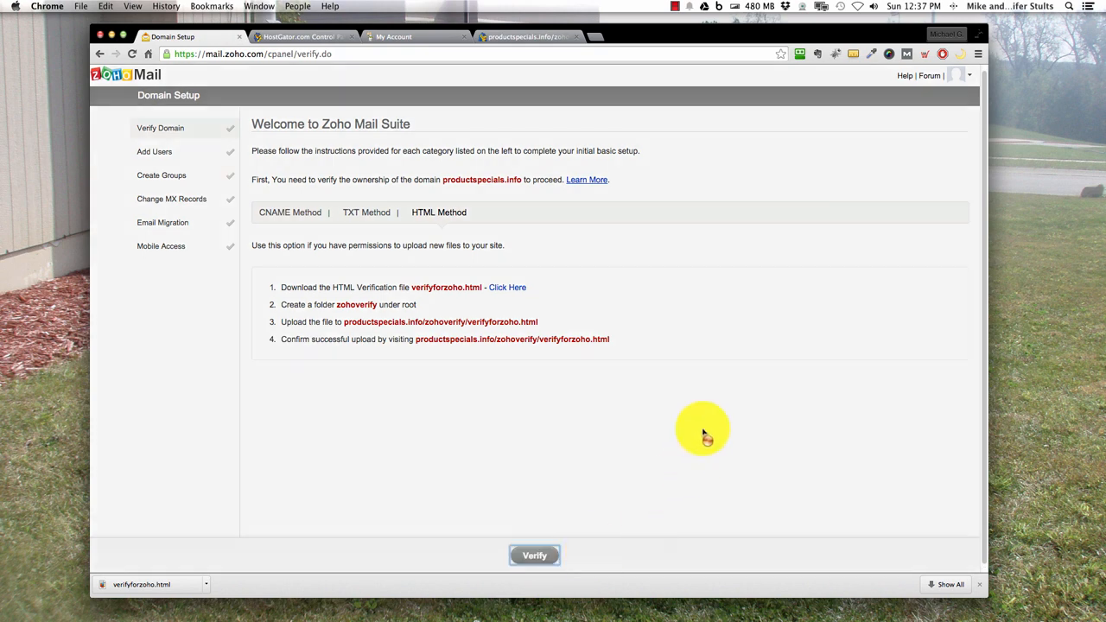
click(537, 554)
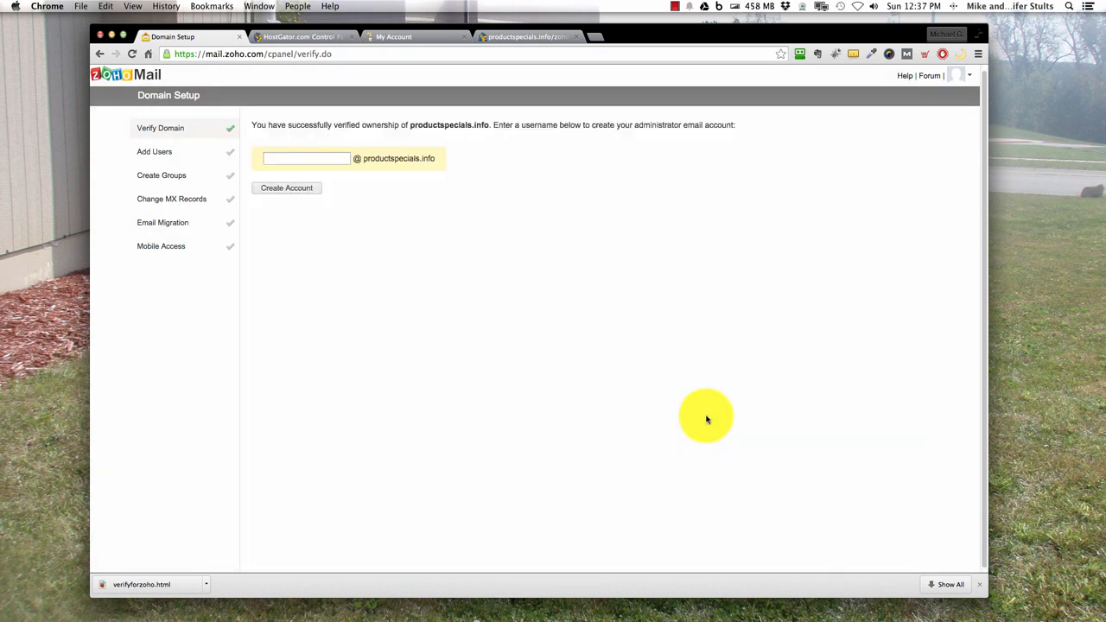
mouse_move(544, 166)
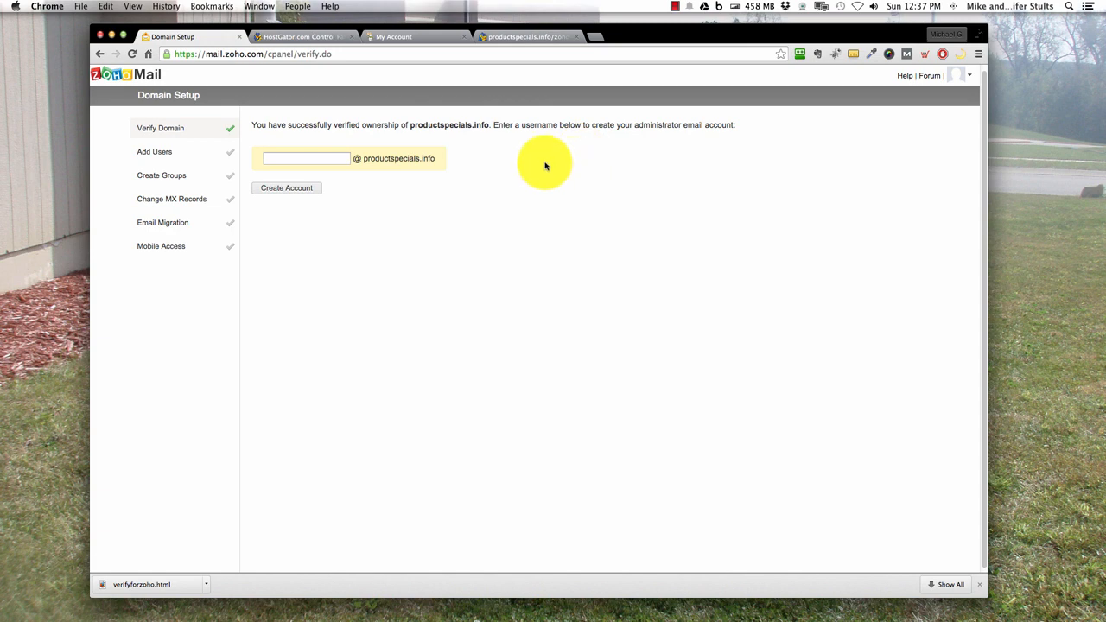
click(306, 159)
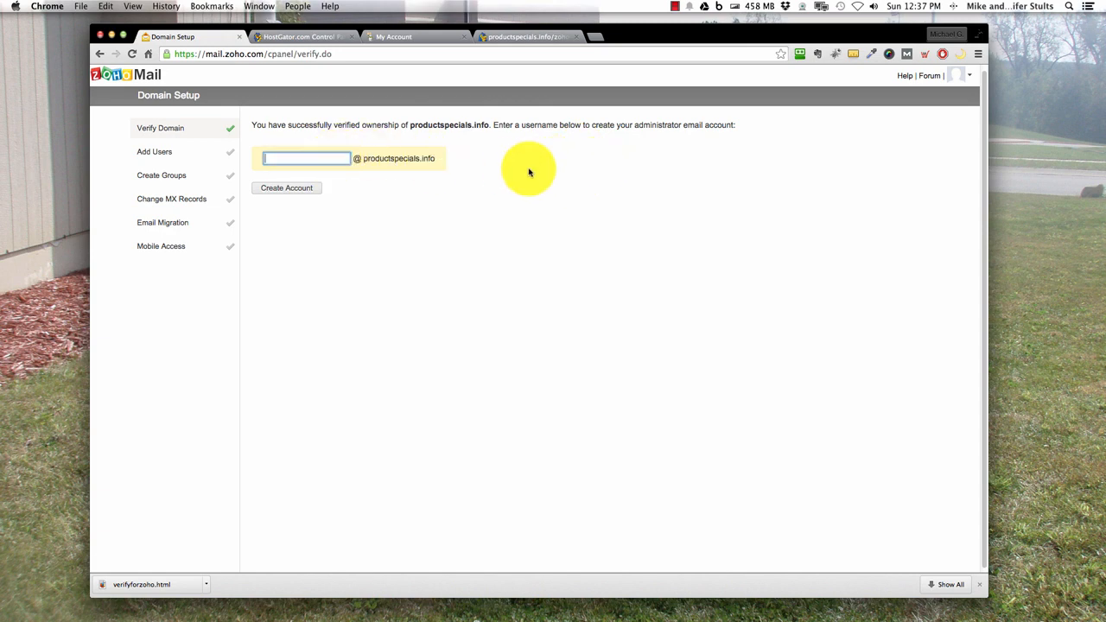
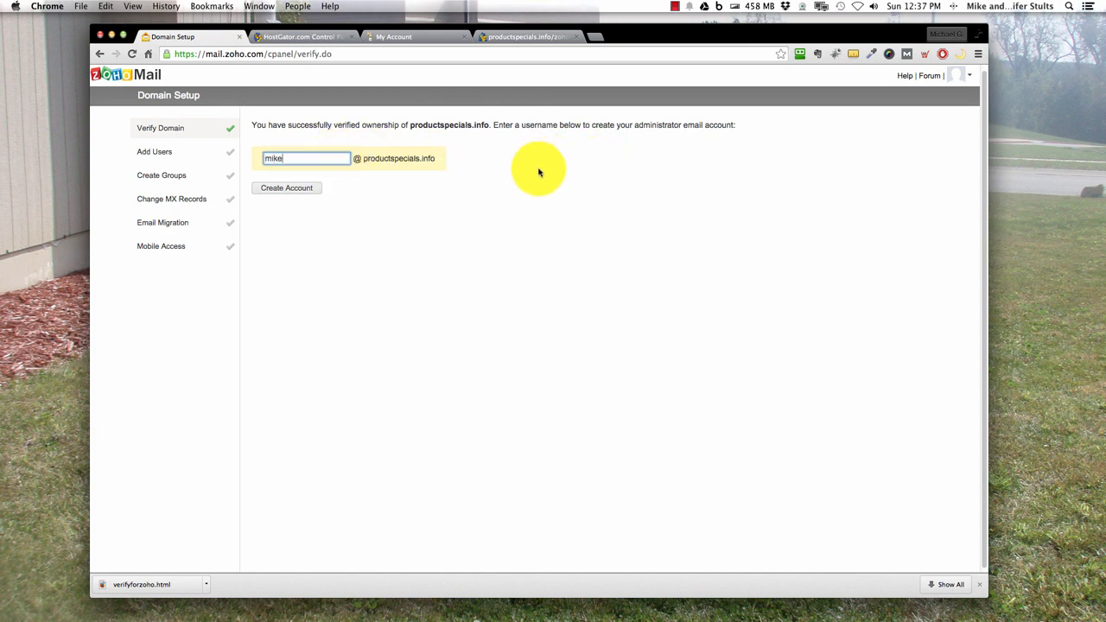
mouse_move(432, 174)
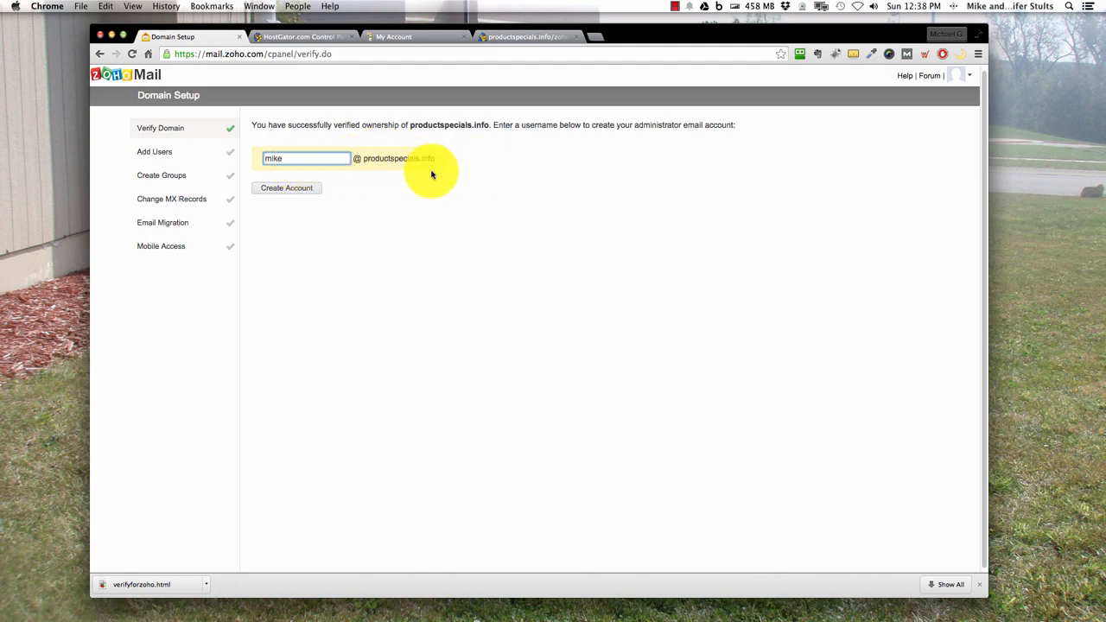
click(287, 187)
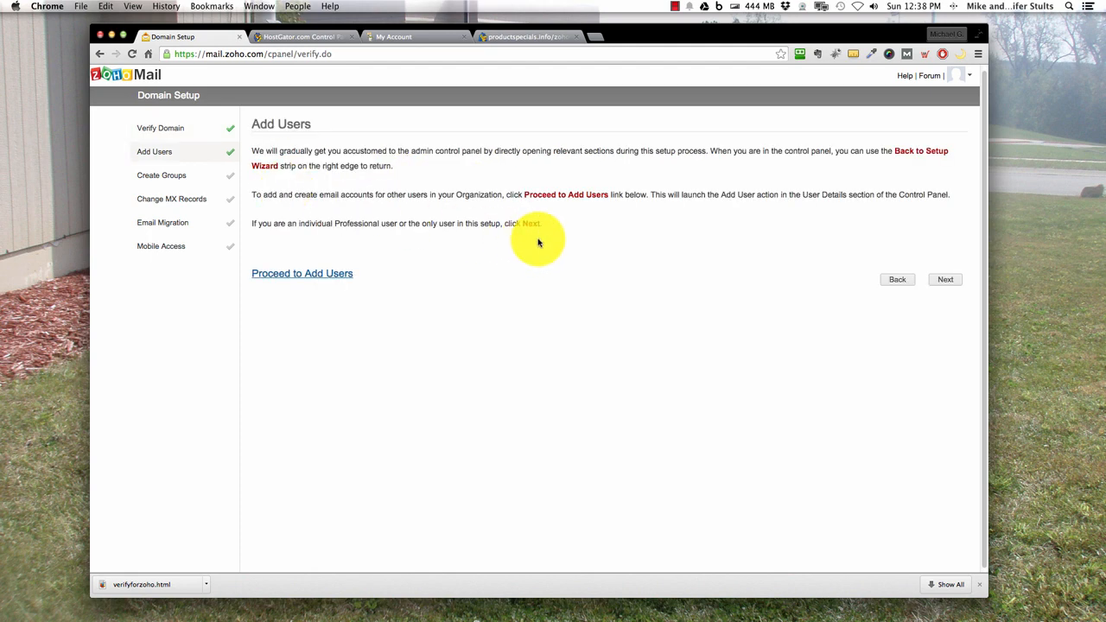
mouse_move(746, 264)
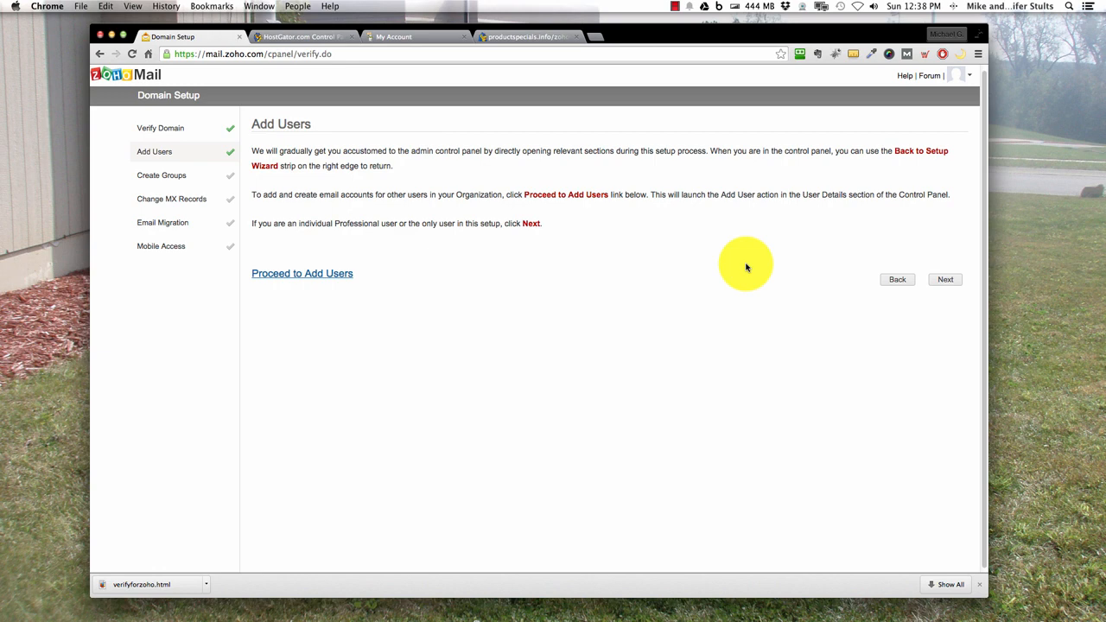
mouse_move(705, 270)
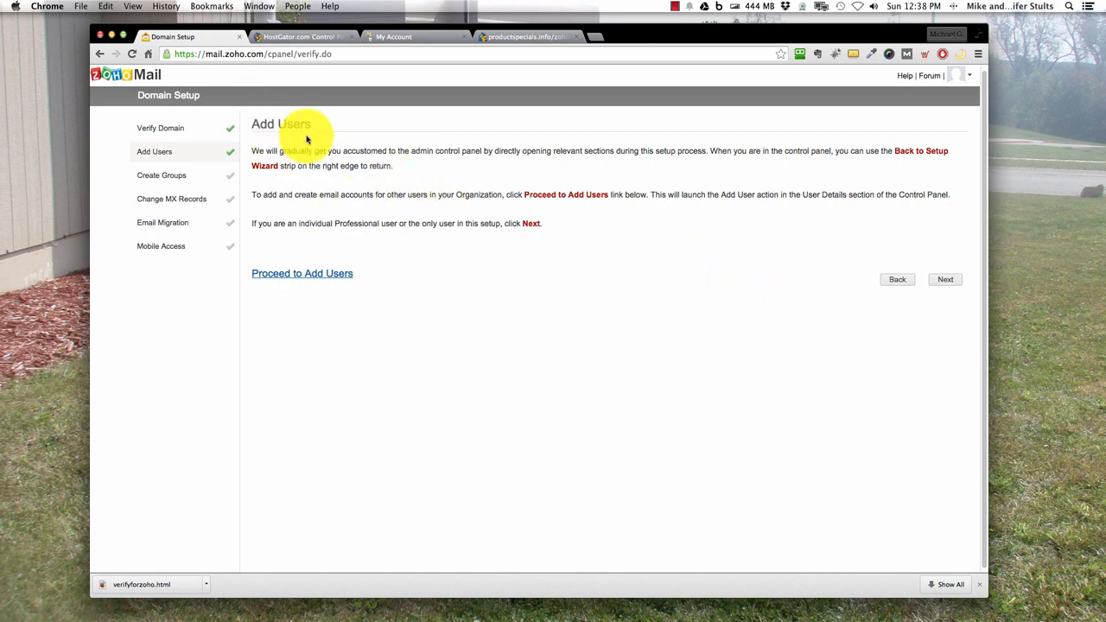
mouse_move(318, 280)
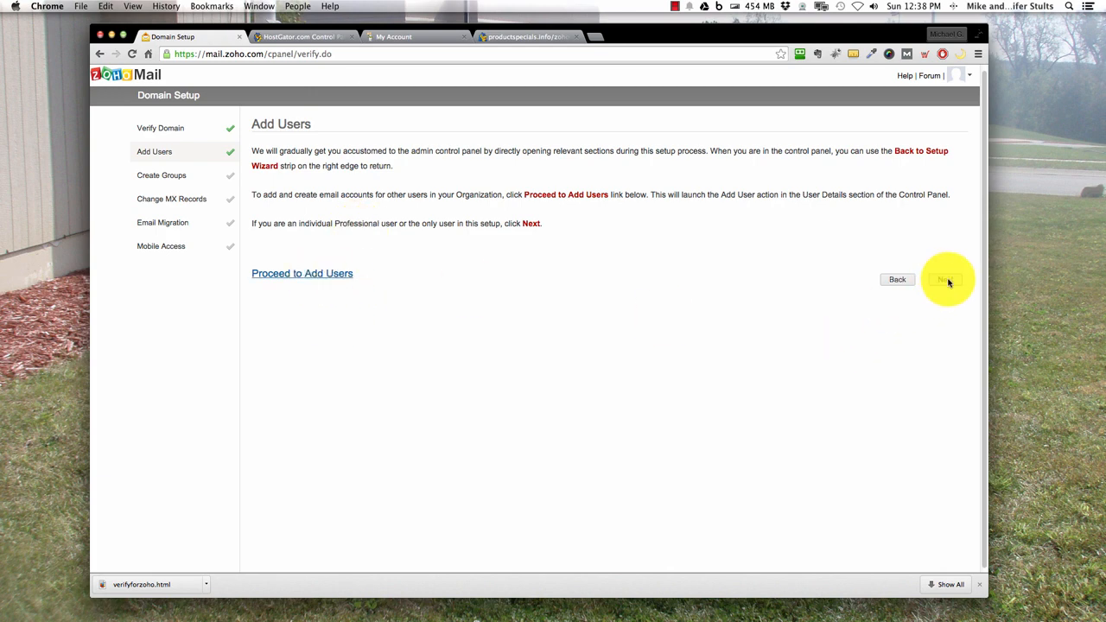
Step: Advance past Add Users and Groups to the Change MX Records step
click(945, 280)
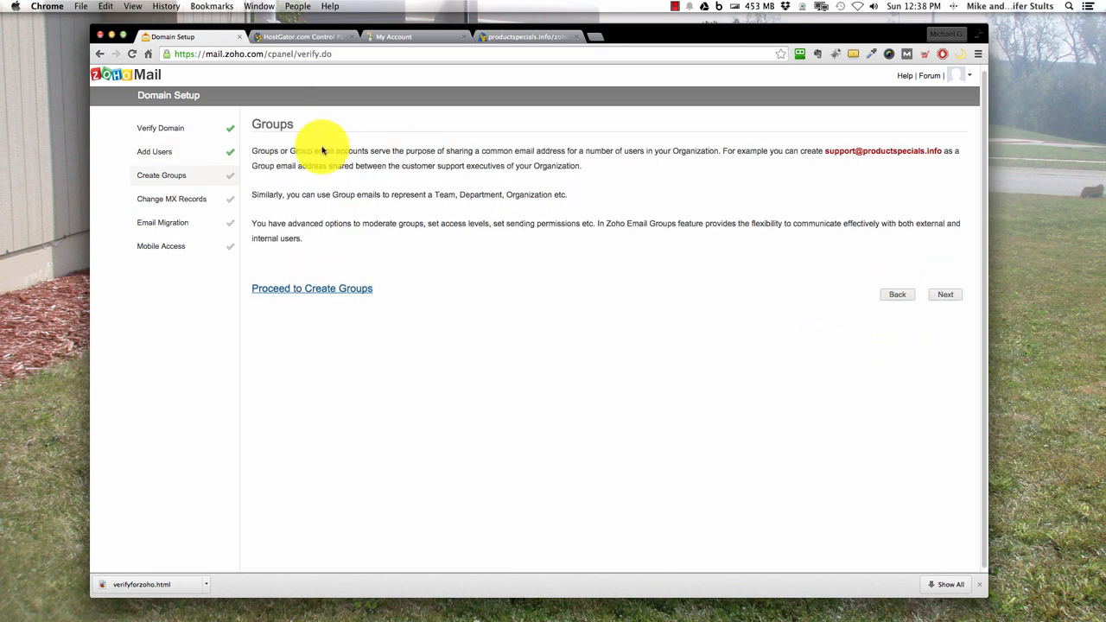
mouse_move(729, 321)
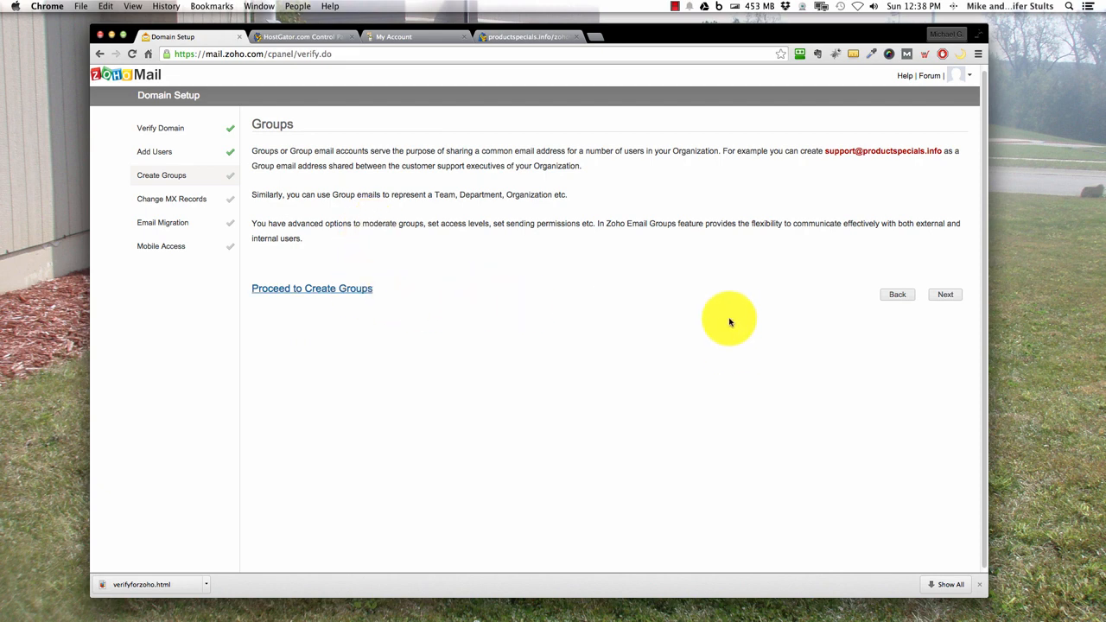
click(944, 293)
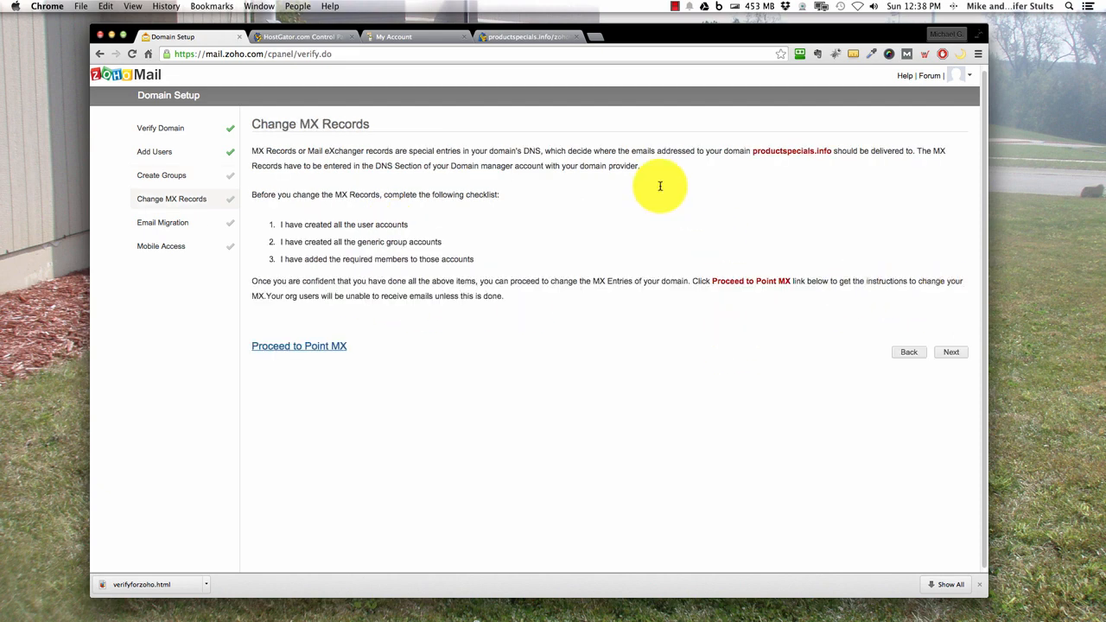
mouse_move(377, 53)
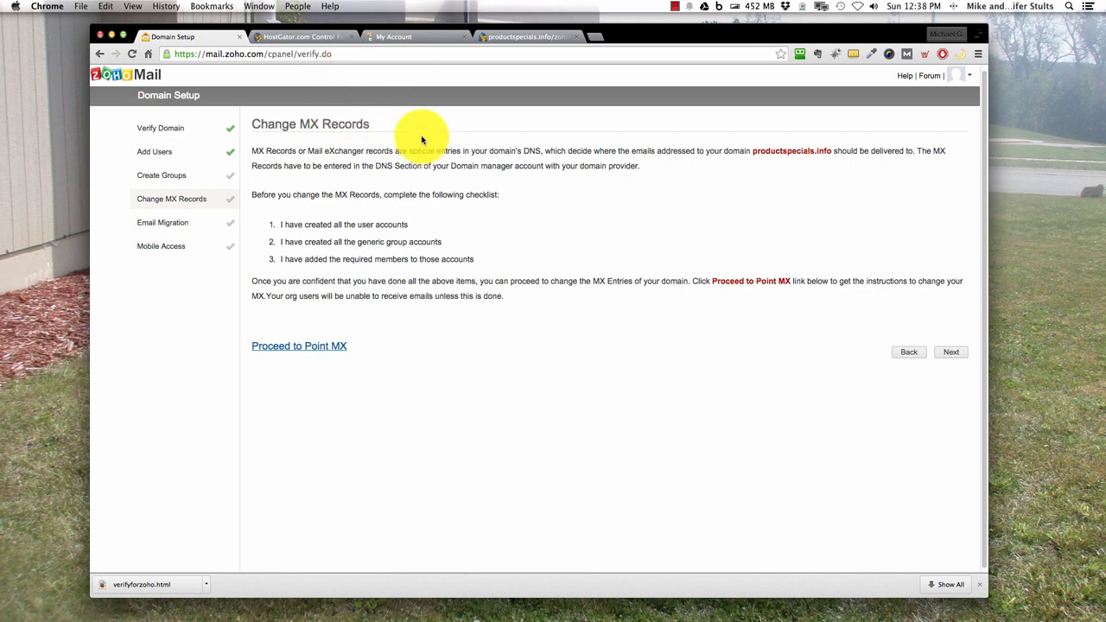
mouse_move(444, 165)
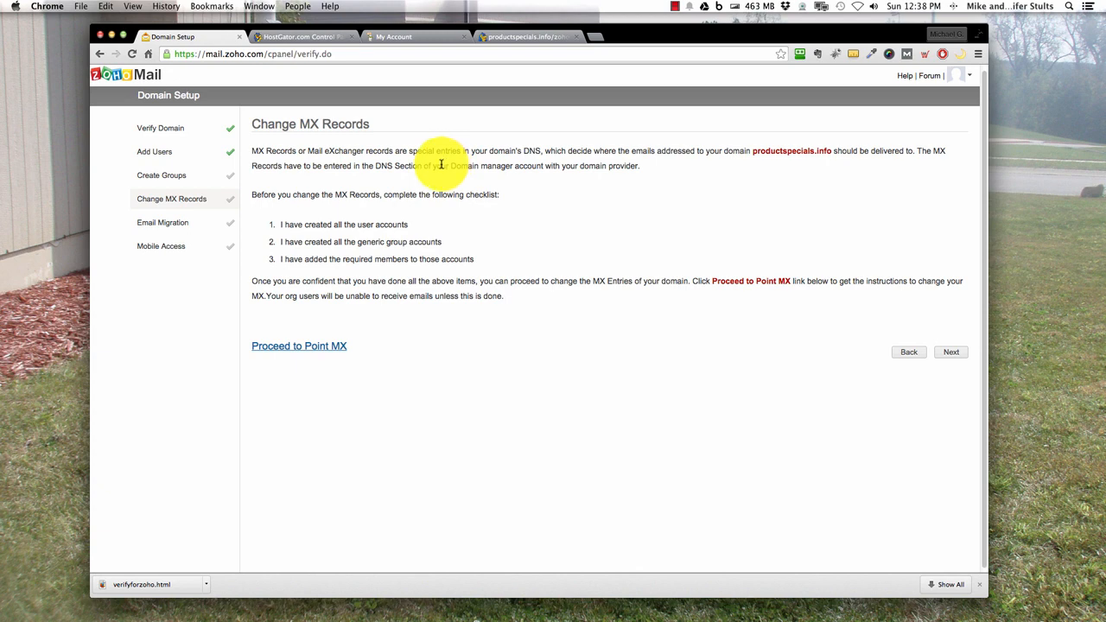
mouse_move(308, 42)
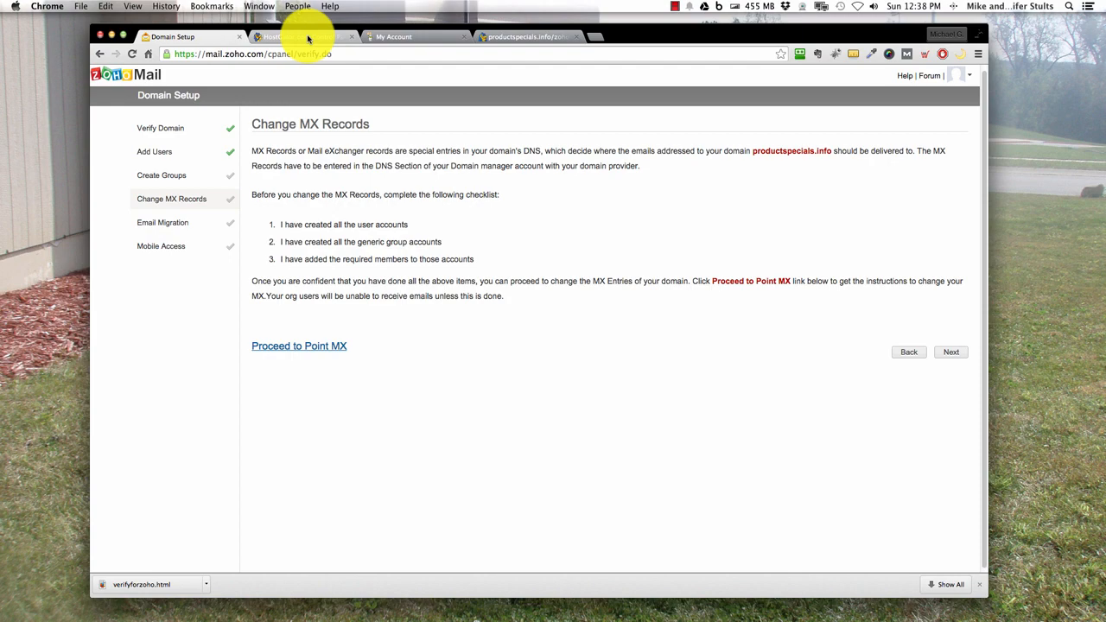
Step: In HostGator cPanel, open MX Entry and select productspecials.info as the domain
click(297, 36)
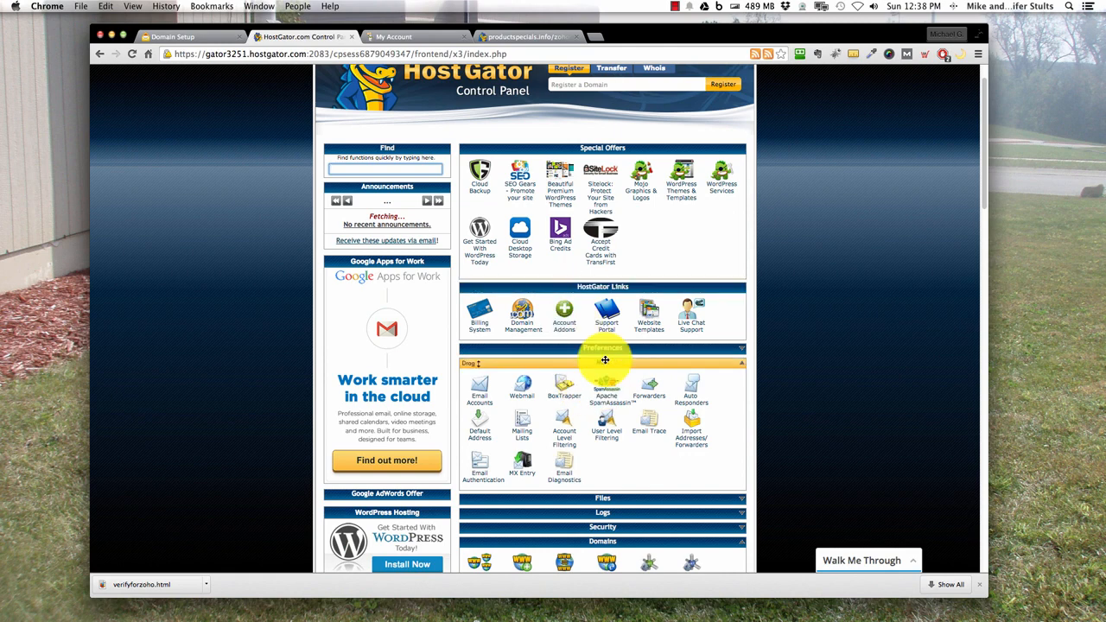
scroll(down, 3)
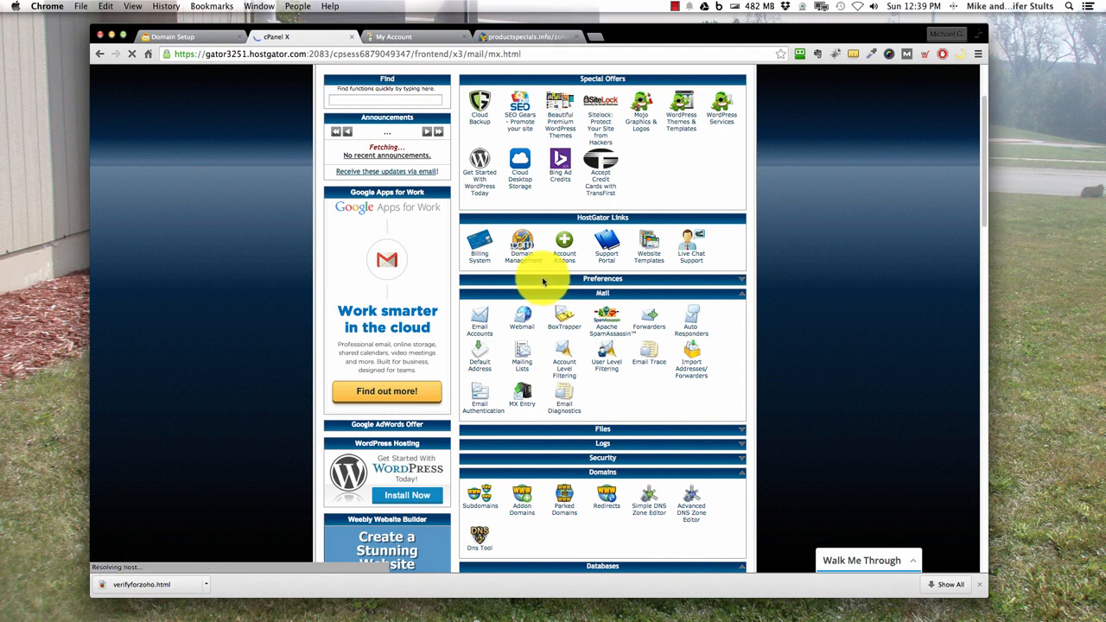
click(522, 394)
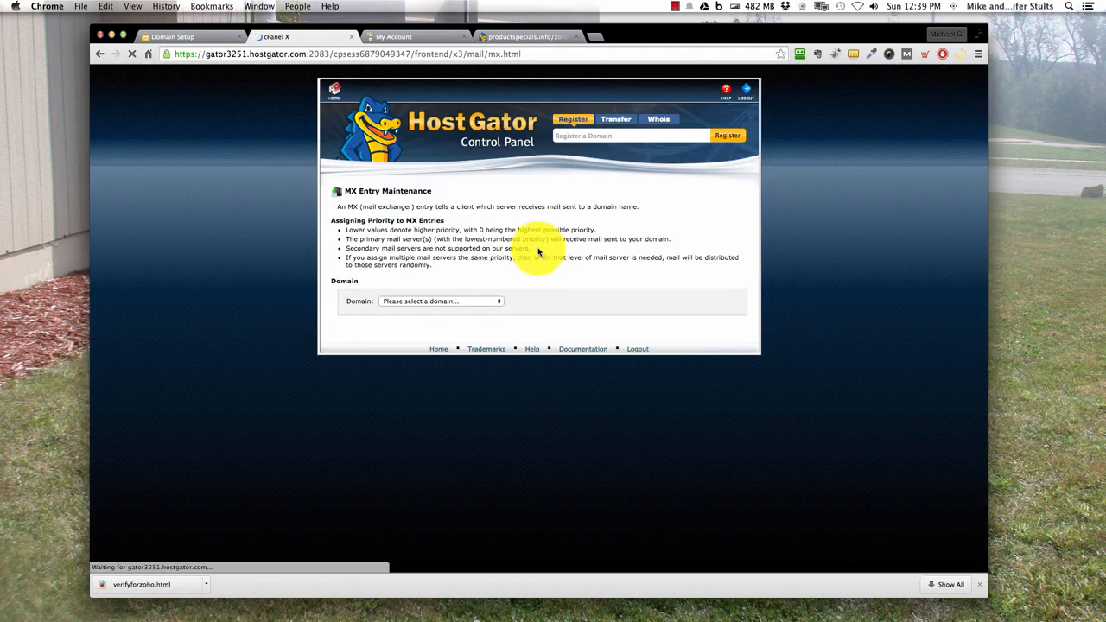
click(441, 301)
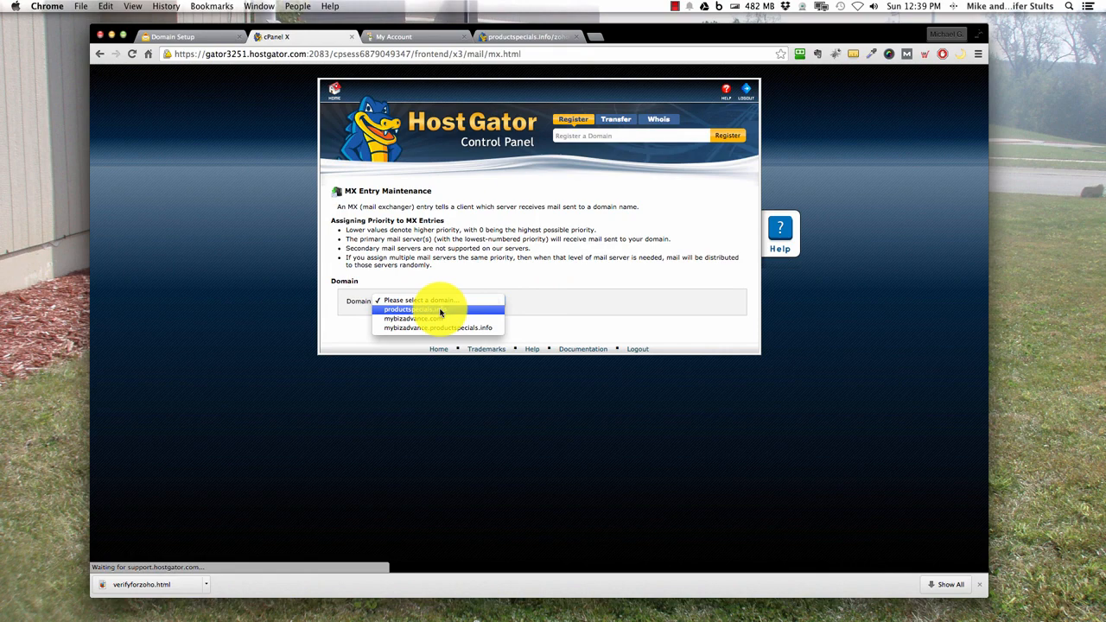
click(428, 310)
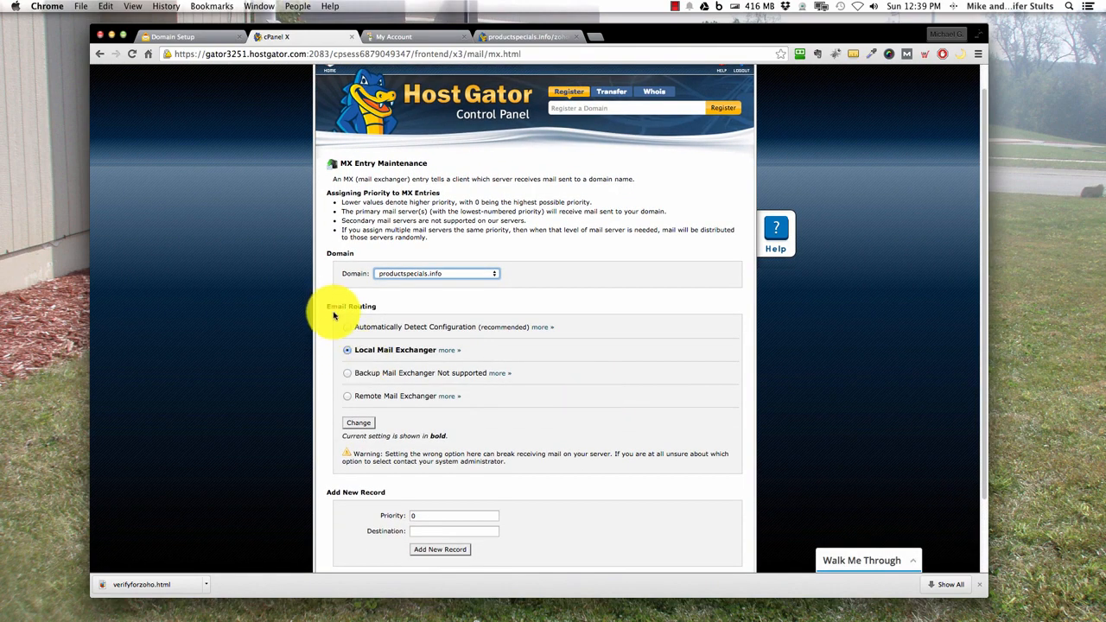
Step: Set email routing to Remote Mail Exchanger
scroll(down, 3)
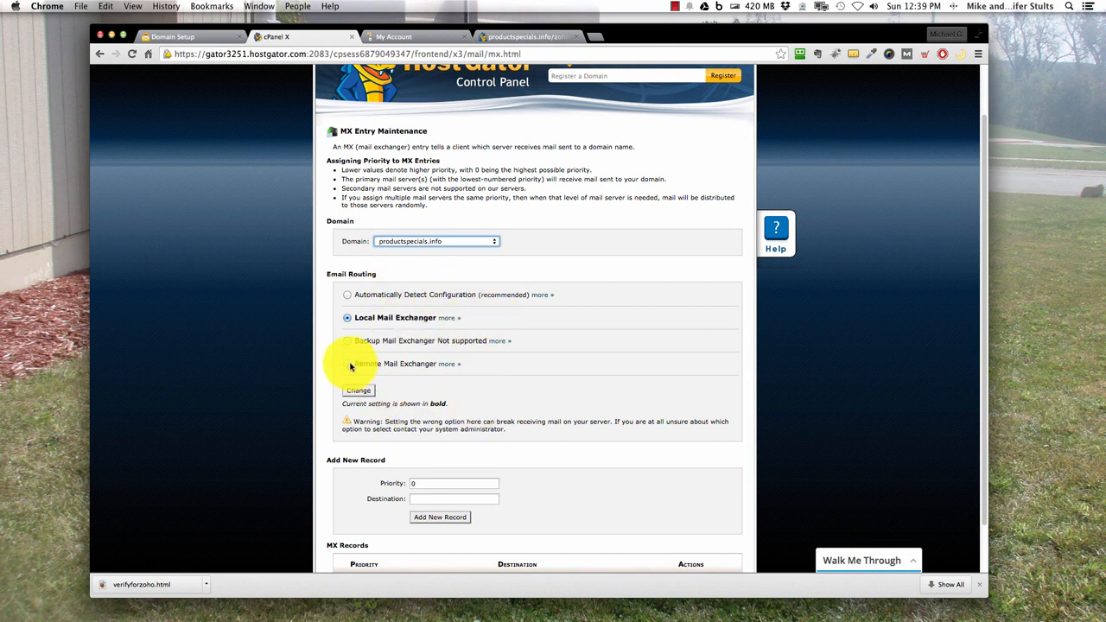
click(347, 363)
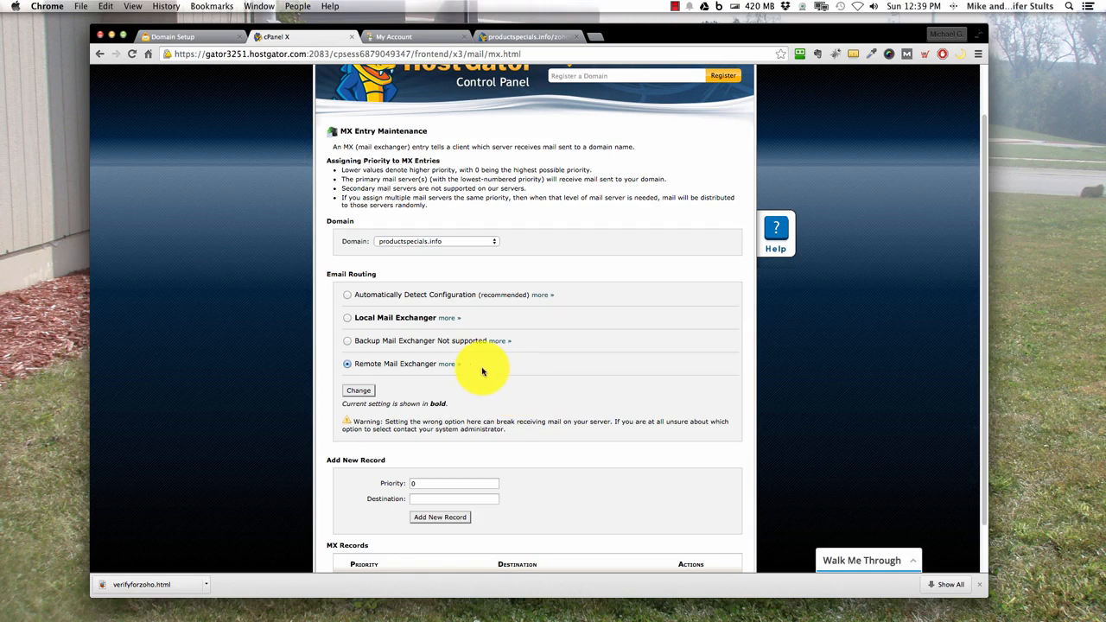
mouse_move(450, 349)
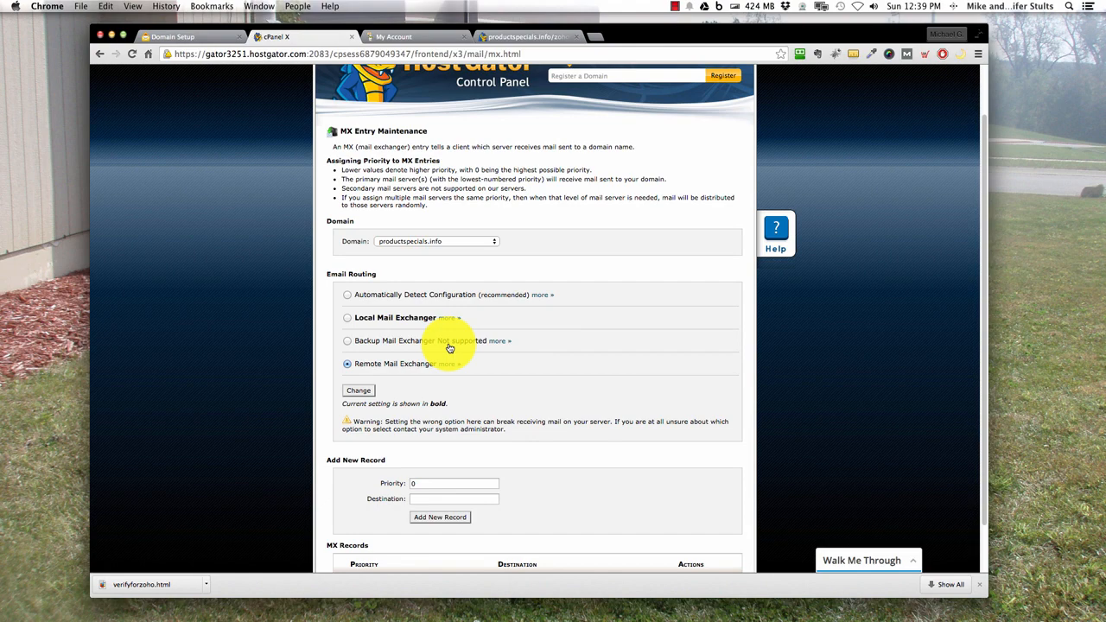
scroll(down, 3)
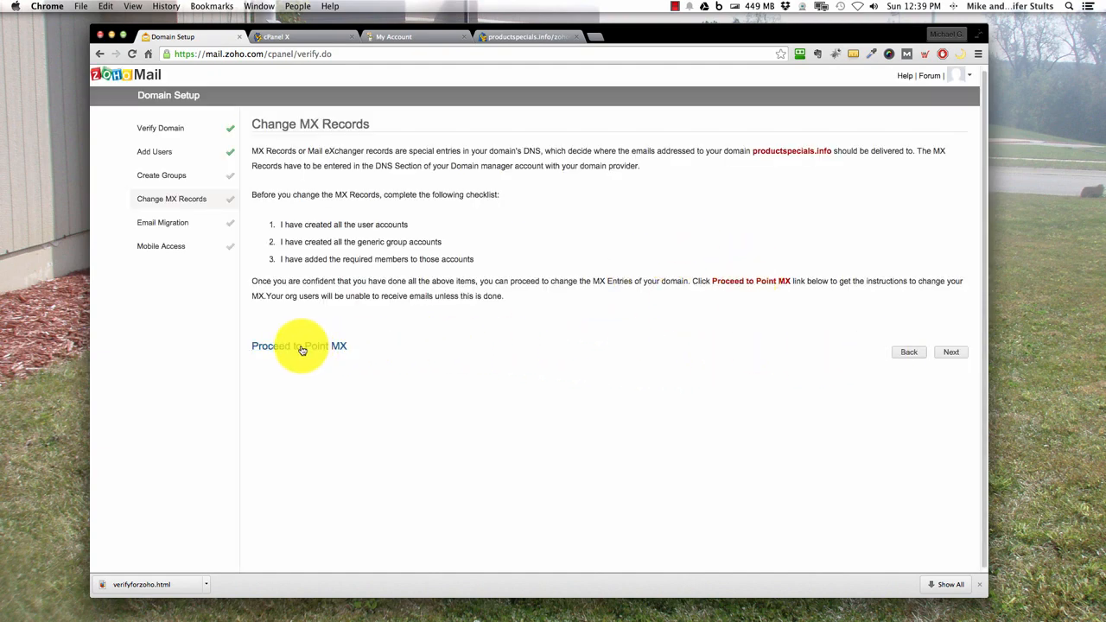
Step: View Zoho's MX values, then add the priority 10 record for mx.zoho.com in cPanel
click(299, 345)
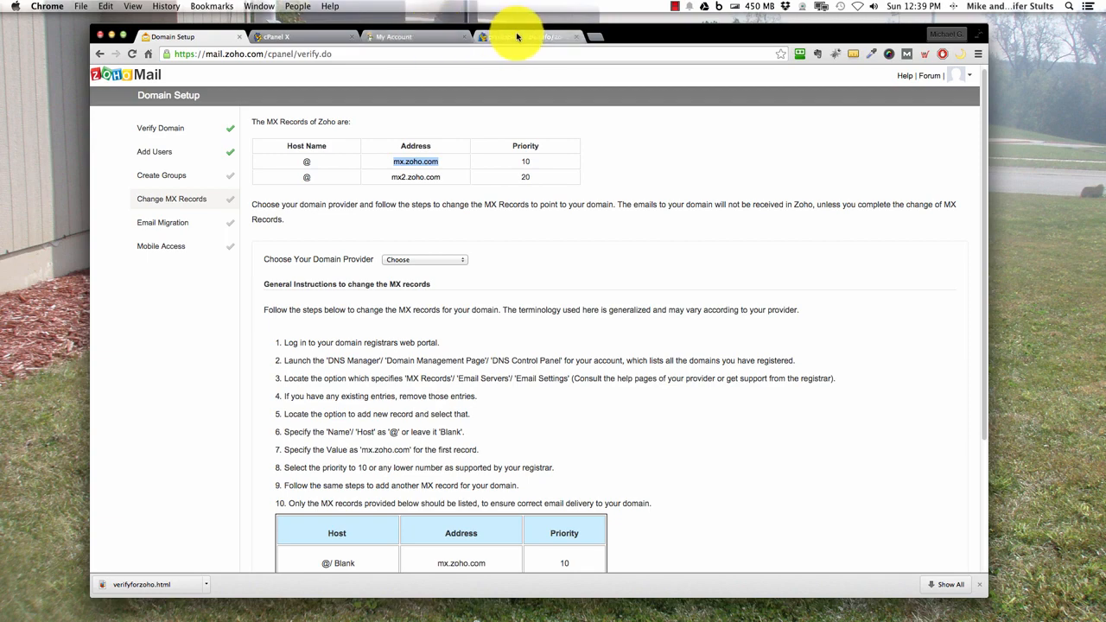
click(518, 37)
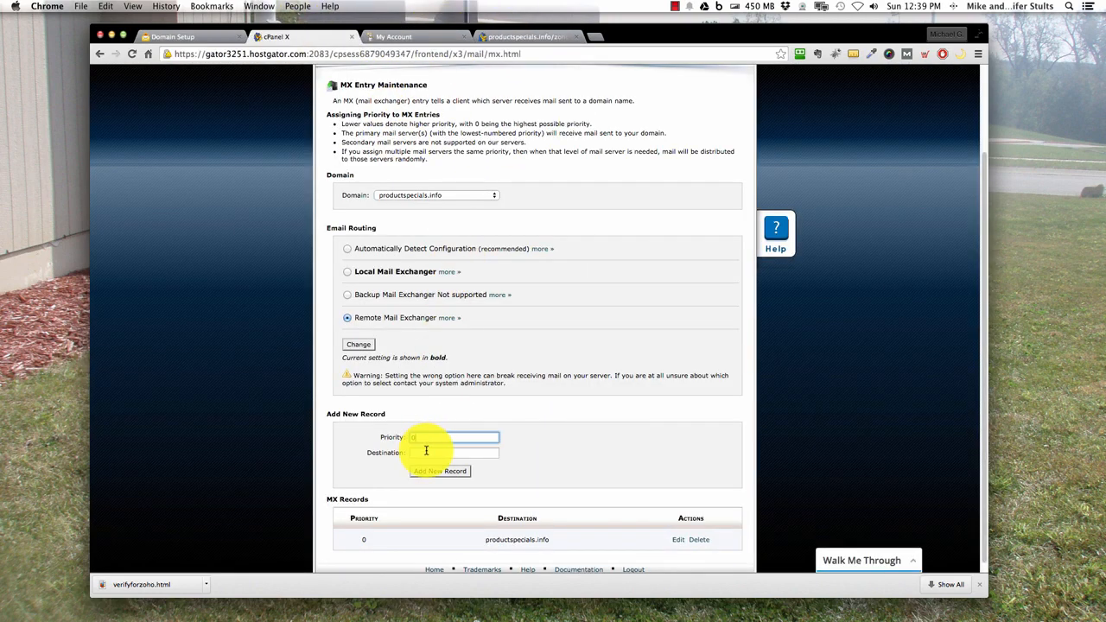
text(10)
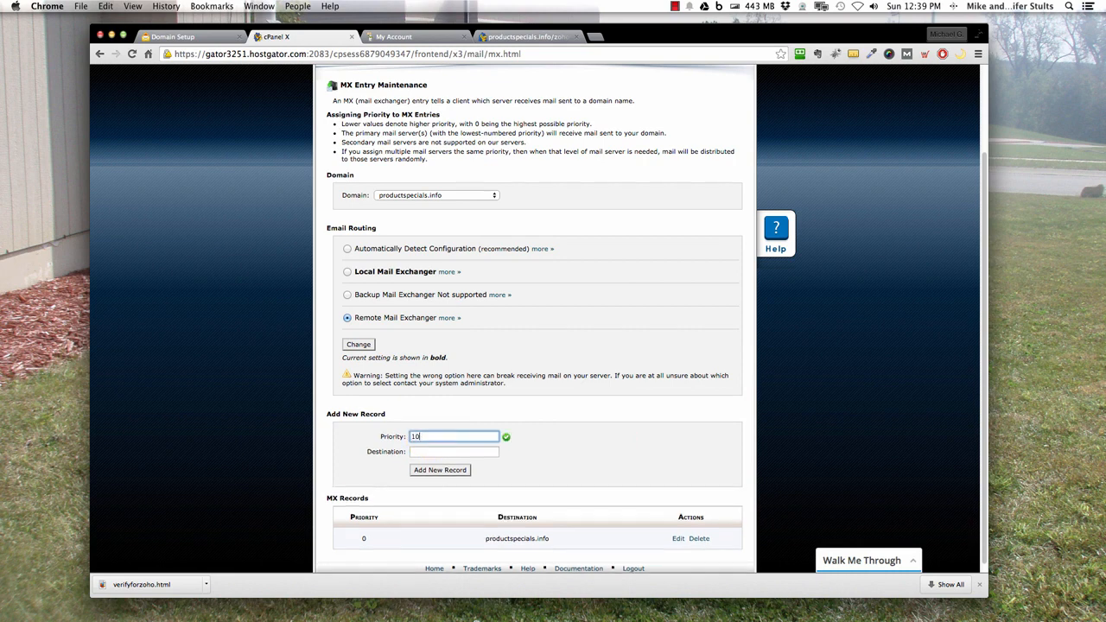
click(453, 451)
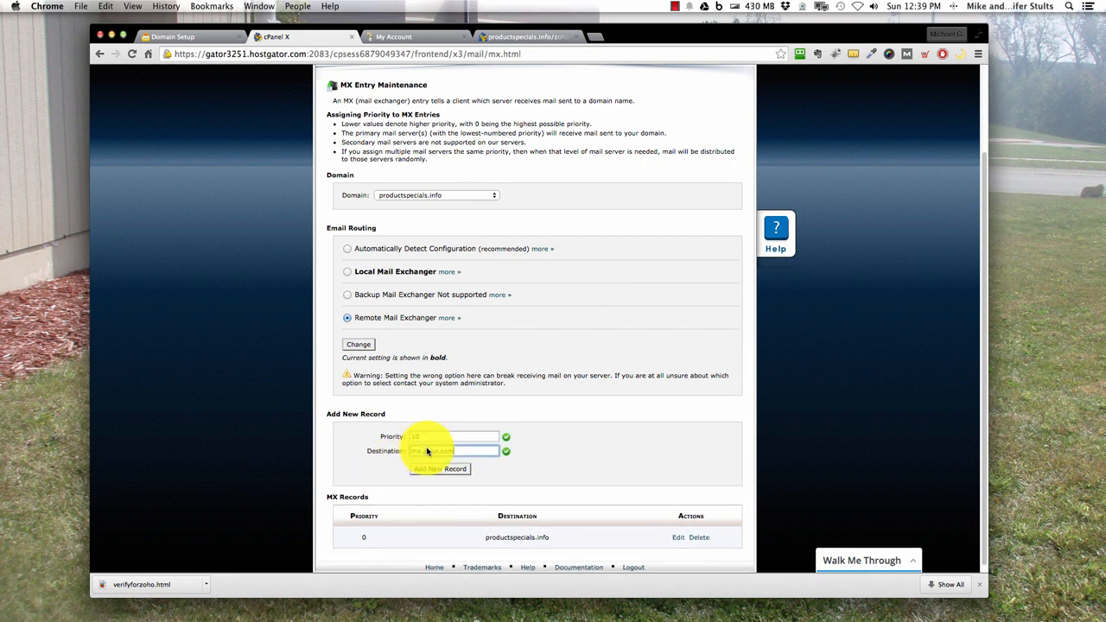
click(439, 470)
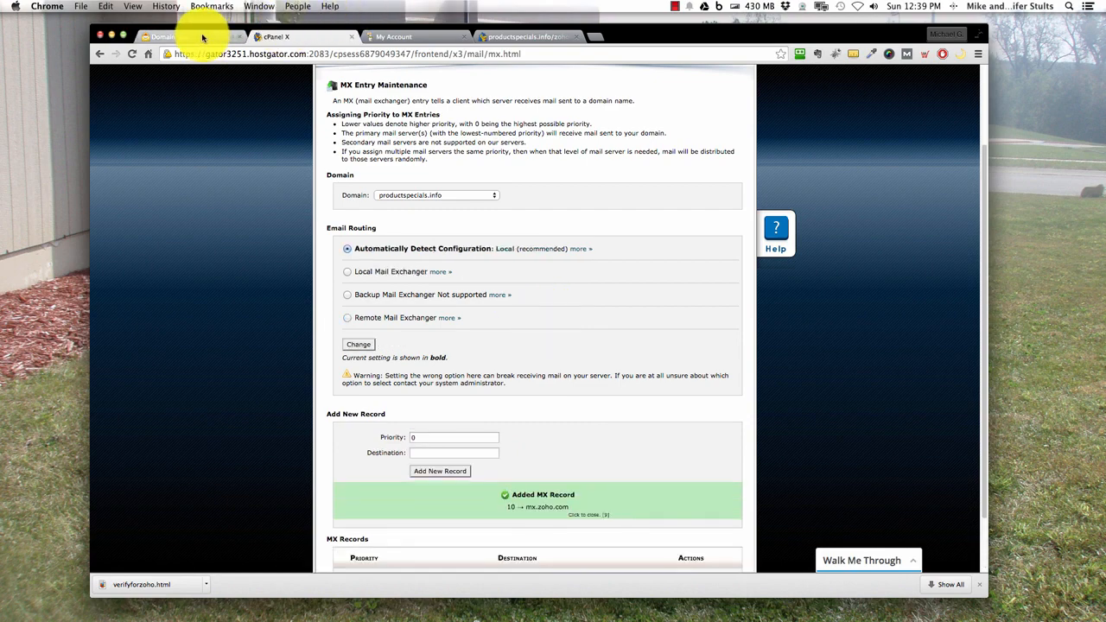
Step: Add the second MX record, priority 20 for mx2.zoho.com
click(173, 36)
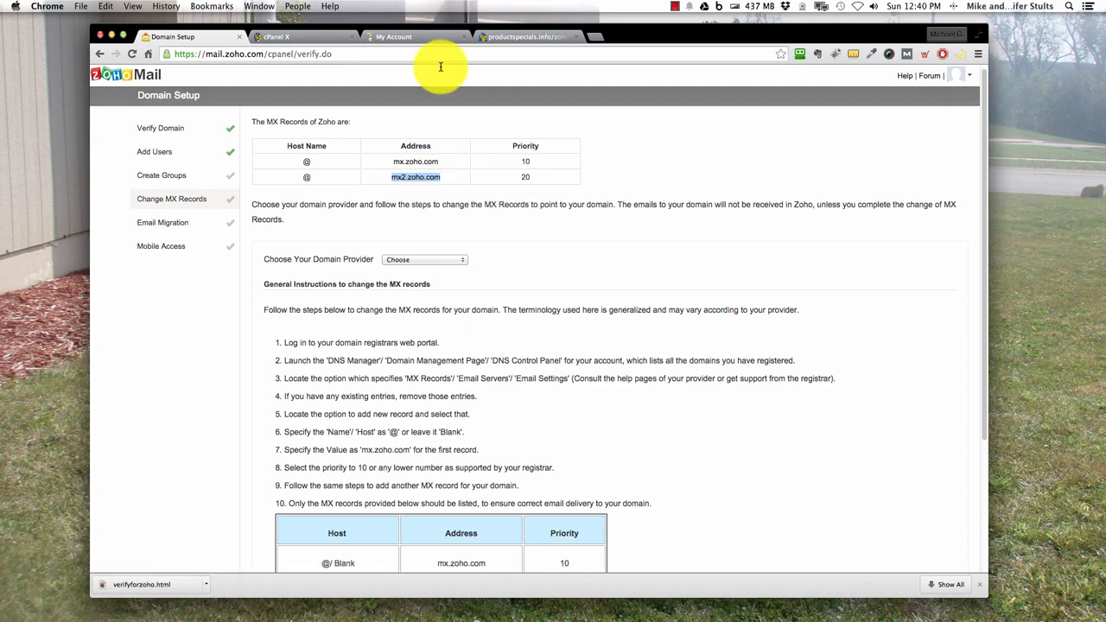
click(280, 37)
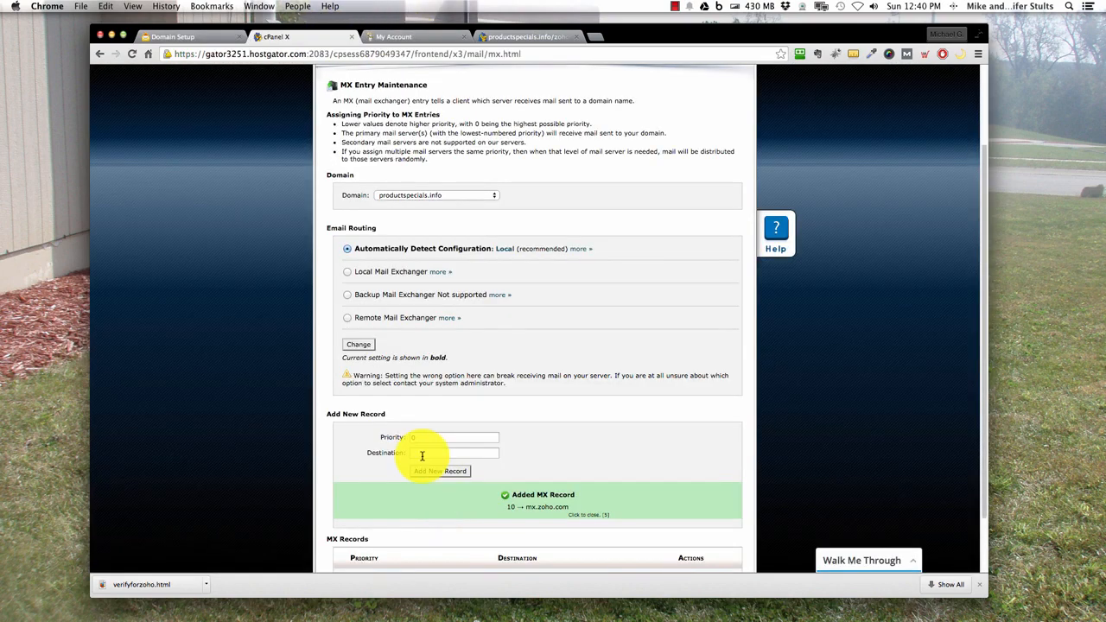
text(20)
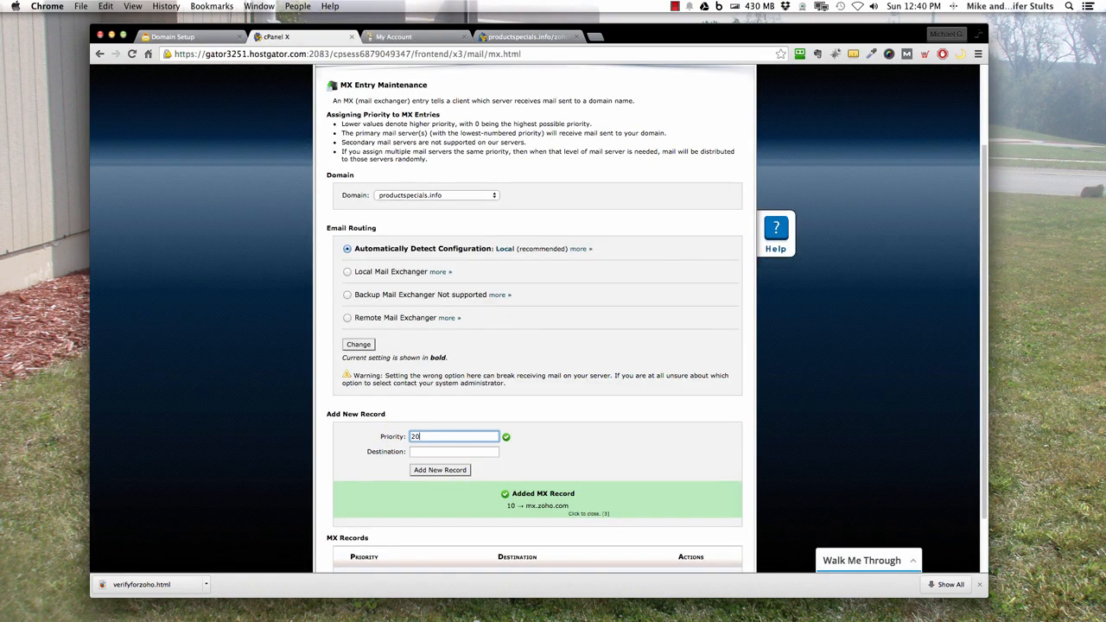
click(439, 470)
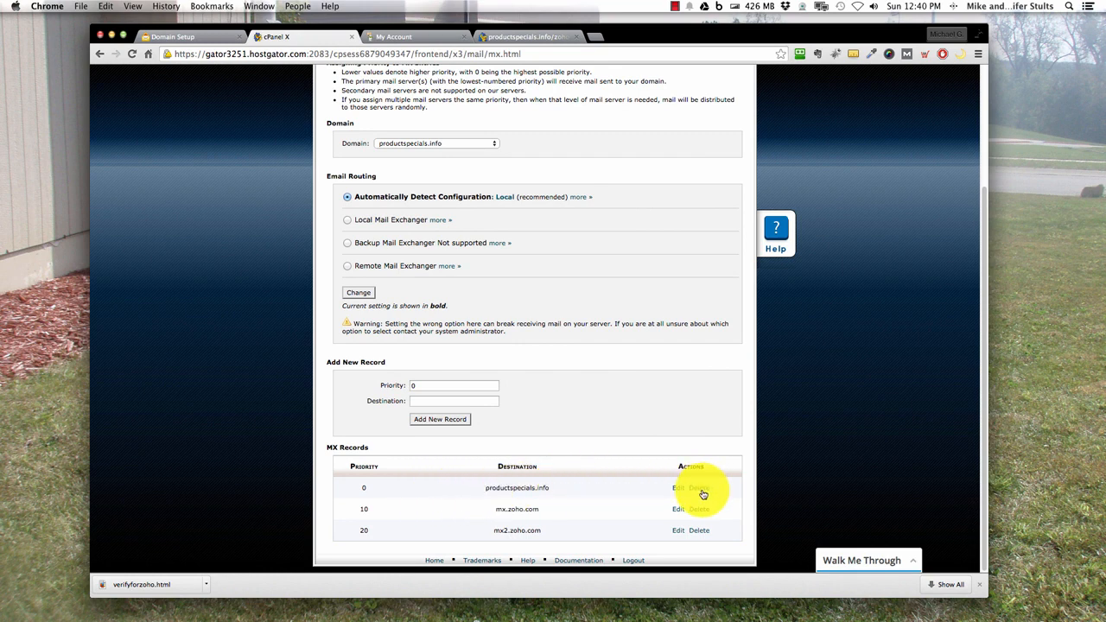
Step: Delete the old priority 0 local MX record for productspecials.info, leaving only the Zoho entries
click(698, 487)
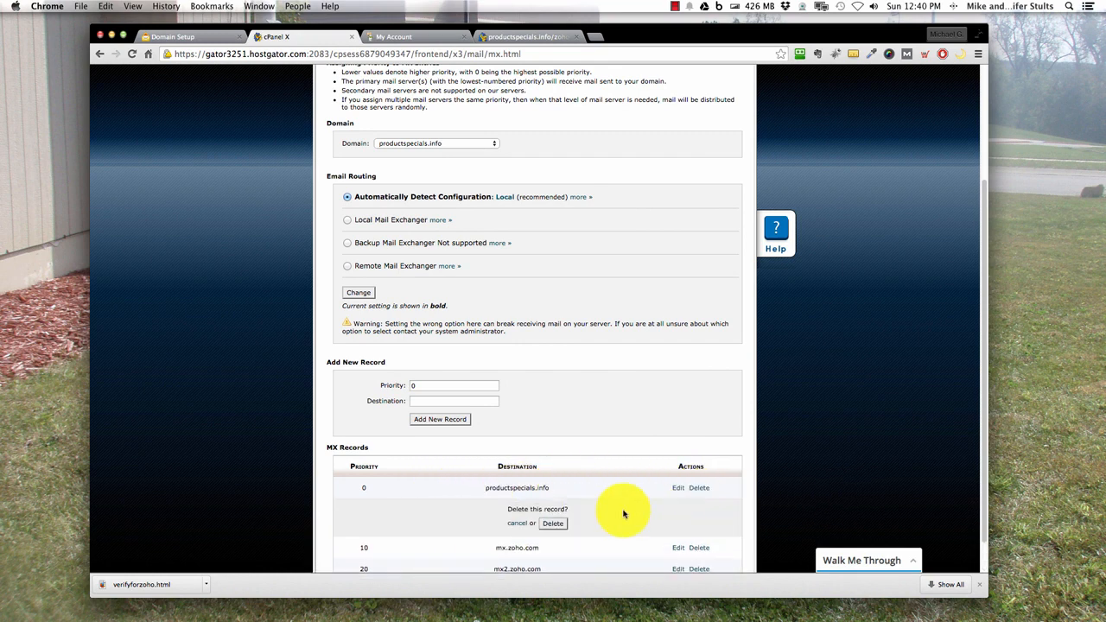
click(553, 522)
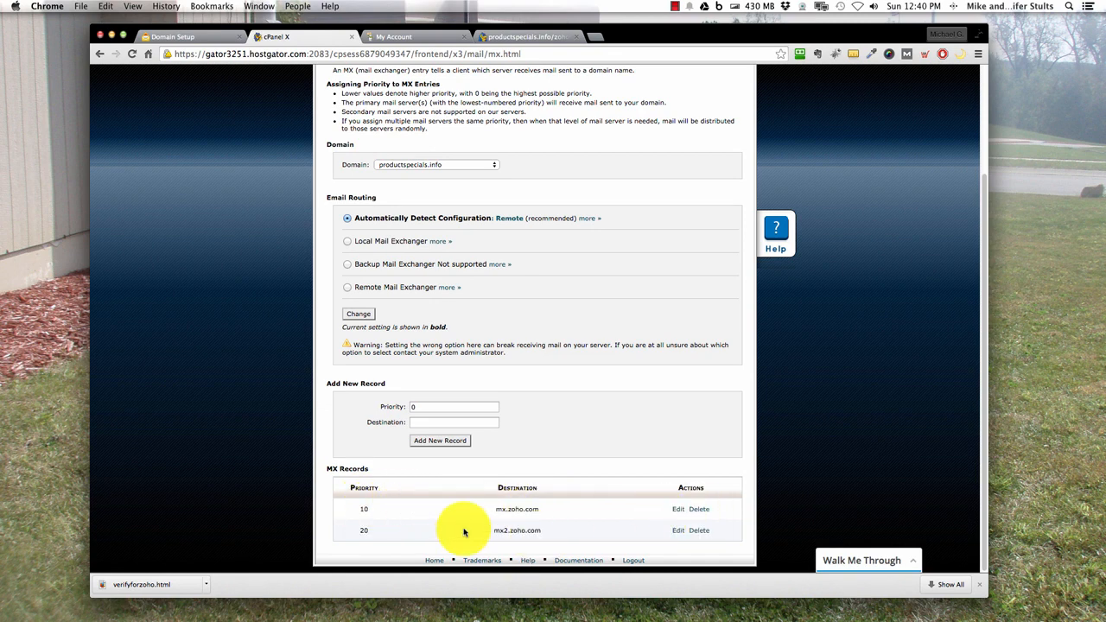
mouse_move(636, 543)
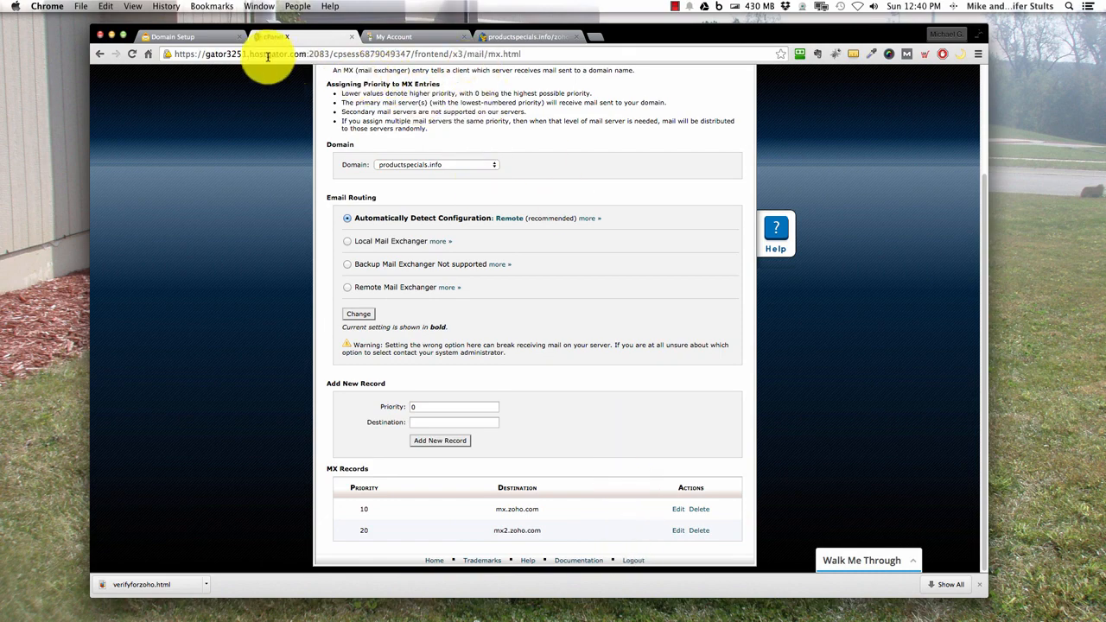
click(294, 36)
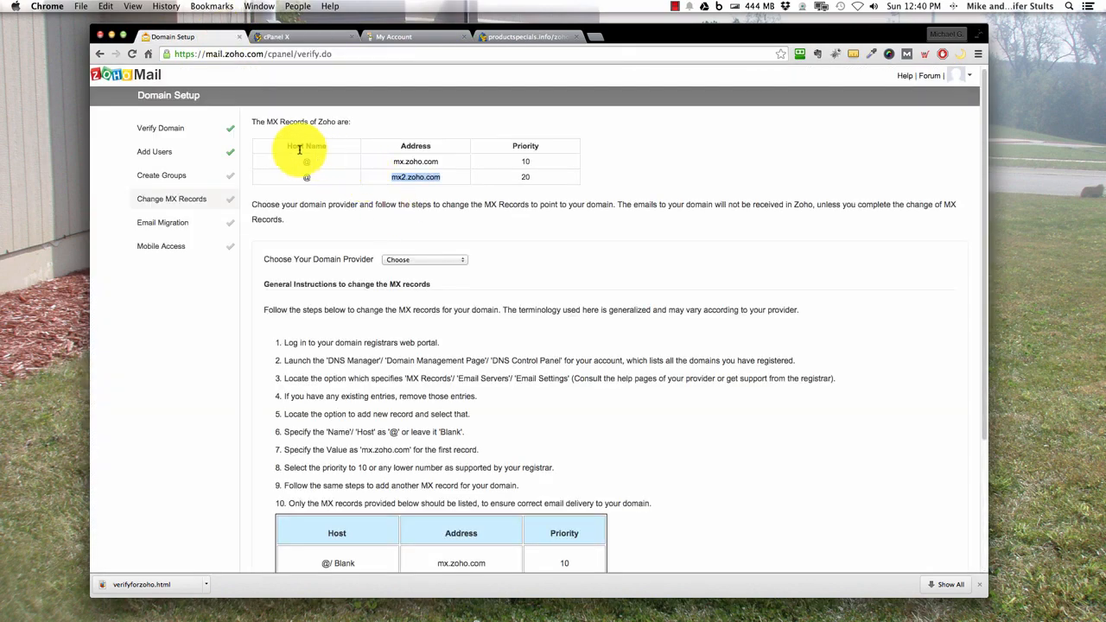
mouse_move(432, 66)
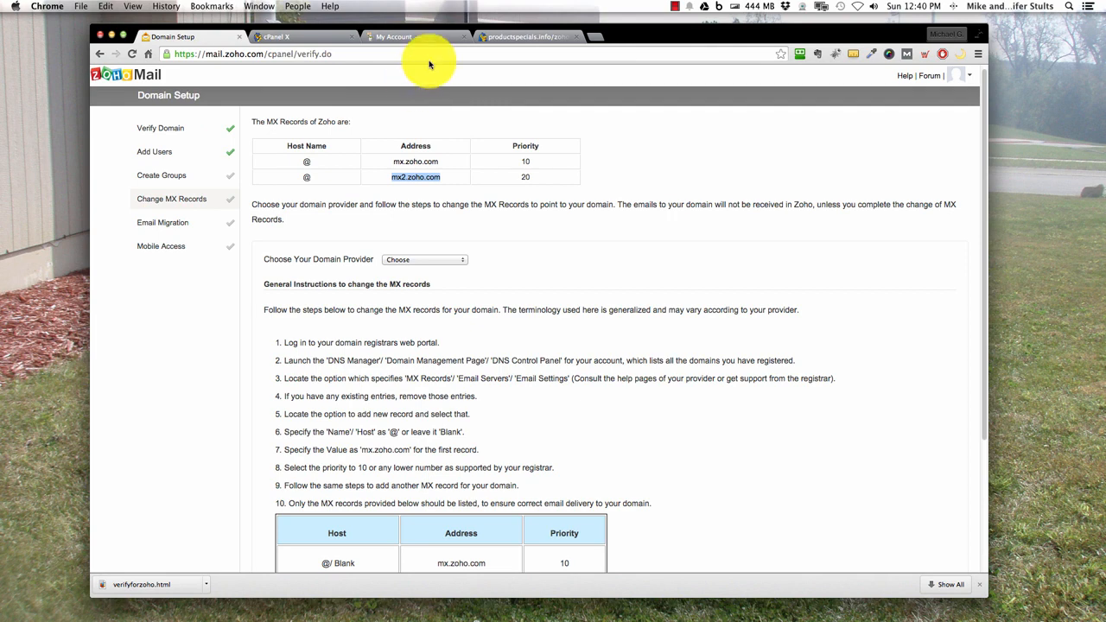
mouse_move(435, 59)
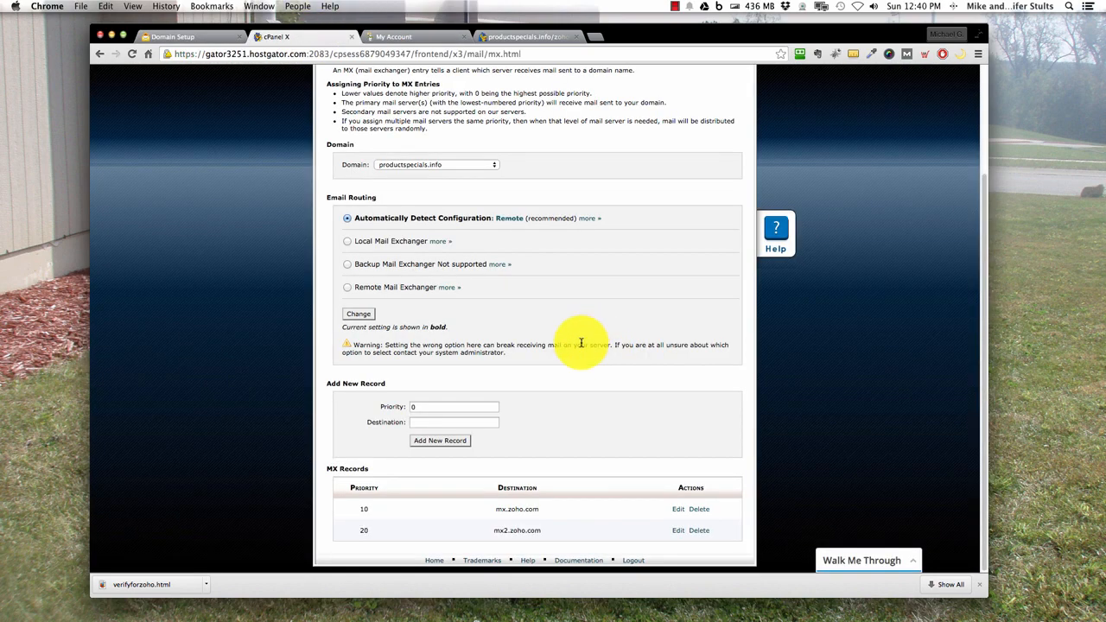
mouse_move(582, 377)
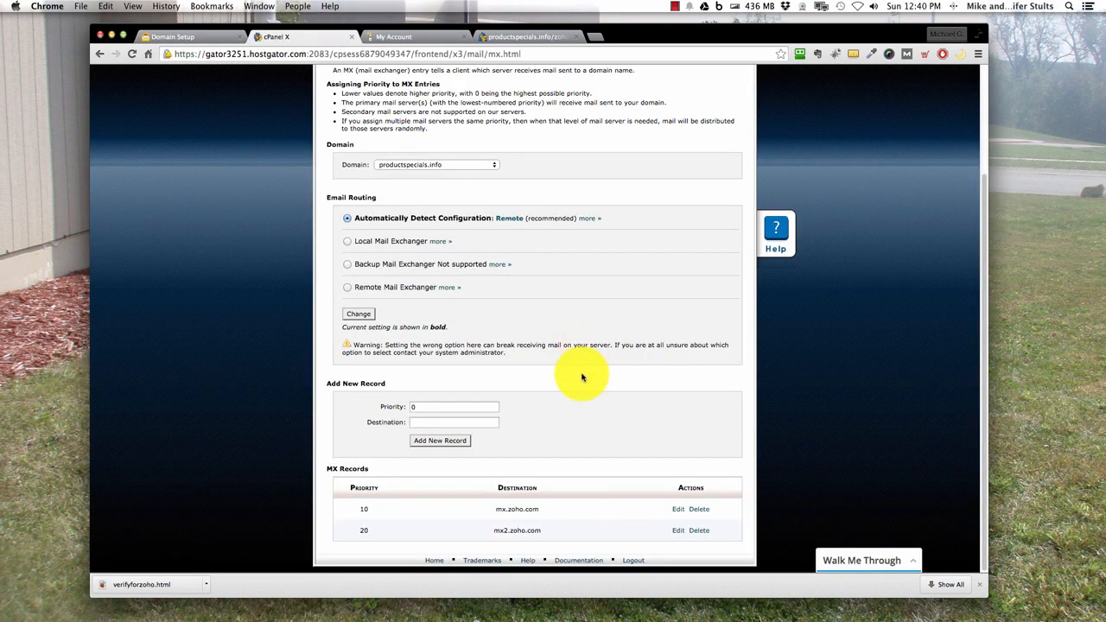
mouse_move(488, 387)
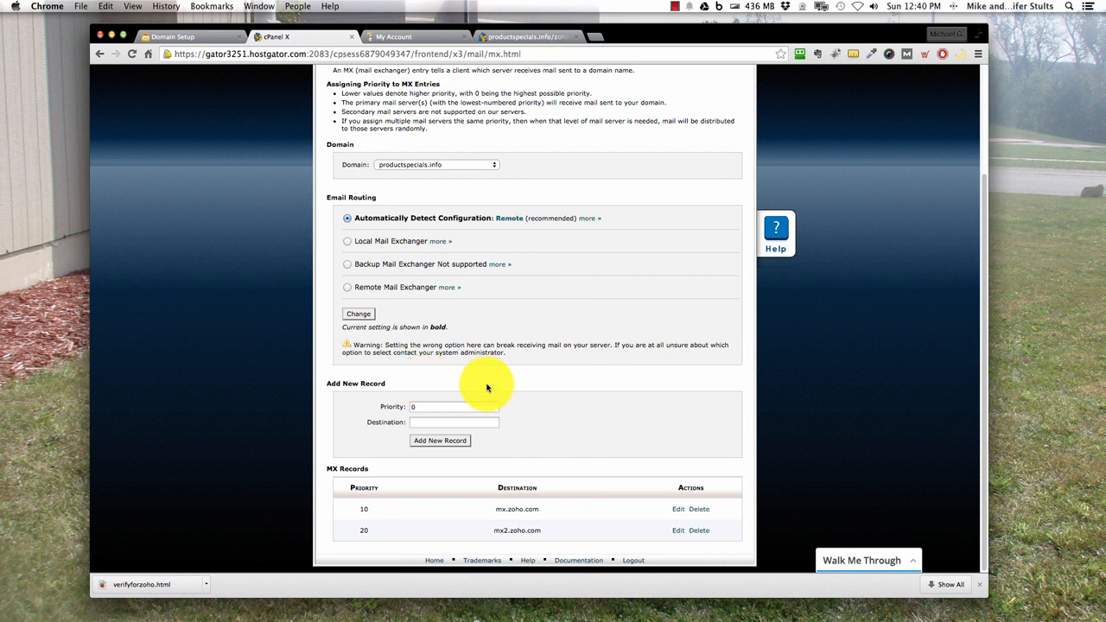
Step: Route productspecials.info mail to the Remote Mail Exchanger and return to Zoho setup
click(346, 287)
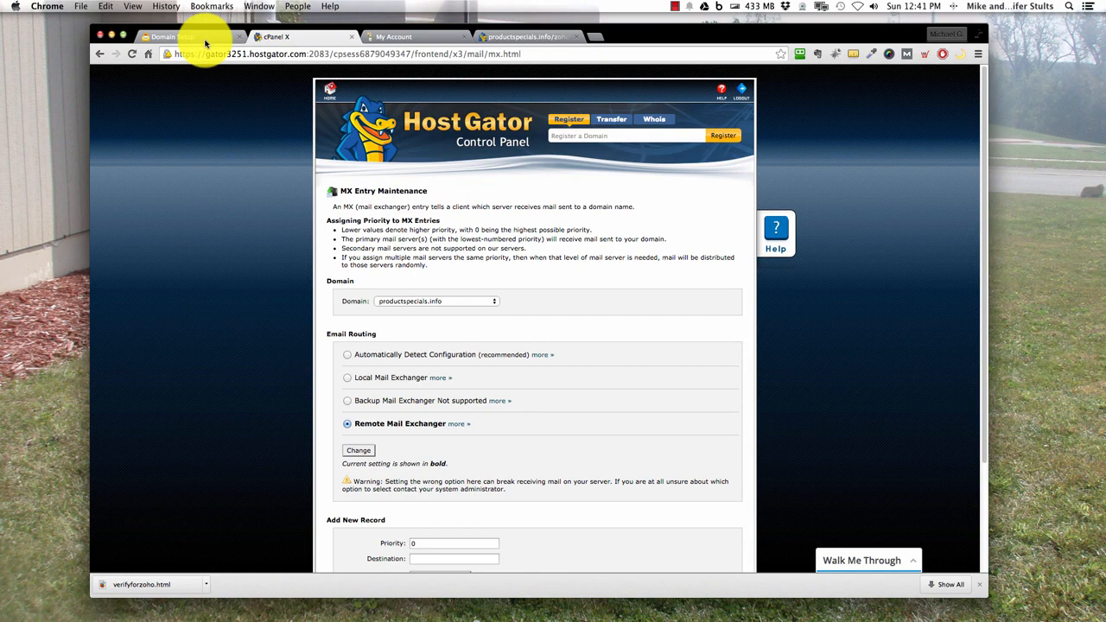
click(173, 38)
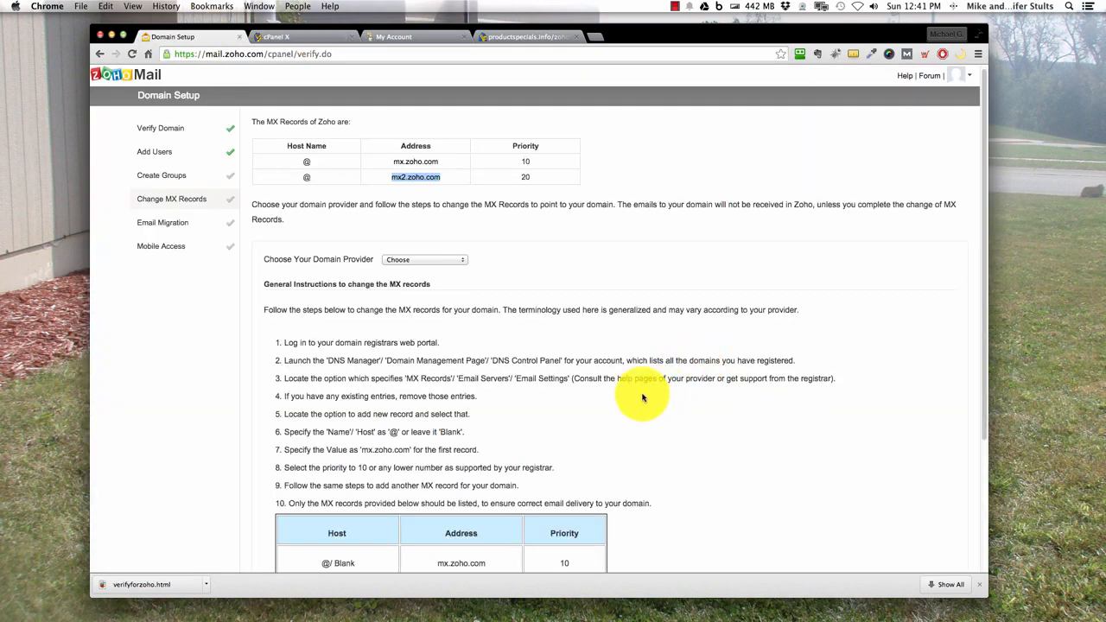
Step: Advance past MX Records, skip Email Migration and Mobile Access, and proceed into ZohoMail
scroll(down, 3)
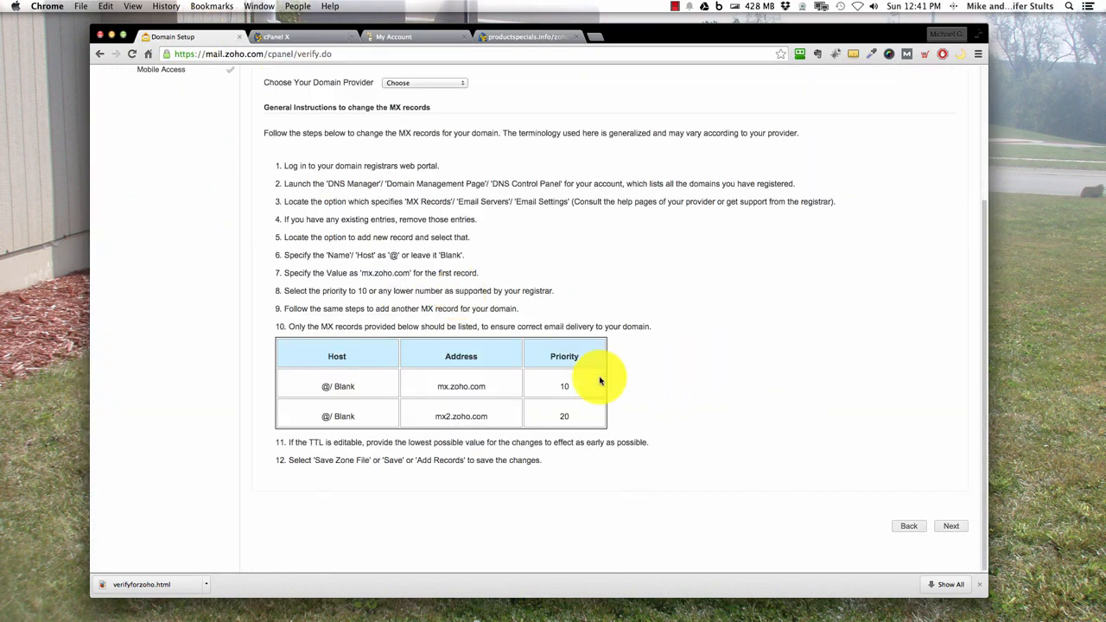
click(951, 526)
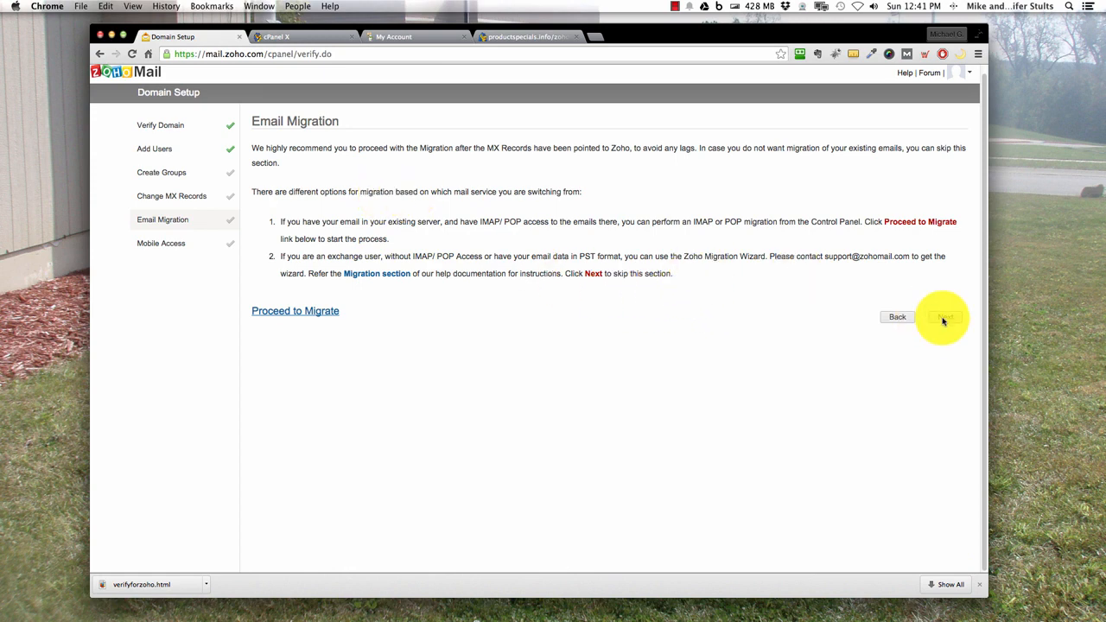
click(942, 317)
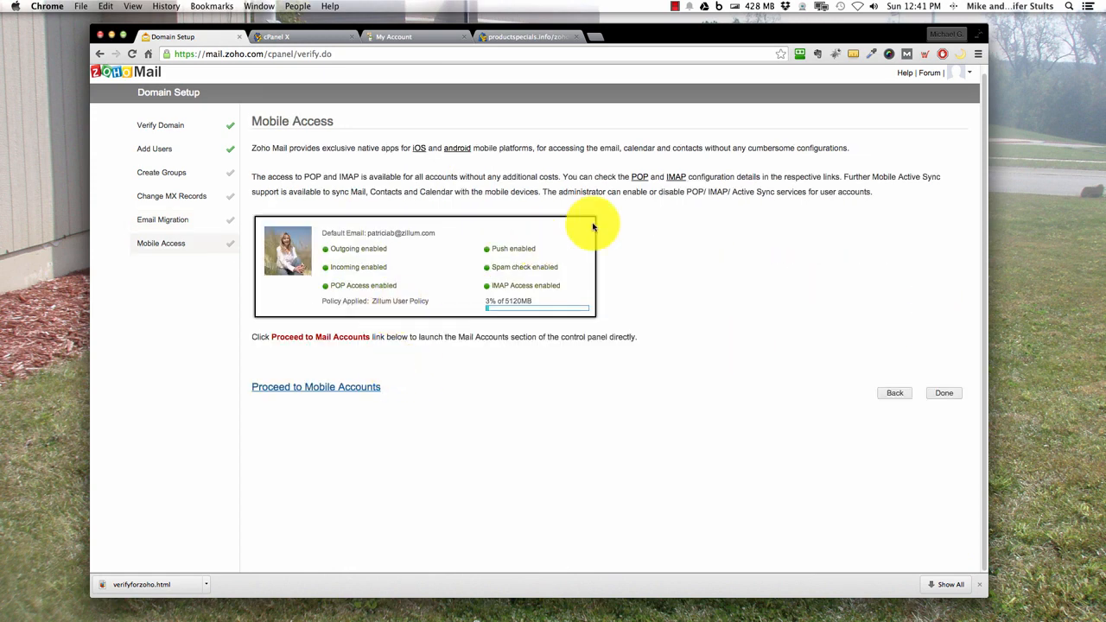
click(949, 392)
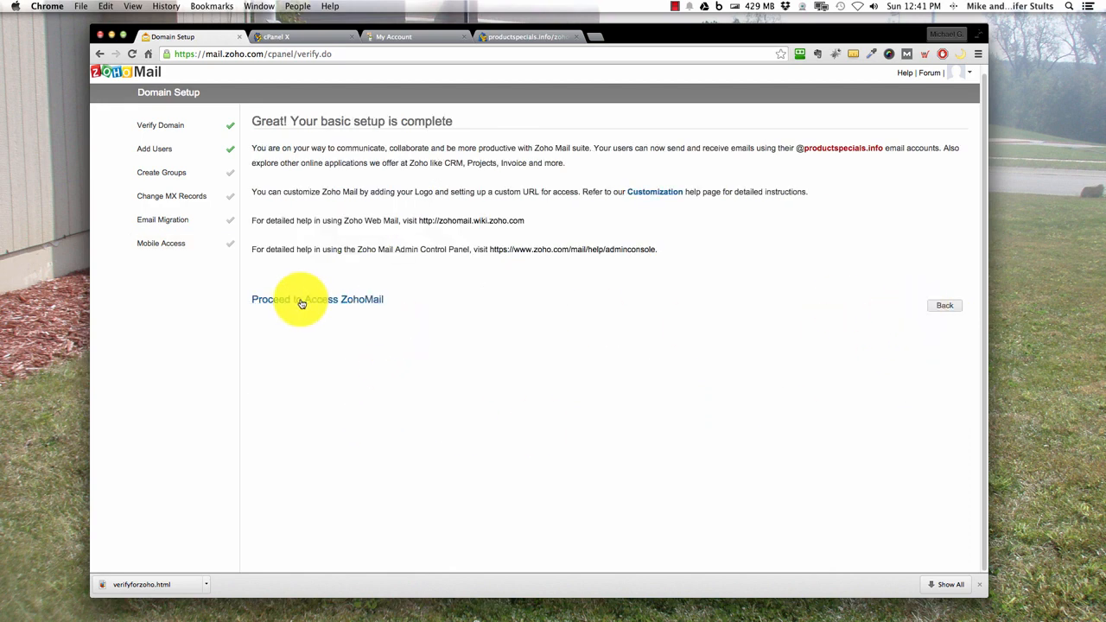
click(318, 299)
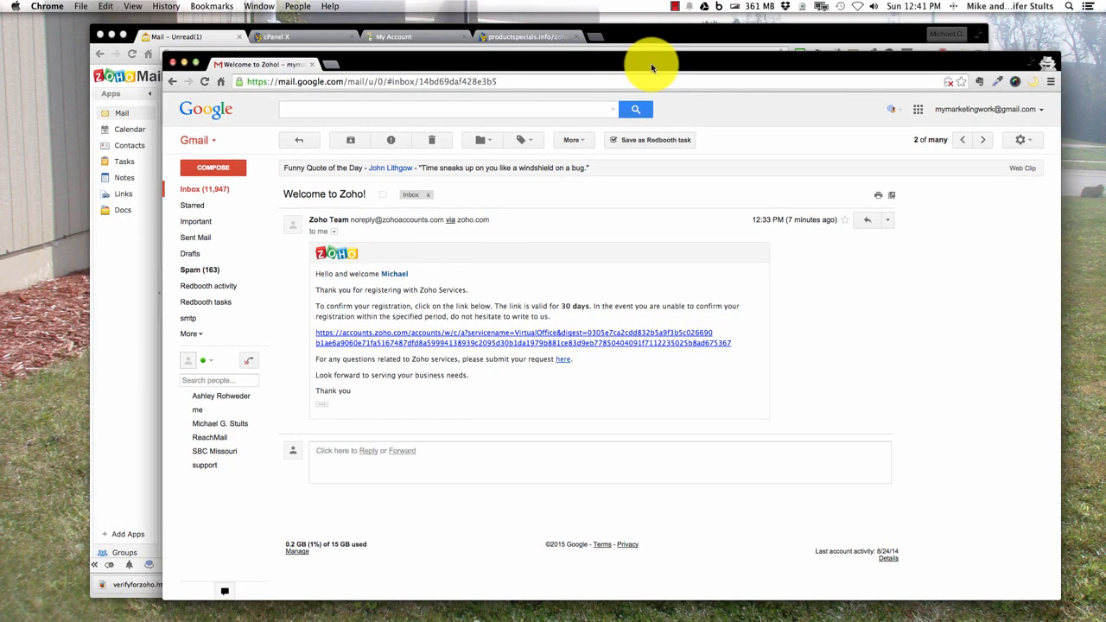
mouse_move(662, 246)
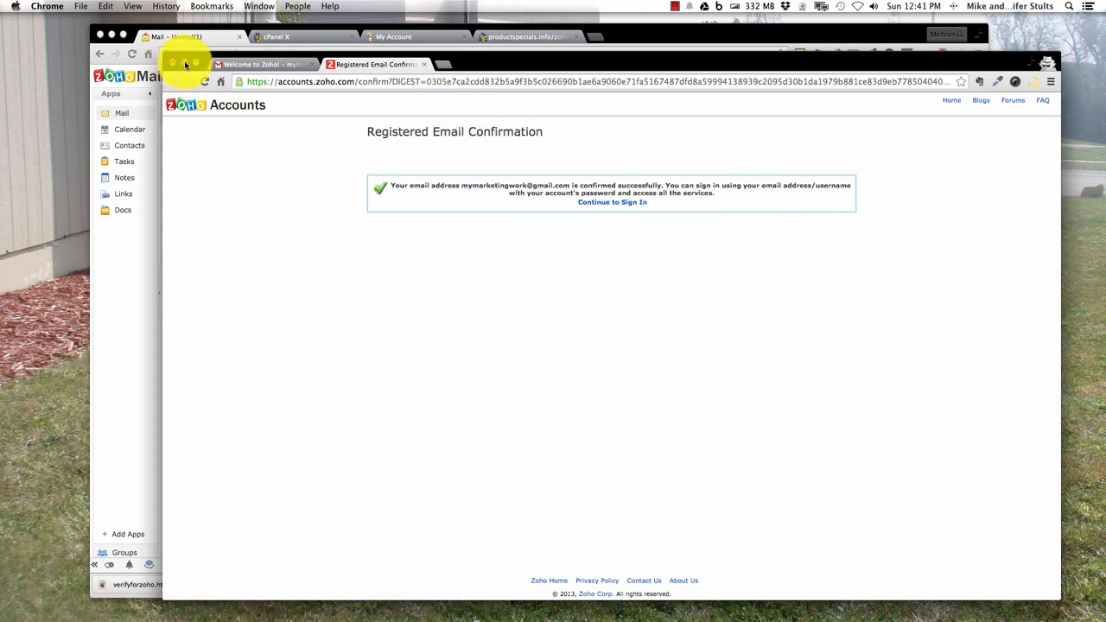
Step: Return to the Zoho Mail inbox after confirming the registration email in Gmail
click(172, 36)
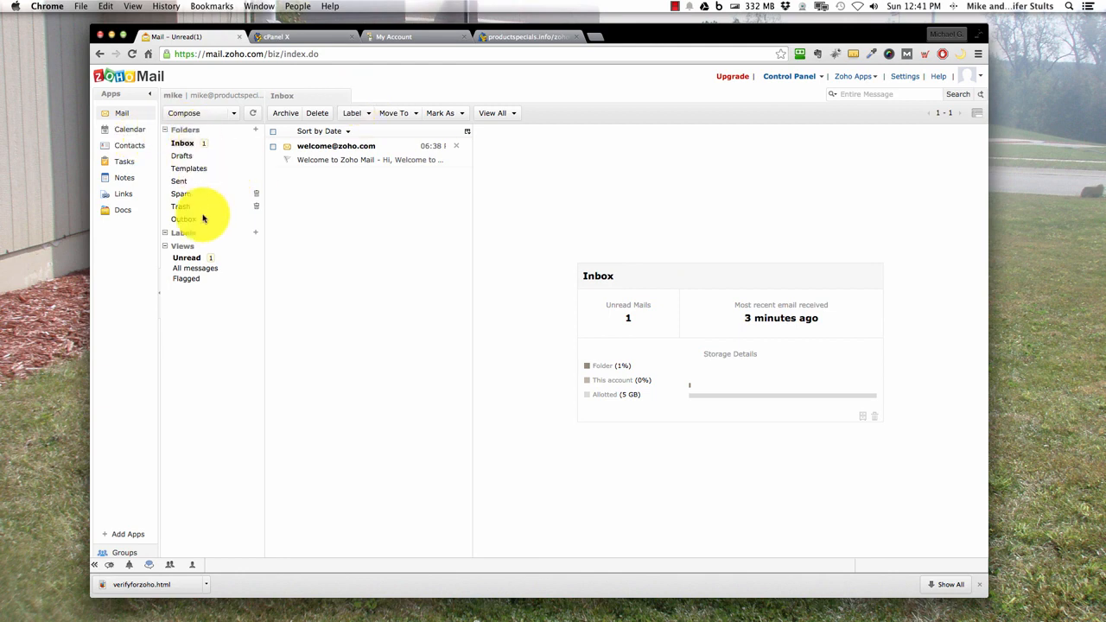
Step: Enter the mail admin Control Panel, choose a custom logo, and view the Domains list
click(792, 77)
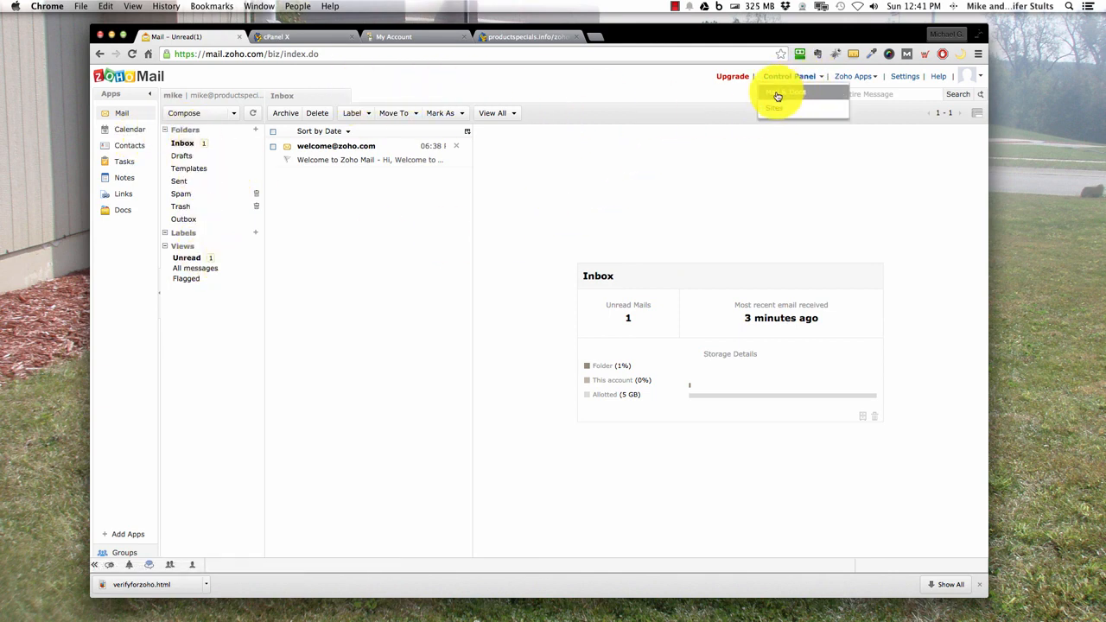
click(781, 93)
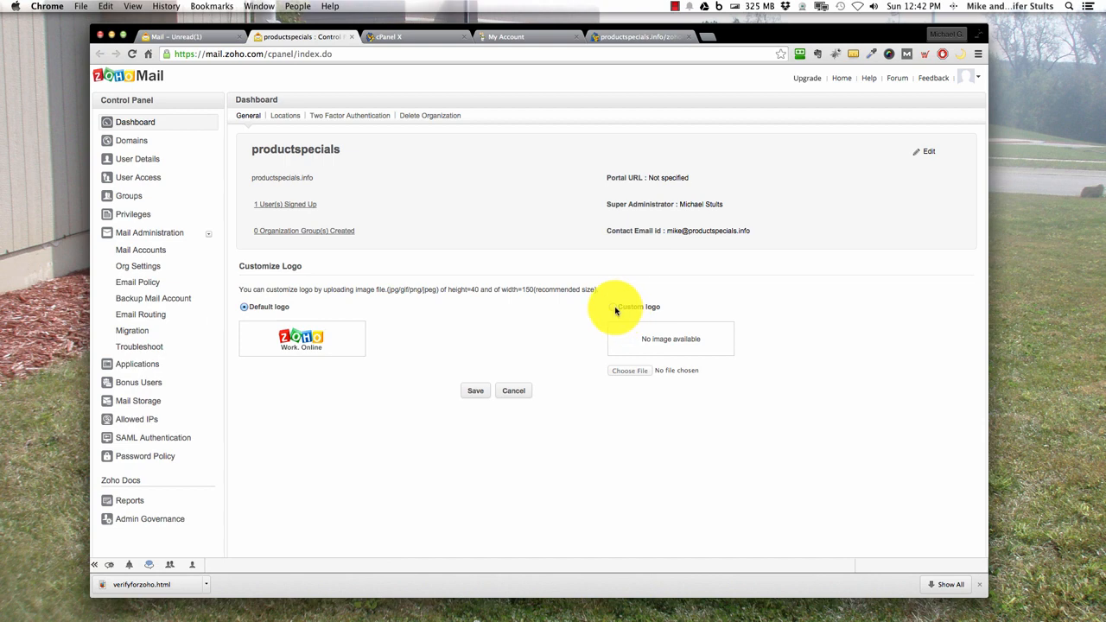
click(612, 308)
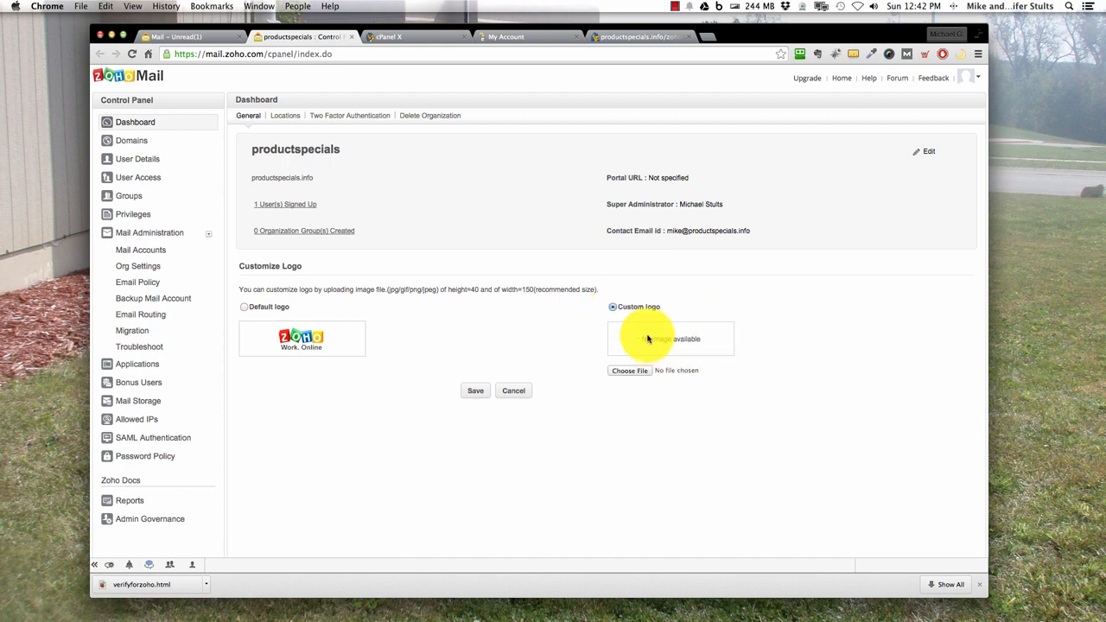
mouse_move(674, 371)
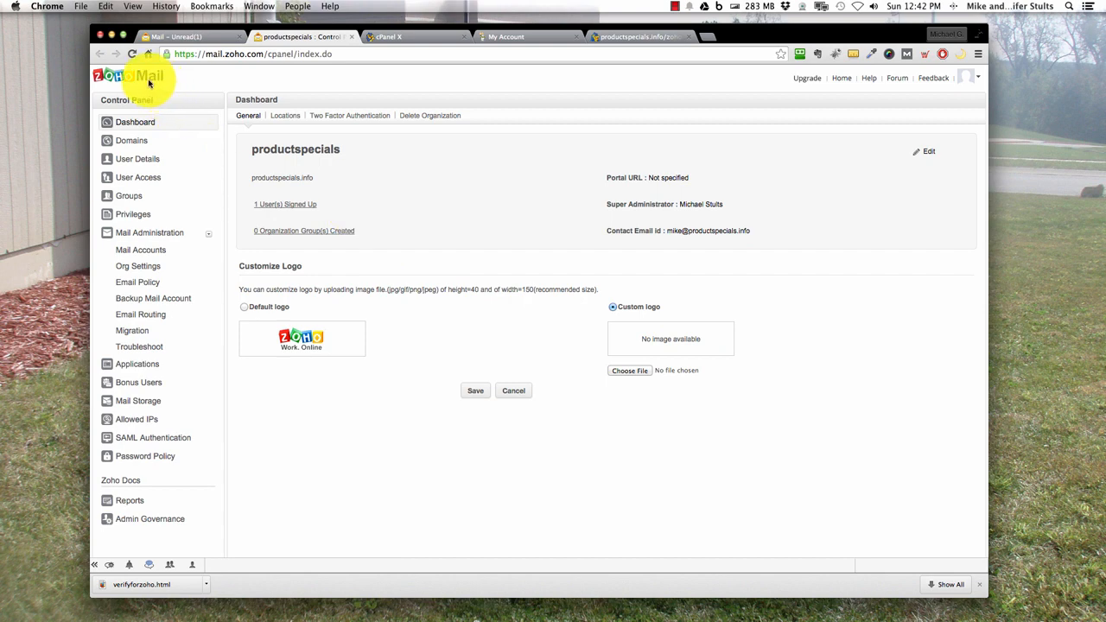
mouse_move(112, 83)
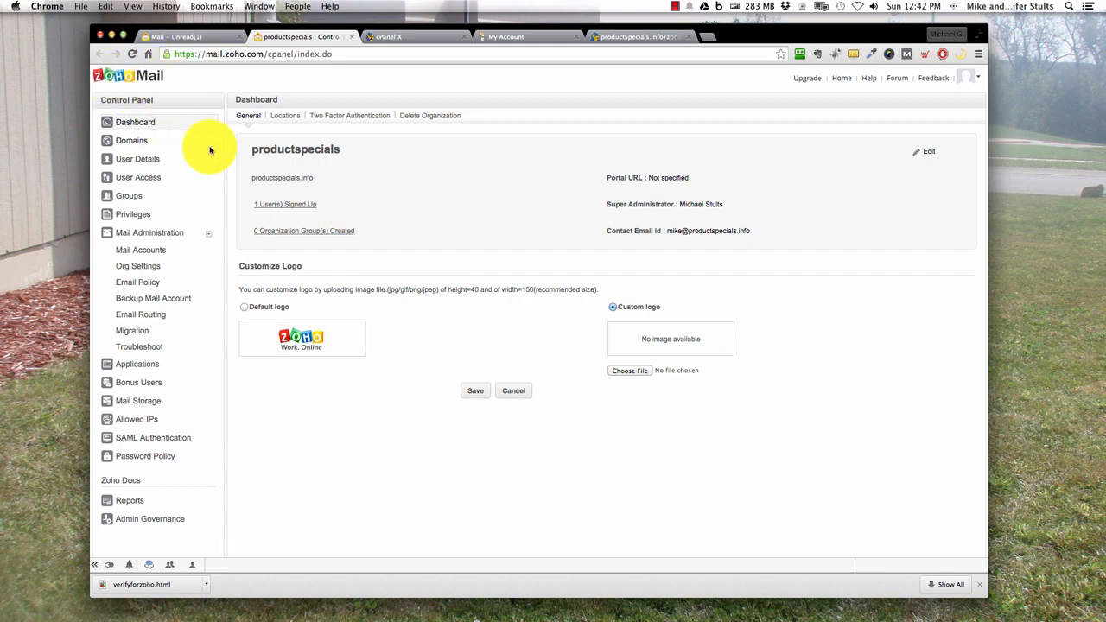
click(131, 140)
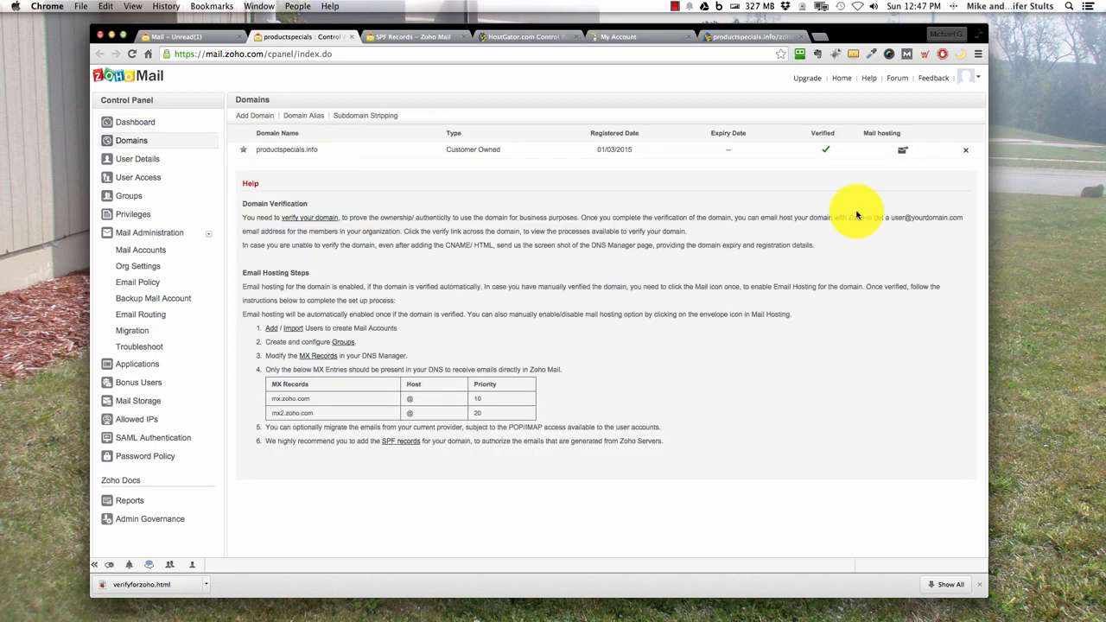
mouse_move(132, 145)
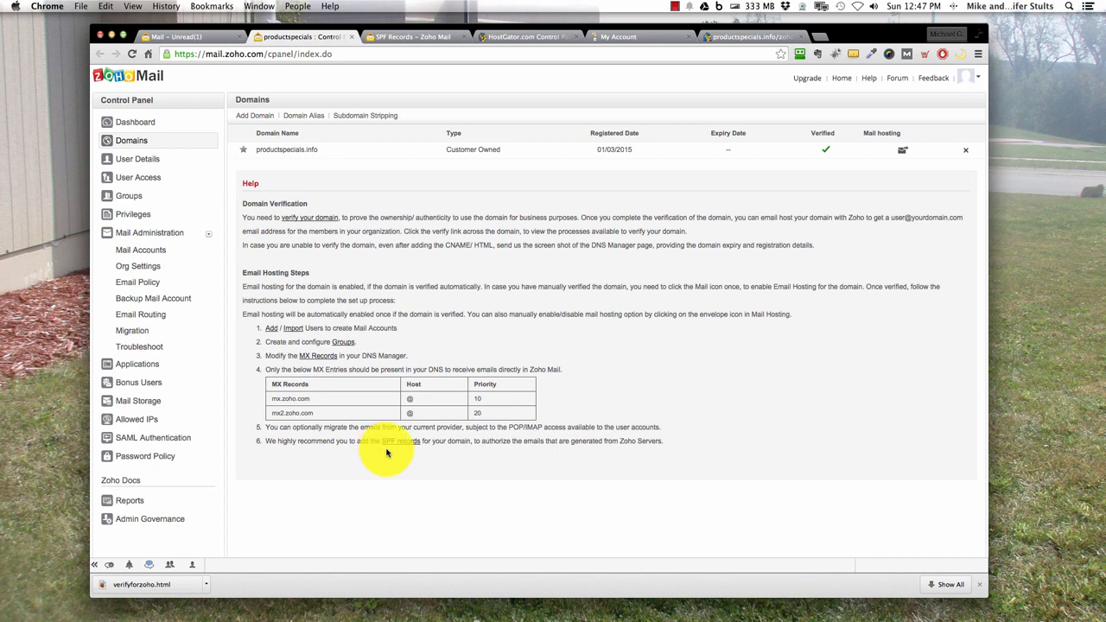
mouse_move(460, 452)
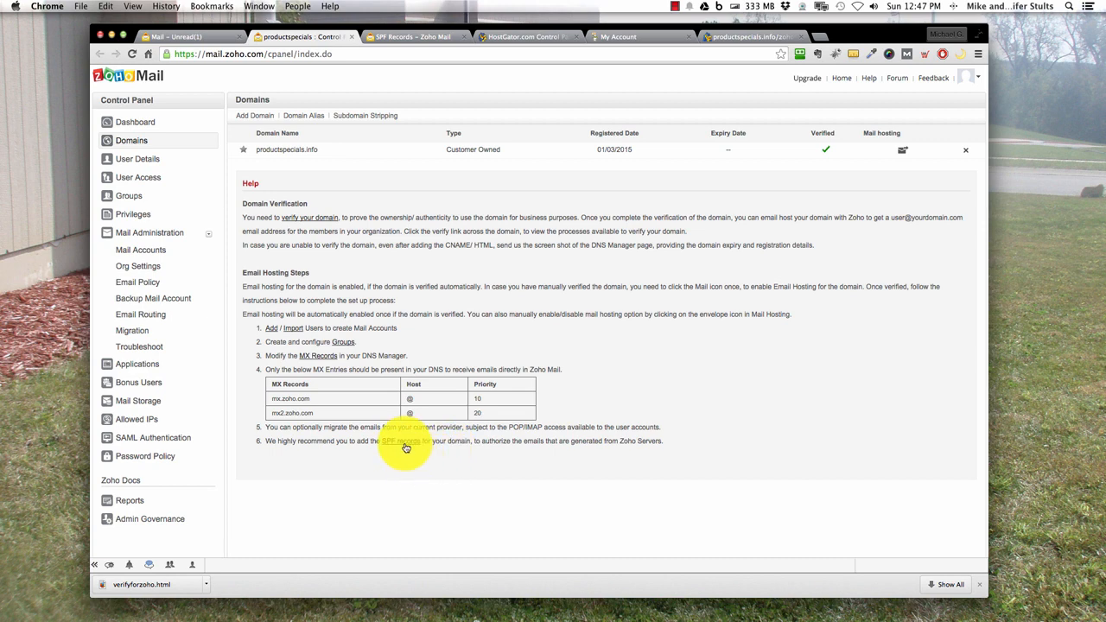
Step: Read the SPF help article and copy the value v=spf1 mx include:zoho.com ~all for the host
click(394, 441)
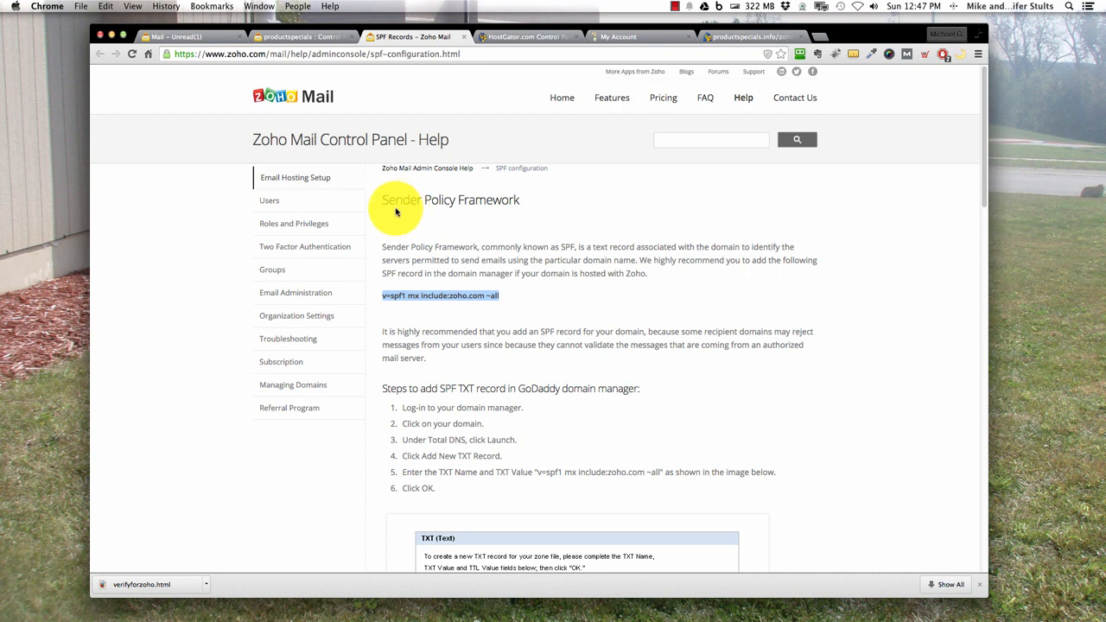
mouse_move(470, 263)
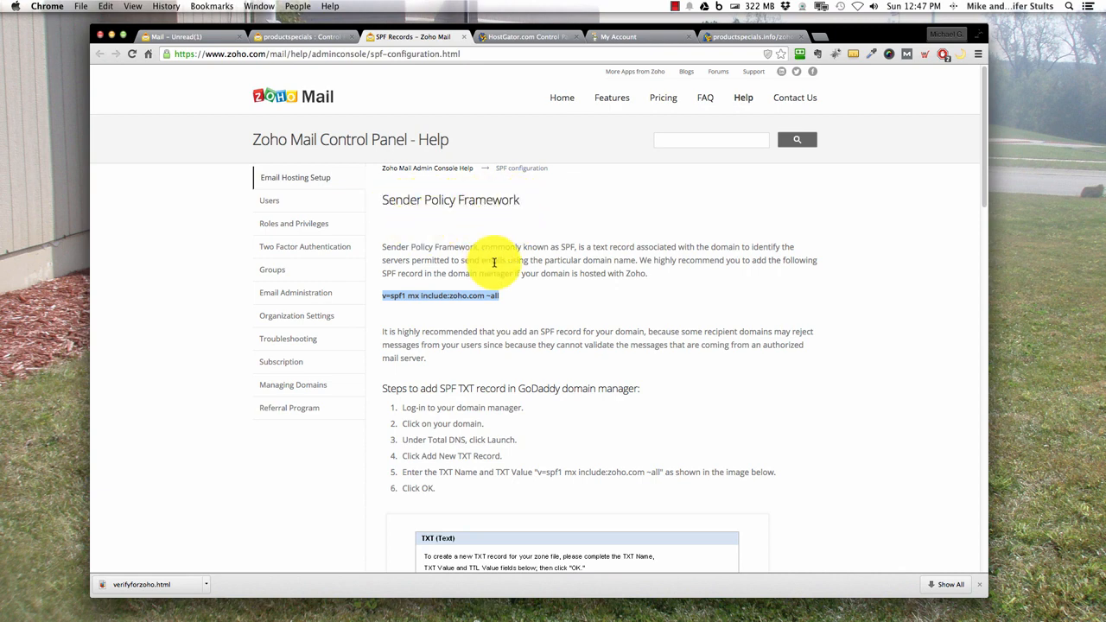
mouse_move(577, 259)
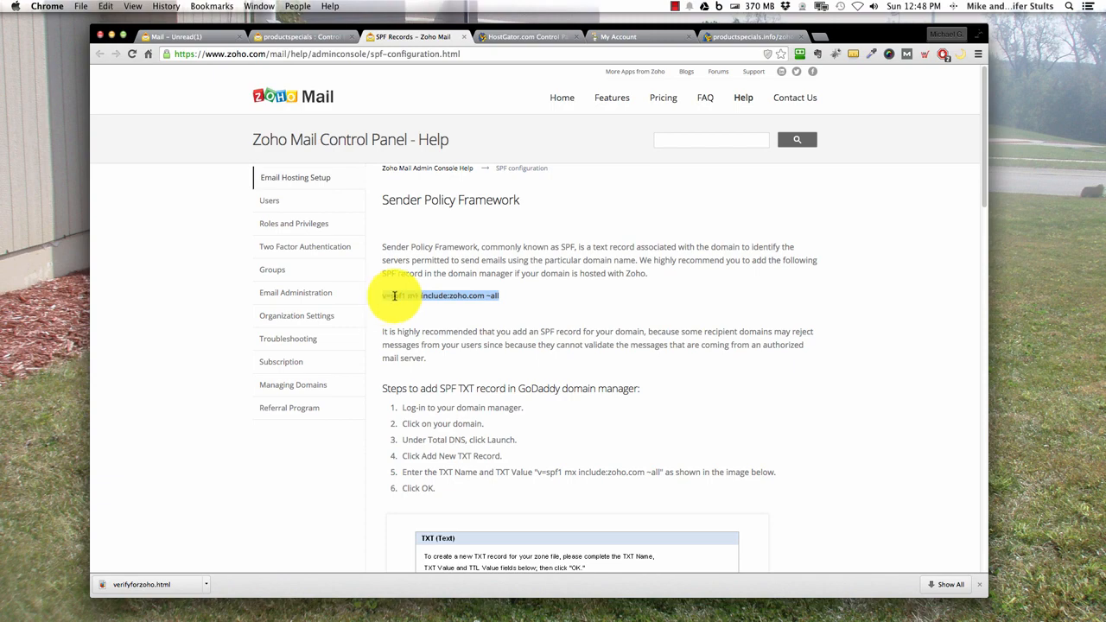
click(527, 36)
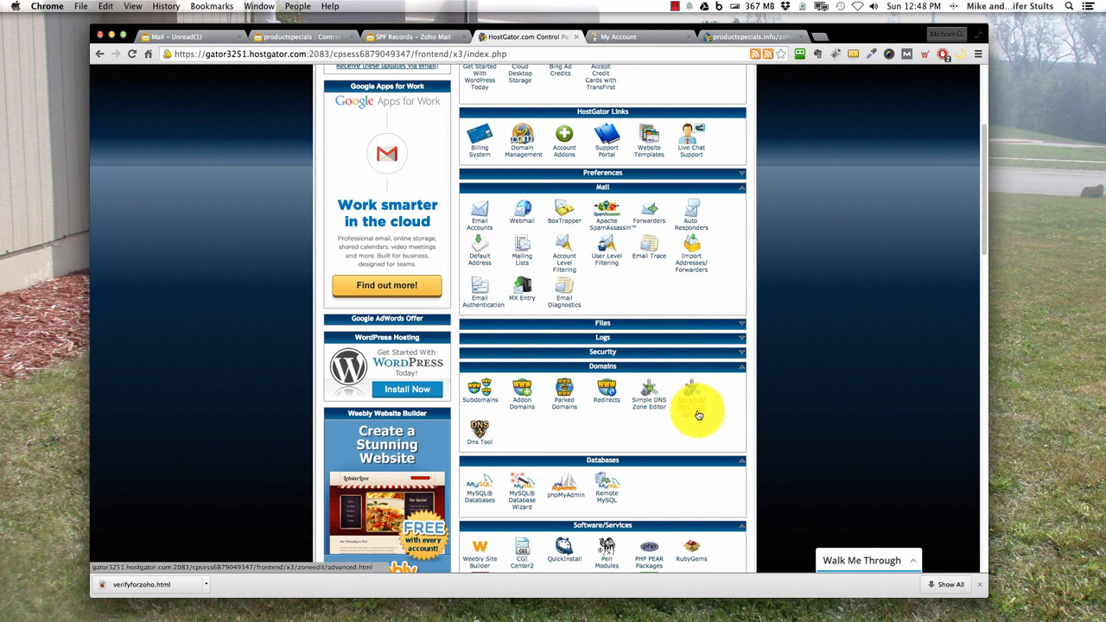
Step: In Advanced DNS Zone Editor, select productspecials.info as the zone to edit
click(691, 390)
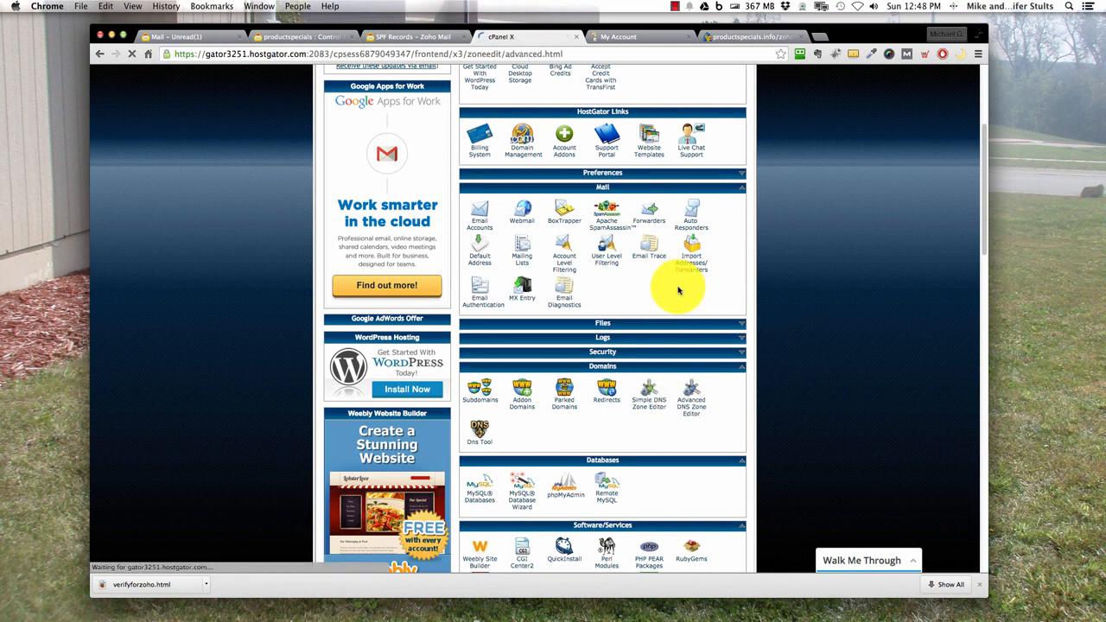
click(692, 391)
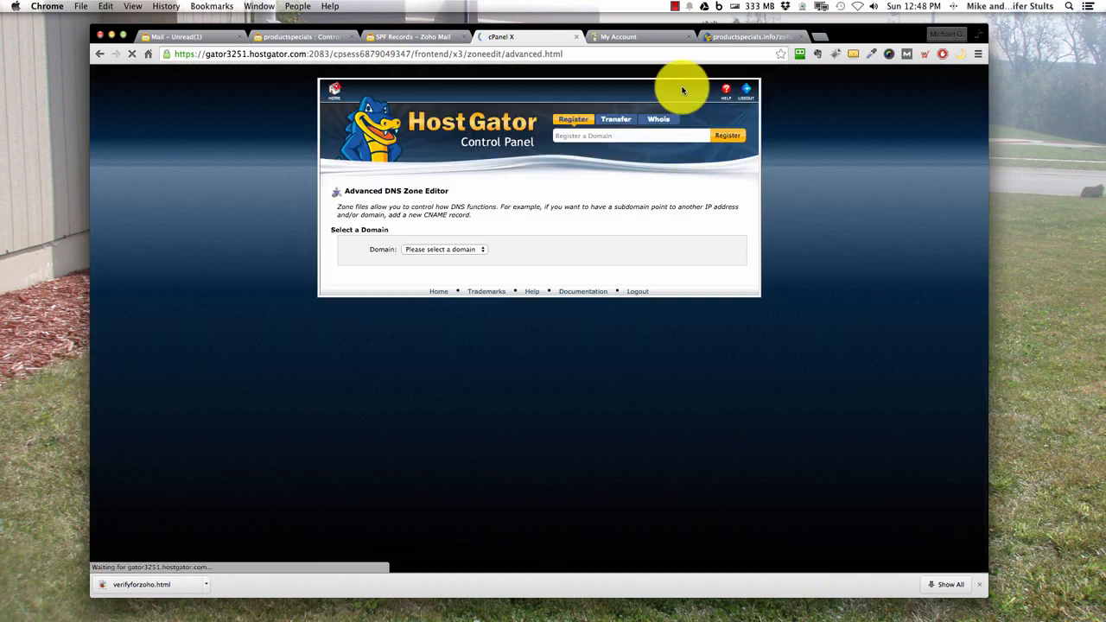
mouse_move(705, 114)
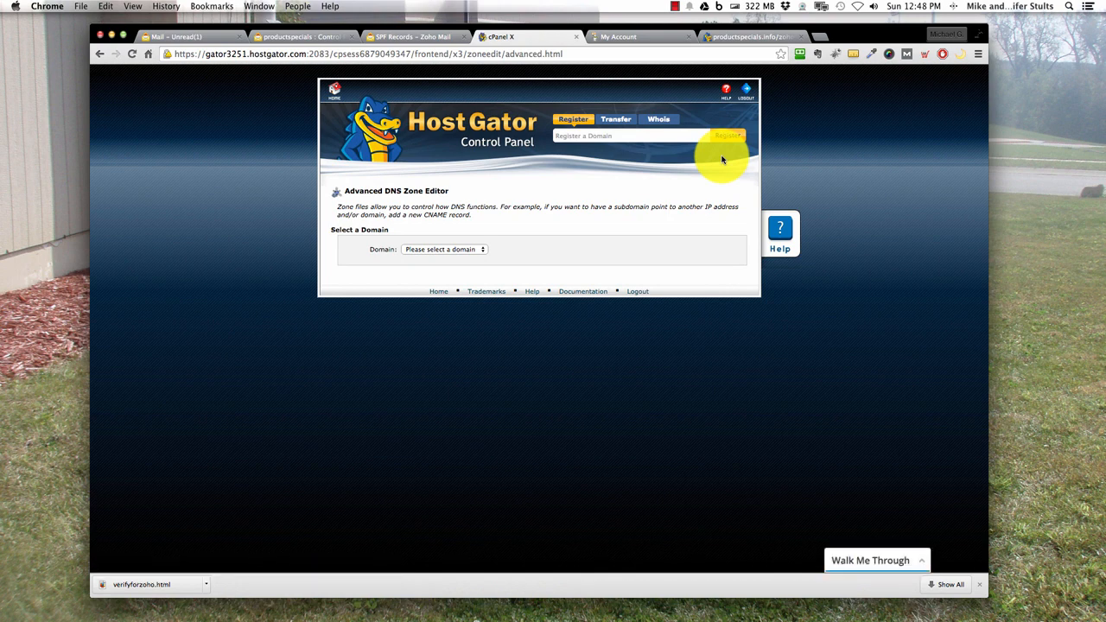
click(443, 249)
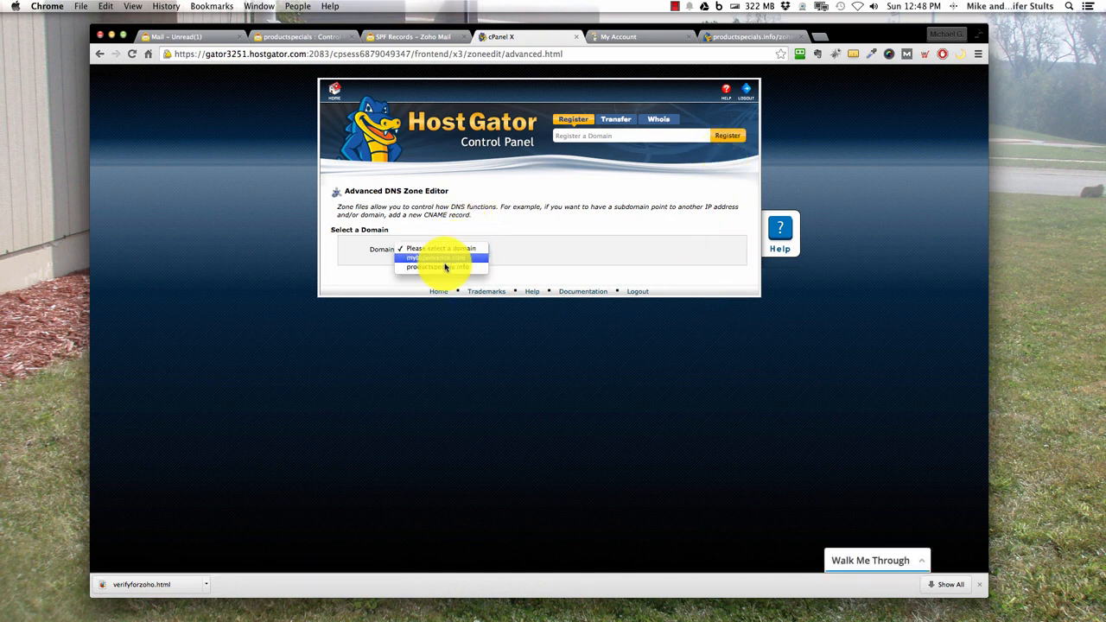
click(442, 266)
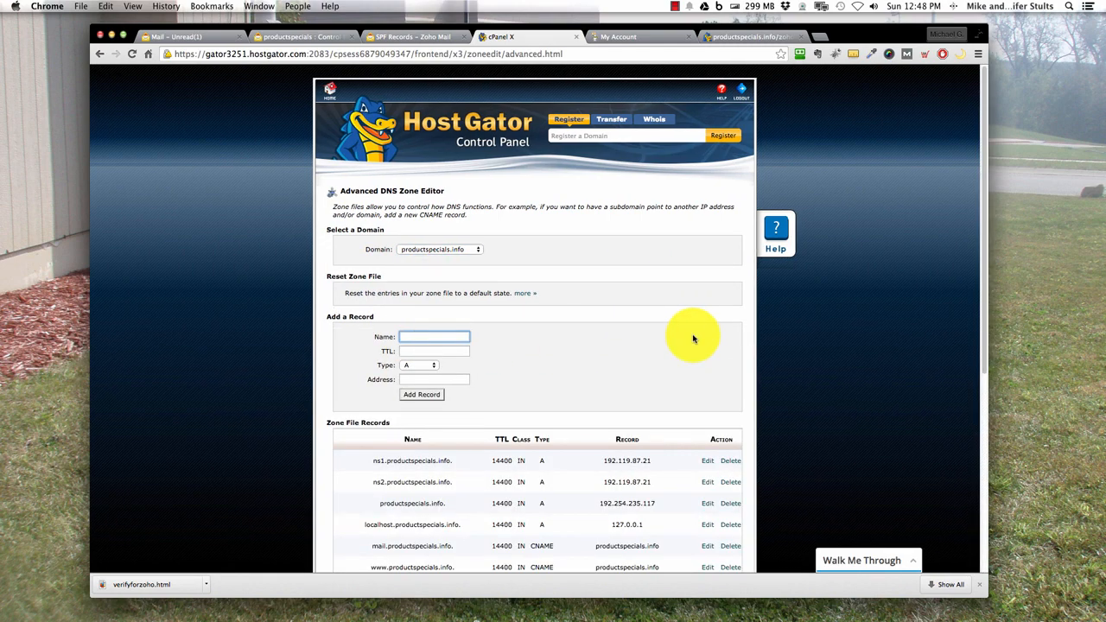
scroll(down, 3)
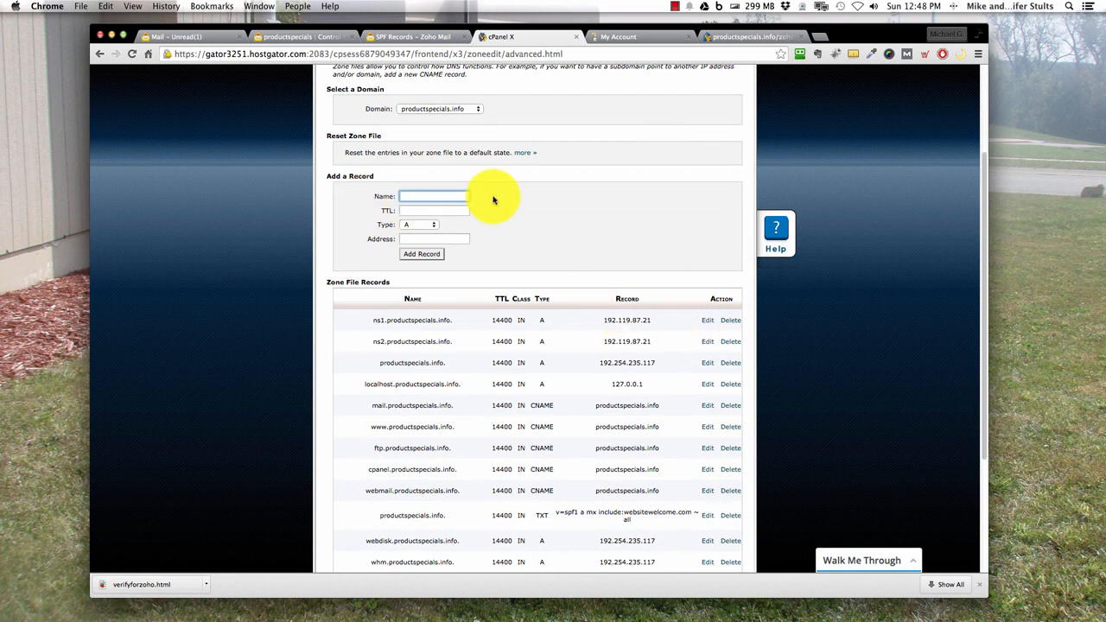
Step: Add a TXT record with TTL 14400 containing the Zoho SPF string v=spf1 mx include:zoho.com ~all
click(433, 211)
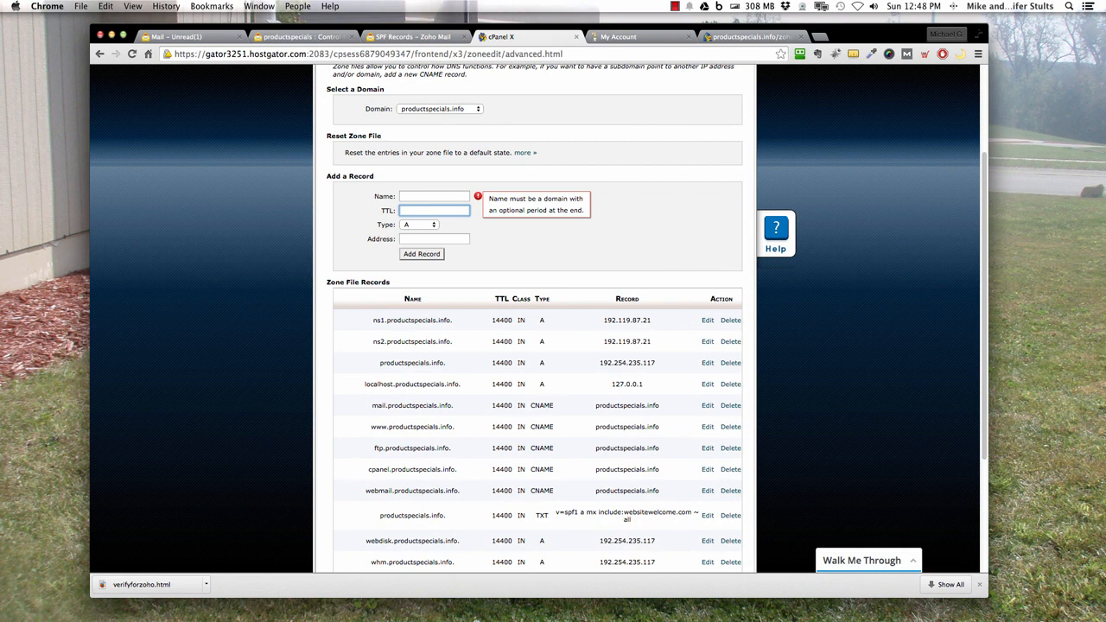
text(144)
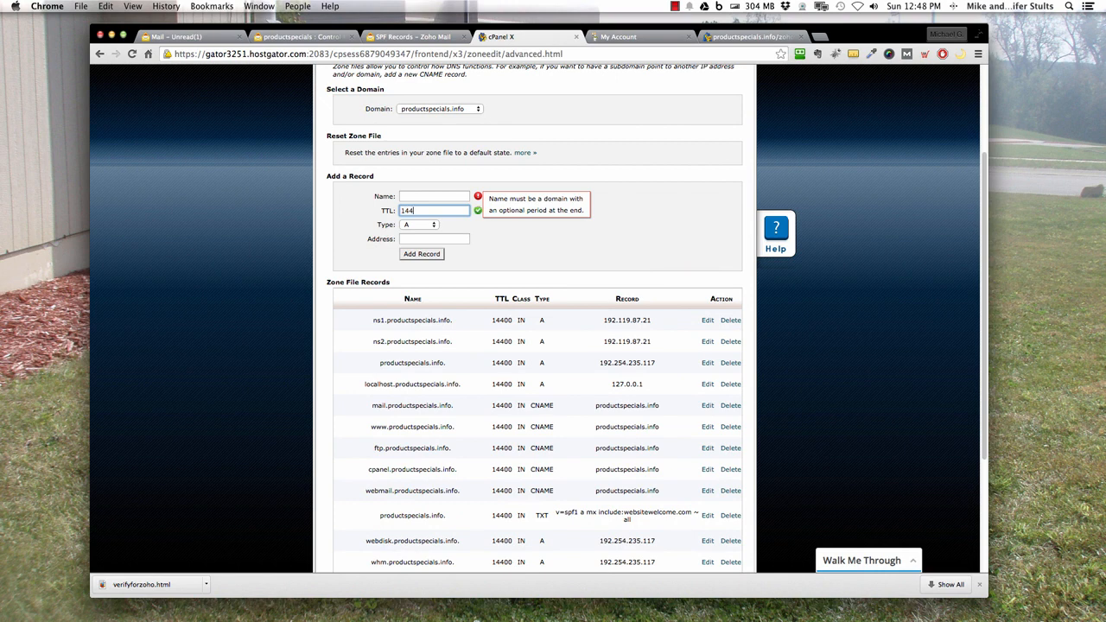
click(418, 224)
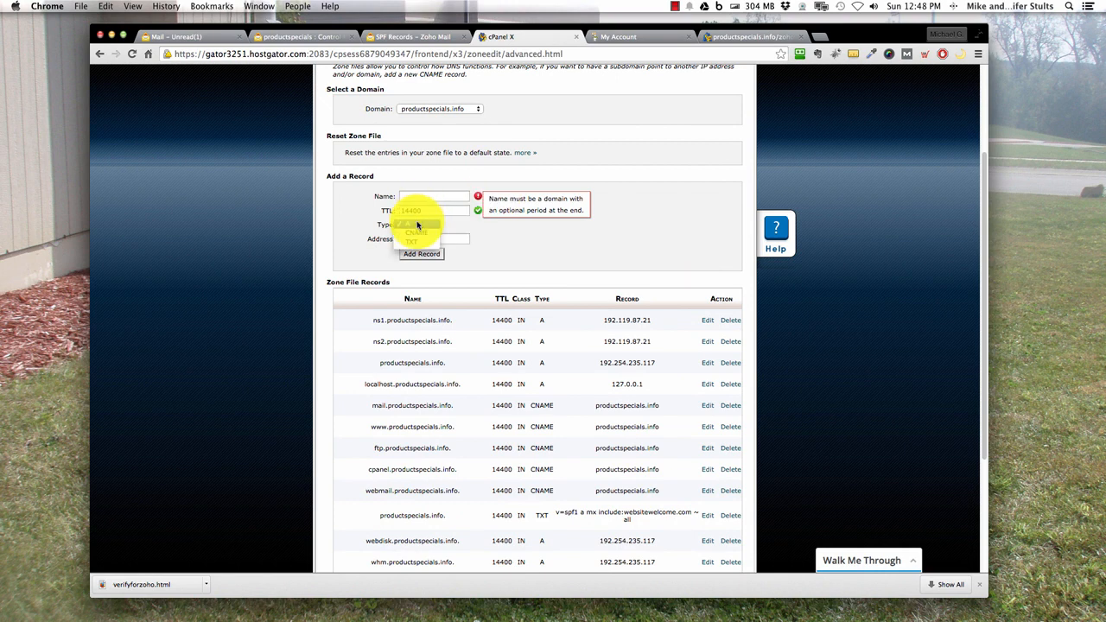
click(414, 240)
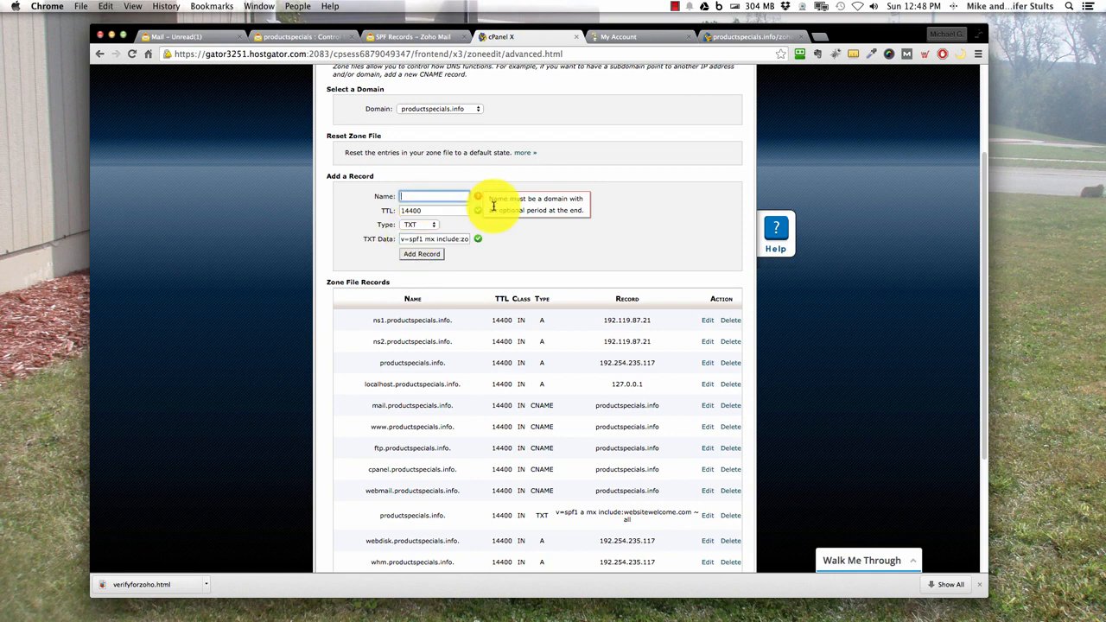
text(zoho spf)
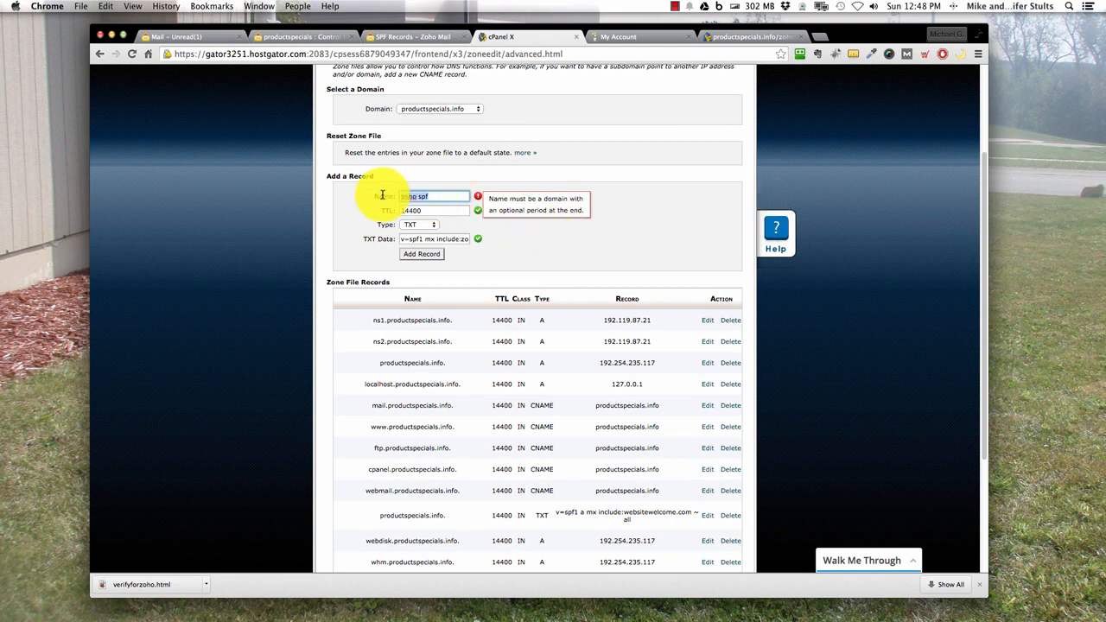
text(product)
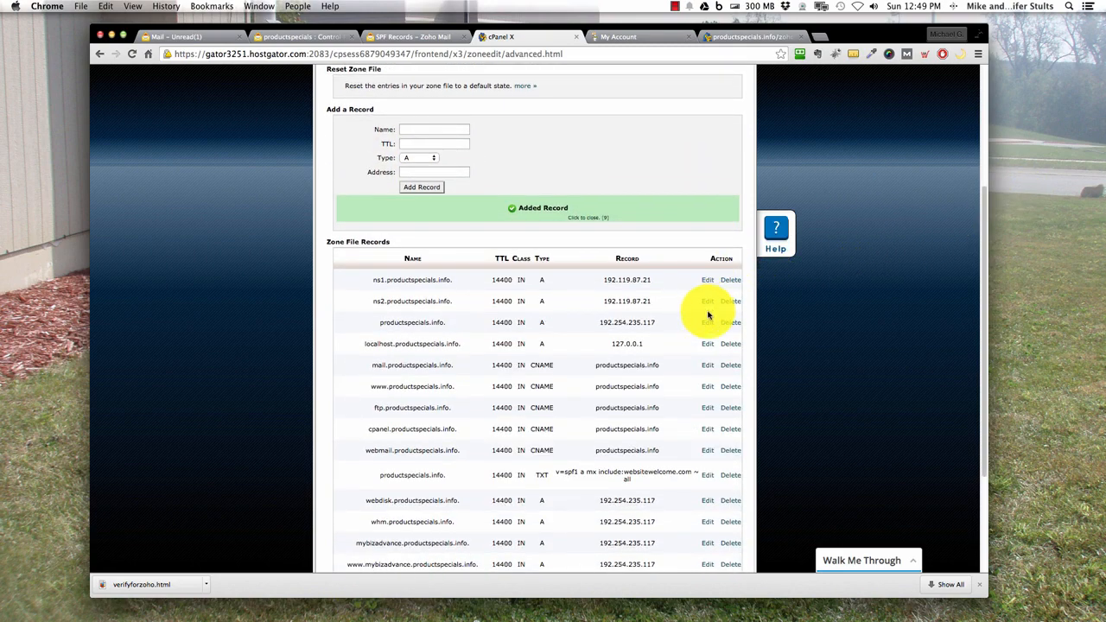
Step: Remove the older SPF text record and return to Zoho Mail's Domains page
scroll(down, 3)
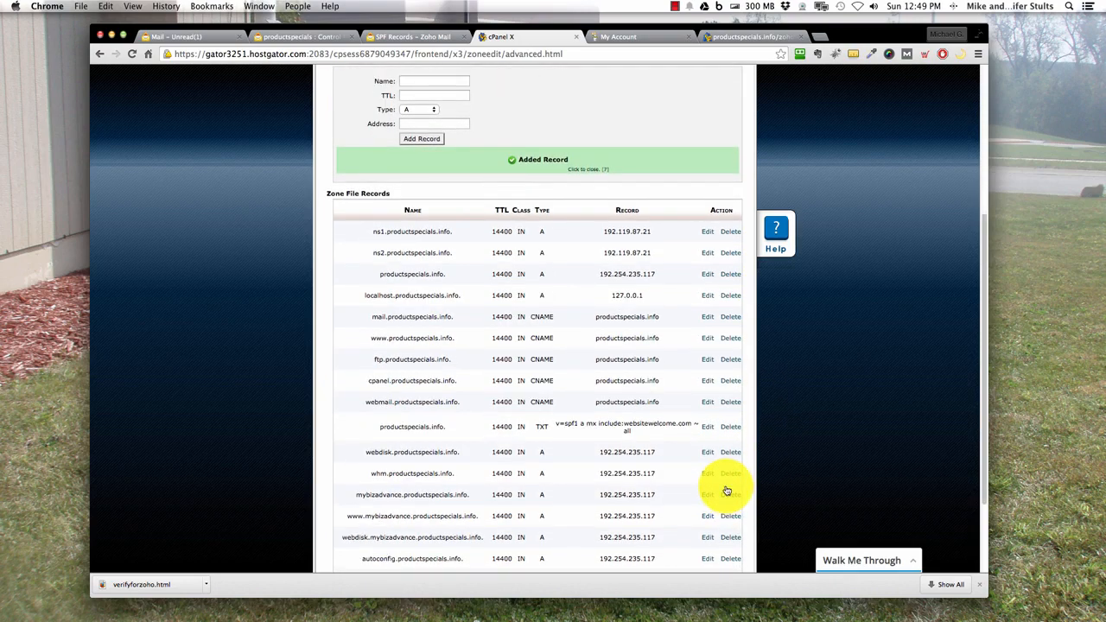
scroll(down, 3)
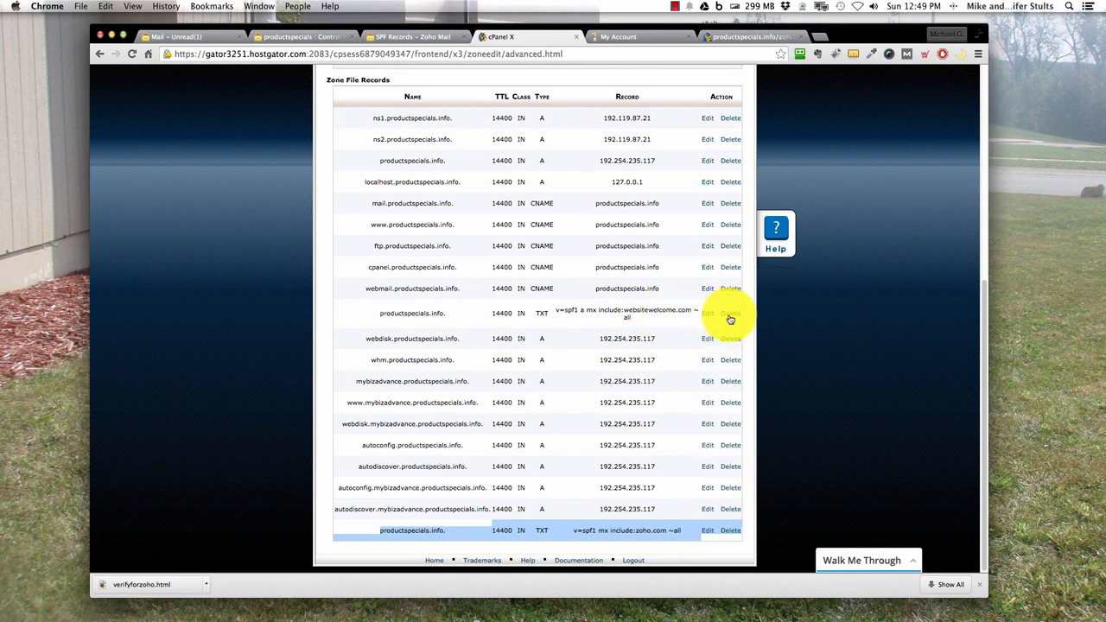
click(729, 313)
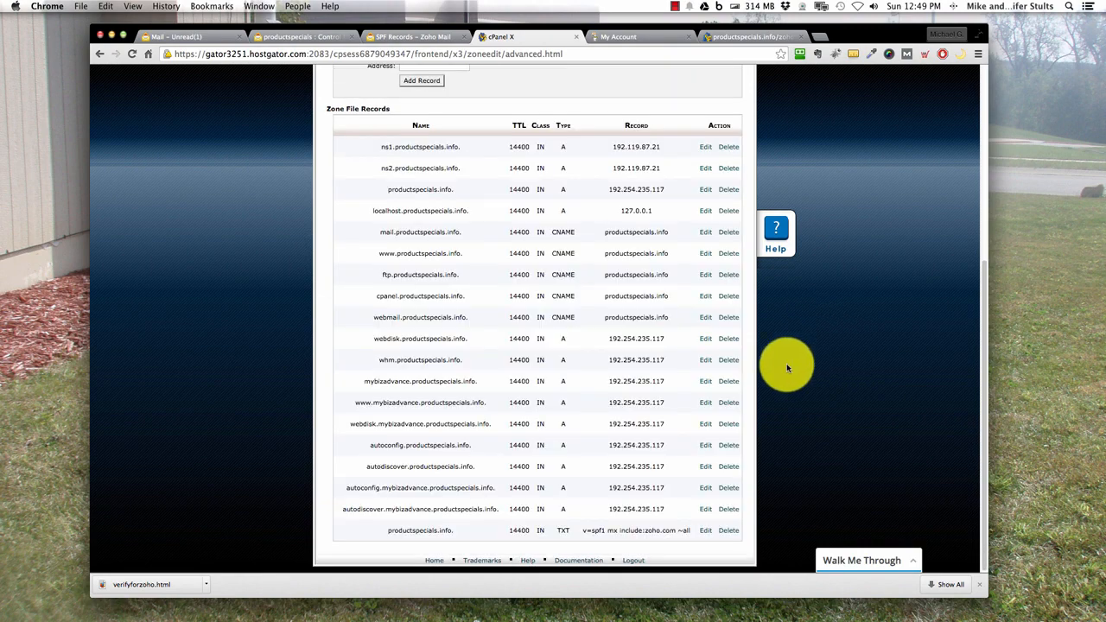
click(303, 38)
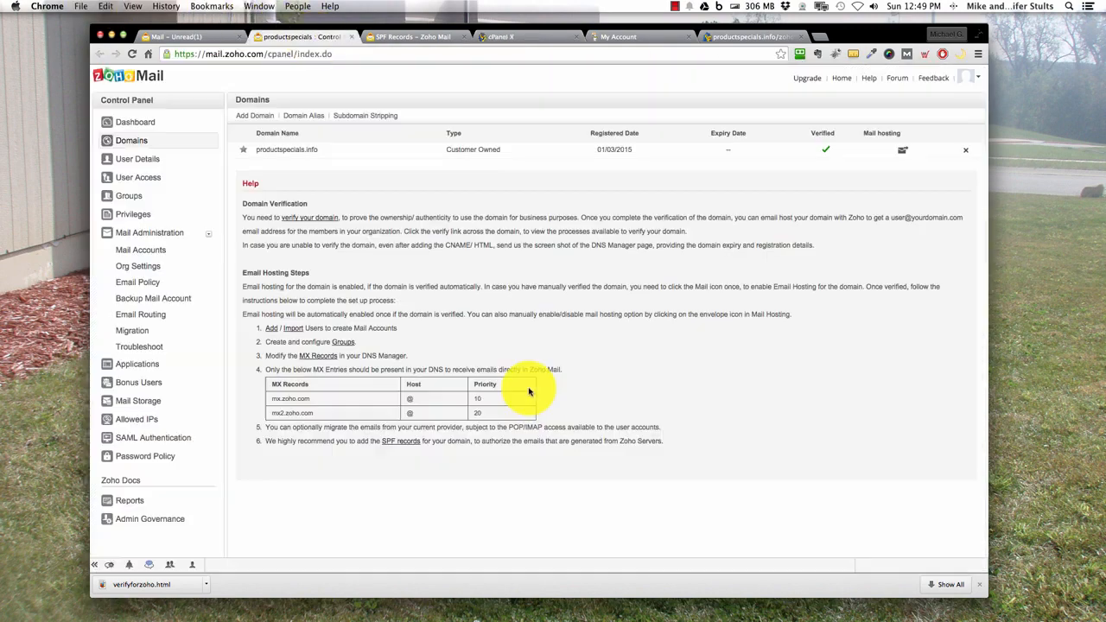
mouse_move(235, 217)
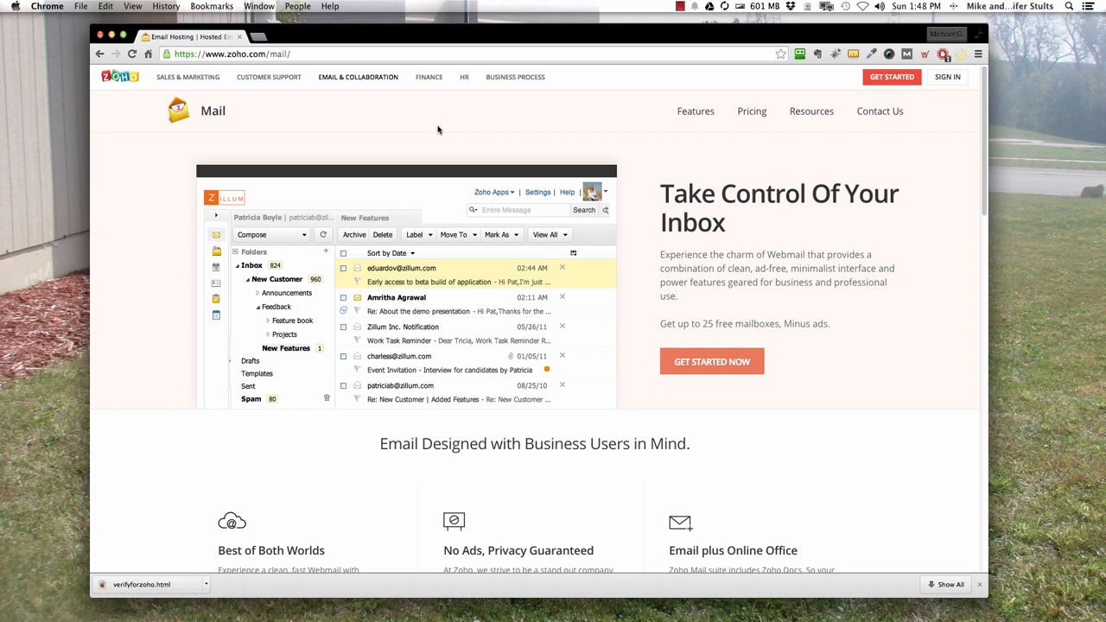
Step: Sign in to Zoho Mail with the saved productspecials.info admin email and password
click(406, 54)
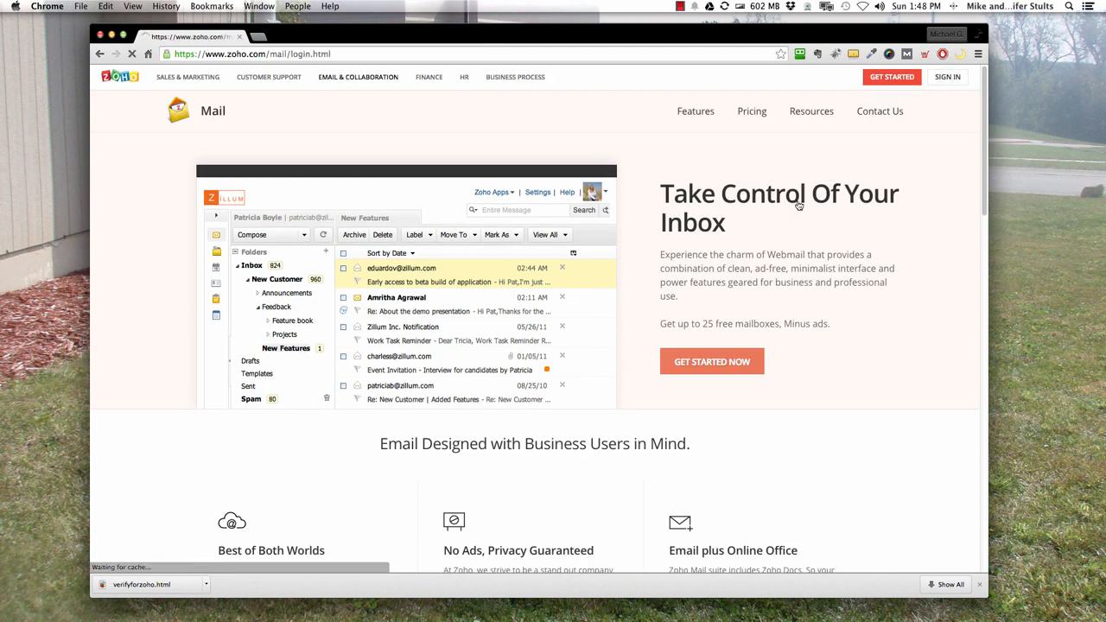
click(950, 76)
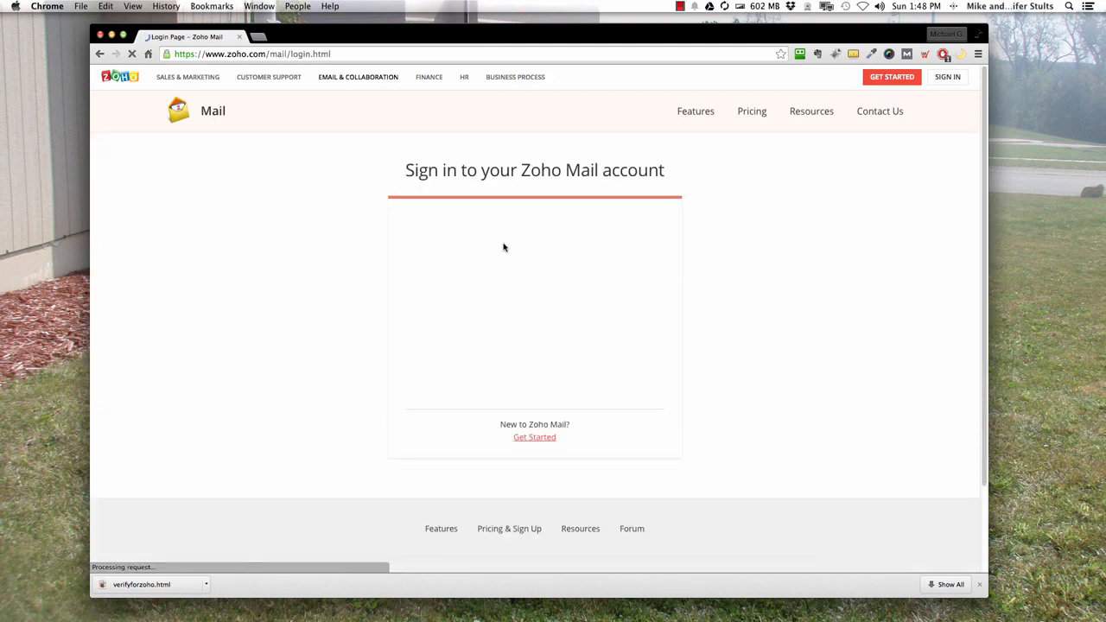
mouse_move(553, 274)
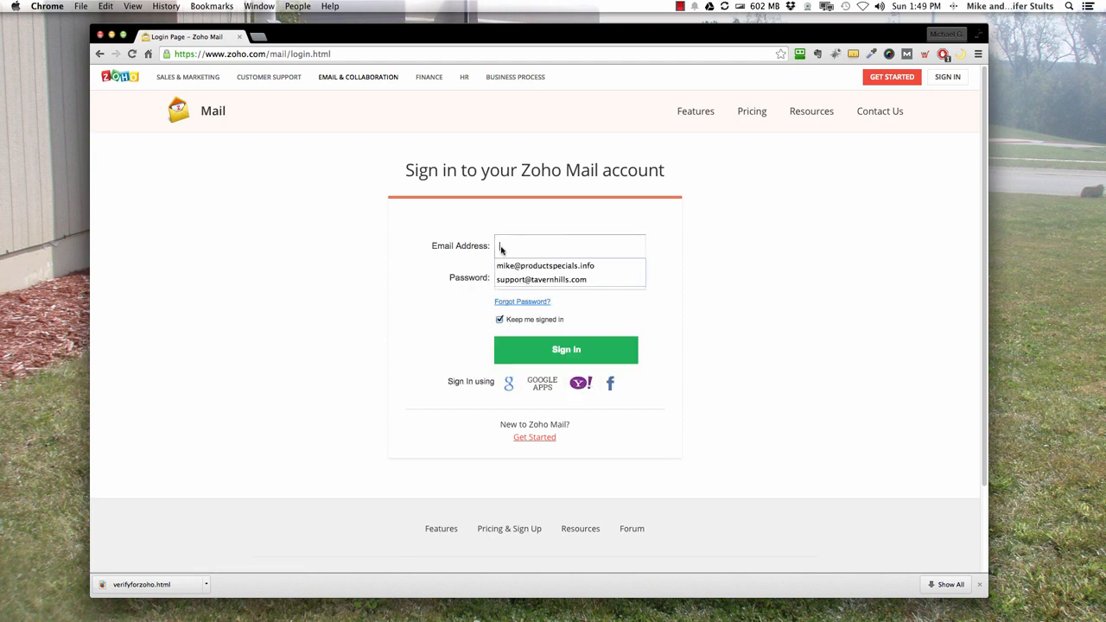
click(567, 349)
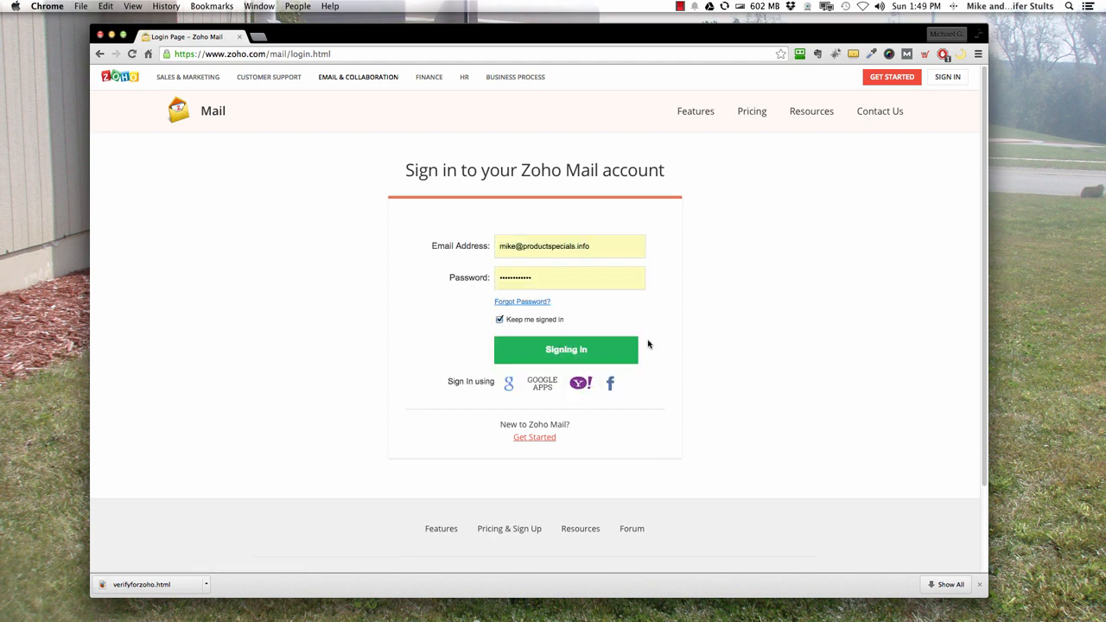
click(566, 349)
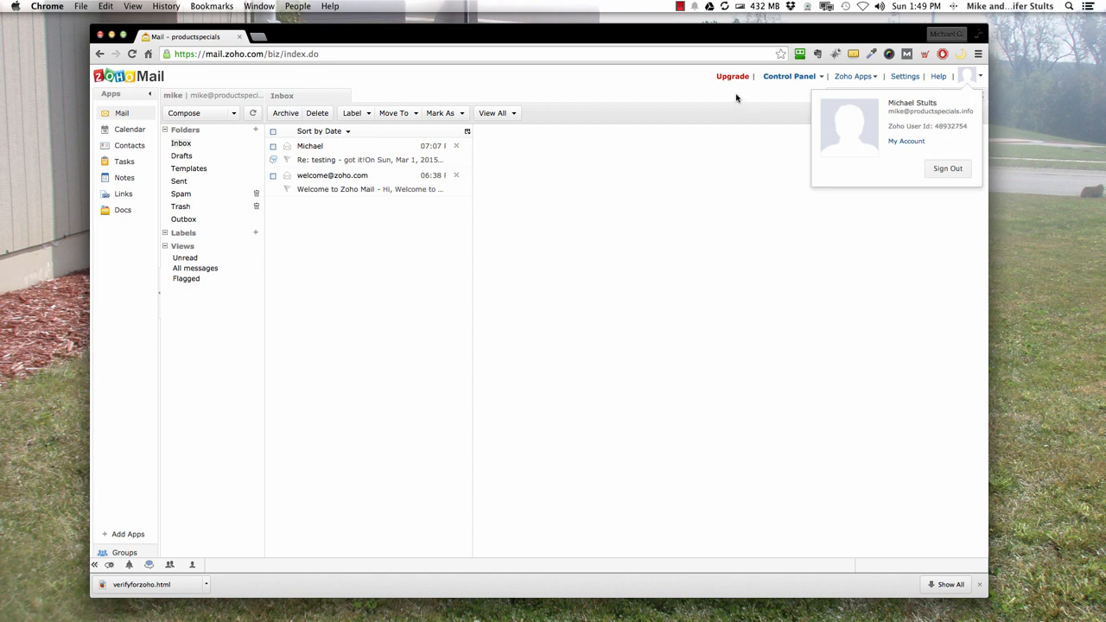
Step: Open the mail administration Control Panel dashboard for the productspecials organisation
click(788, 76)
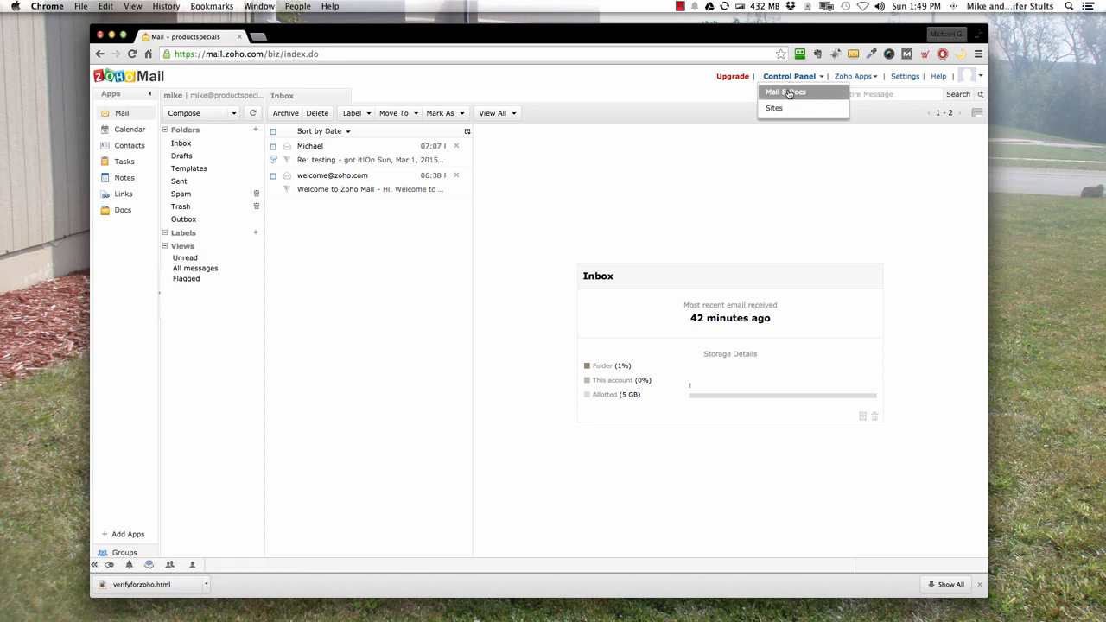
click(788, 90)
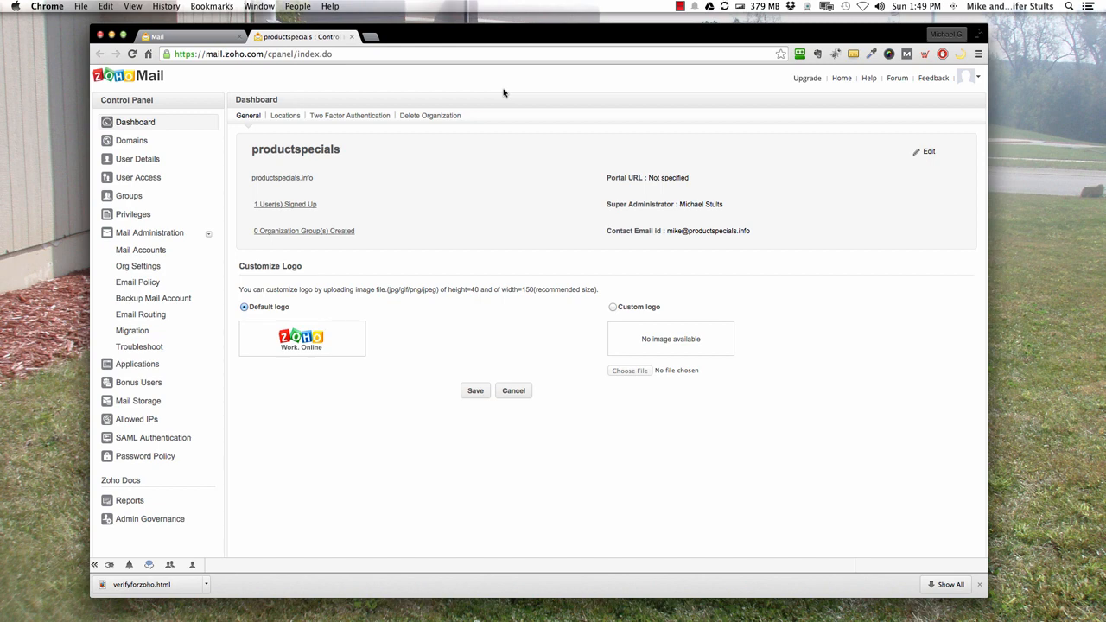
click(686, 7)
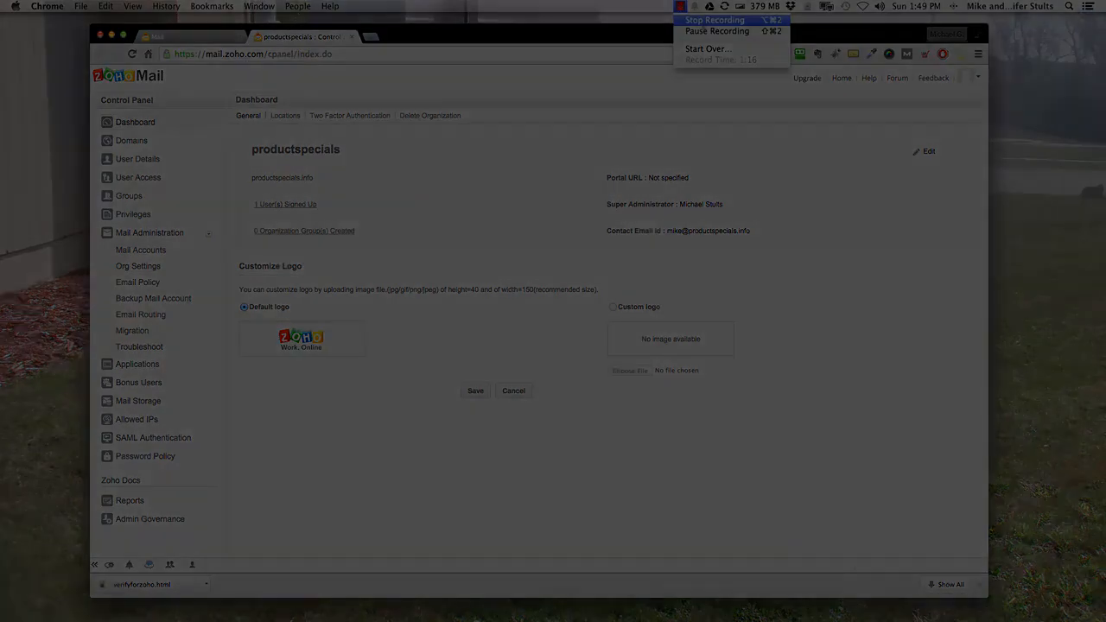